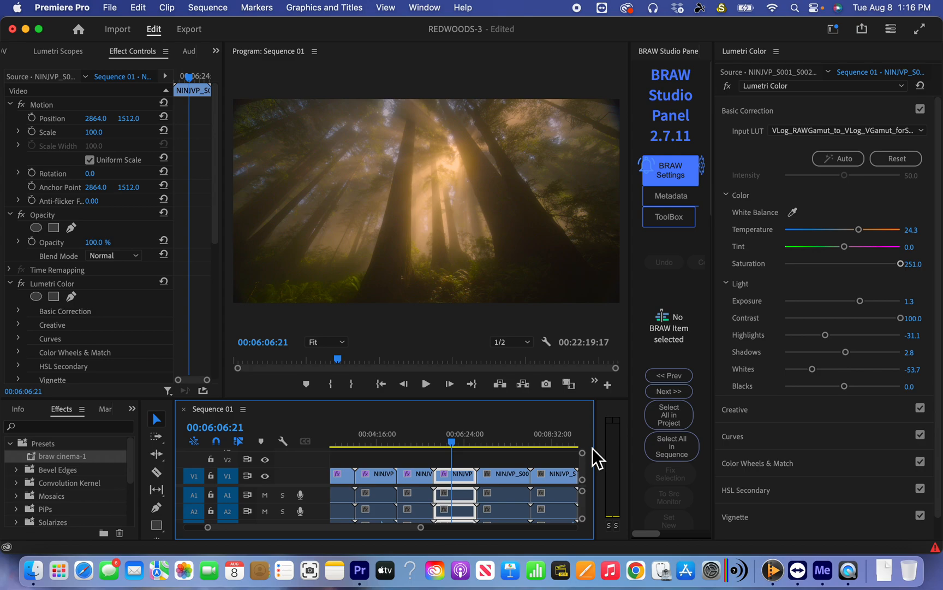
{"action": "mouse_move", "coordinate": [535, 455]}
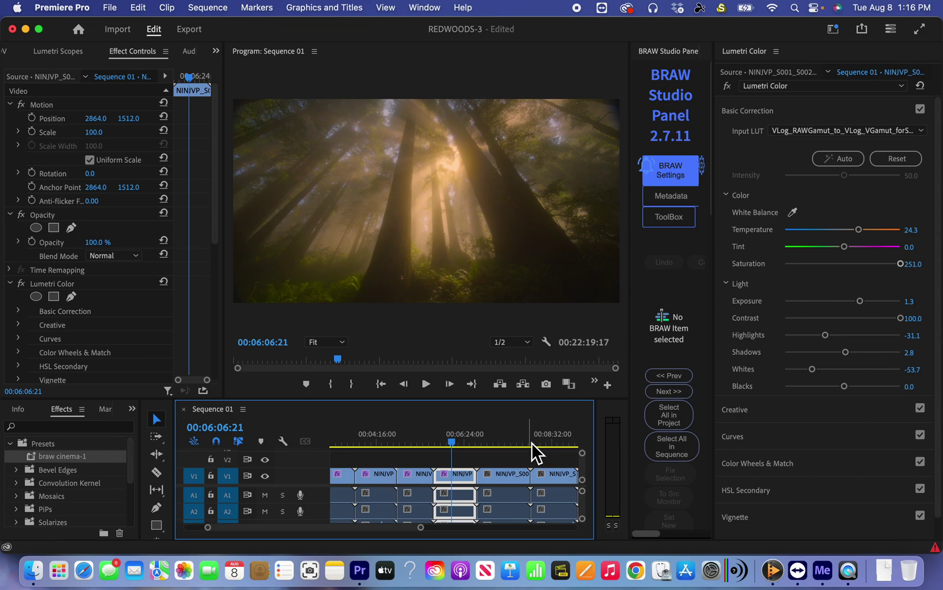
{"action": "mouse_move", "coordinate": [498, 458]}
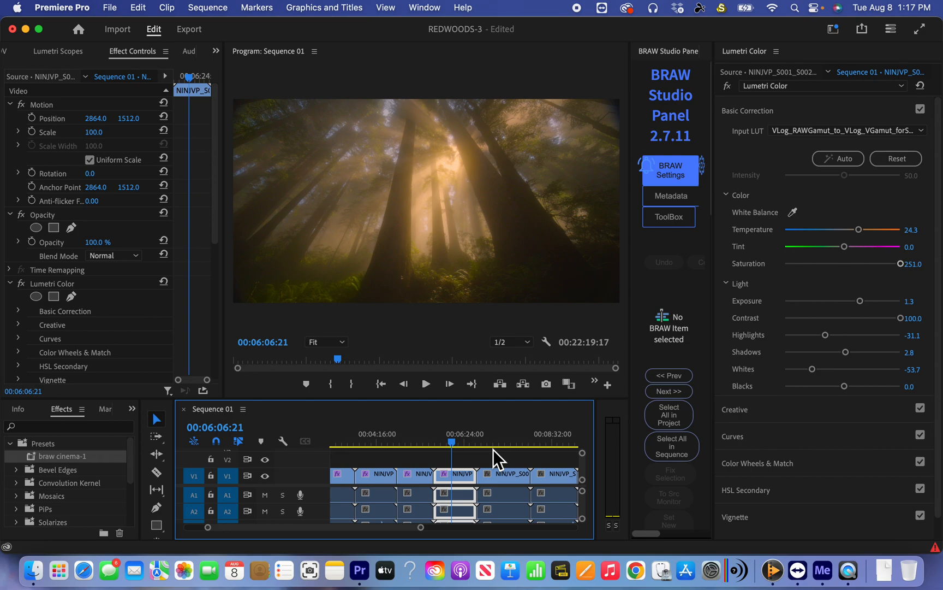
{"action": "mouse_move", "coordinate": [479, 474]}
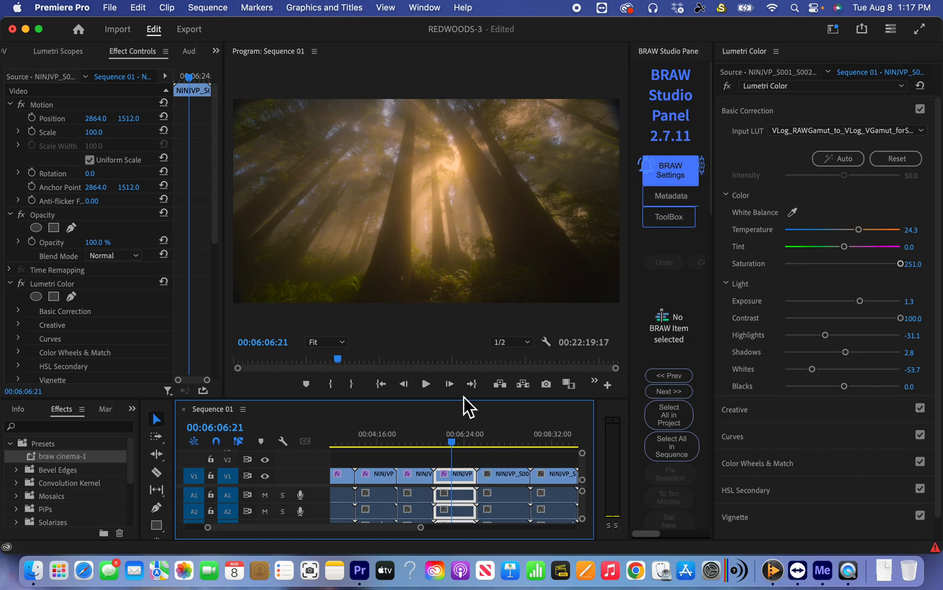
Move the playhead from the graded first clip onto the next, ungraded forest clip.
{"action": "left_click", "coordinate": [441, 441]}
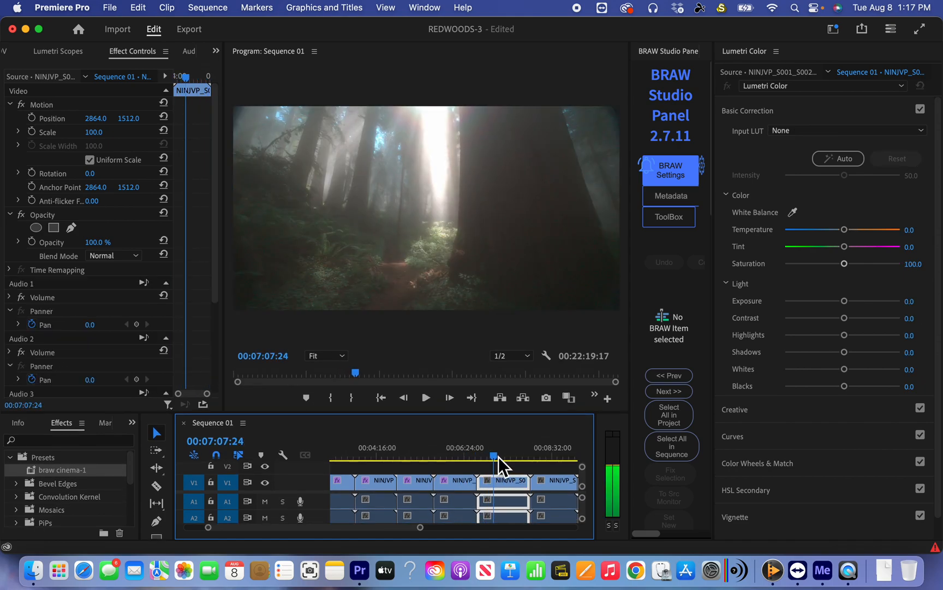
In the clip's ProRes RAW source settings, change Color Space to V-Gamut/V-Log.
{"action": "left_click", "coordinate": [496, 455]}
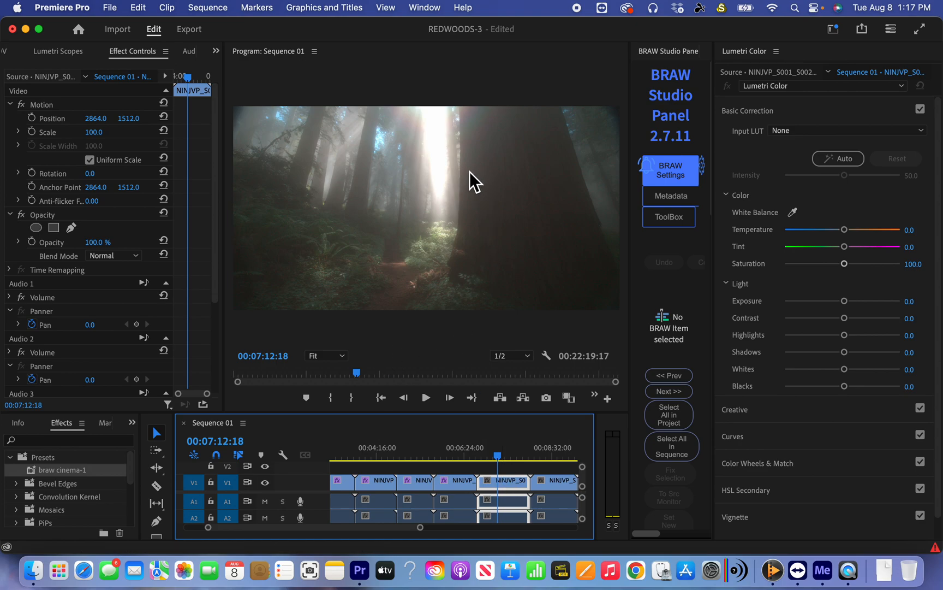
{"action": "mouse_move", "coordinate": [522, 279]}
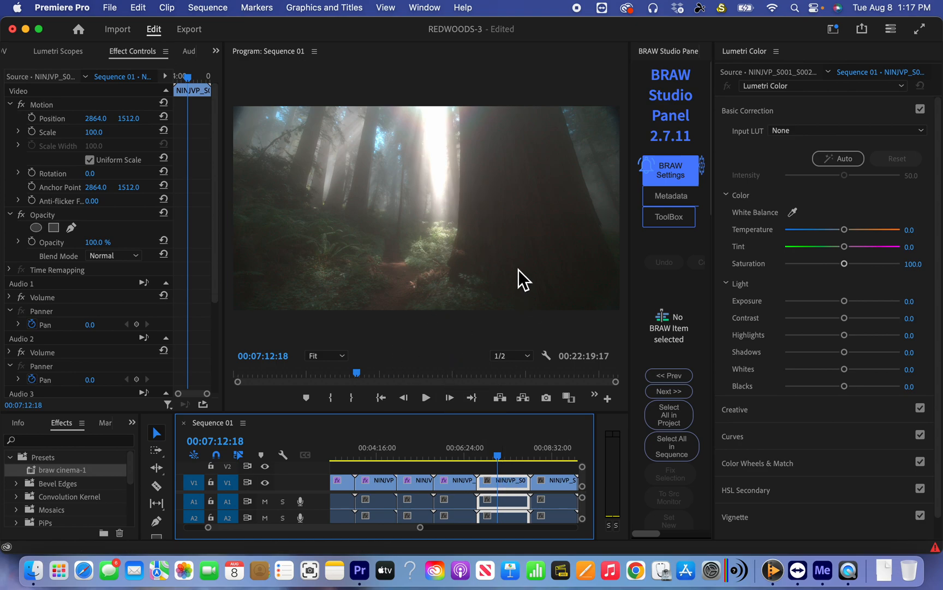
{"action": "mouse_move", "coordinate": [9, 19]}
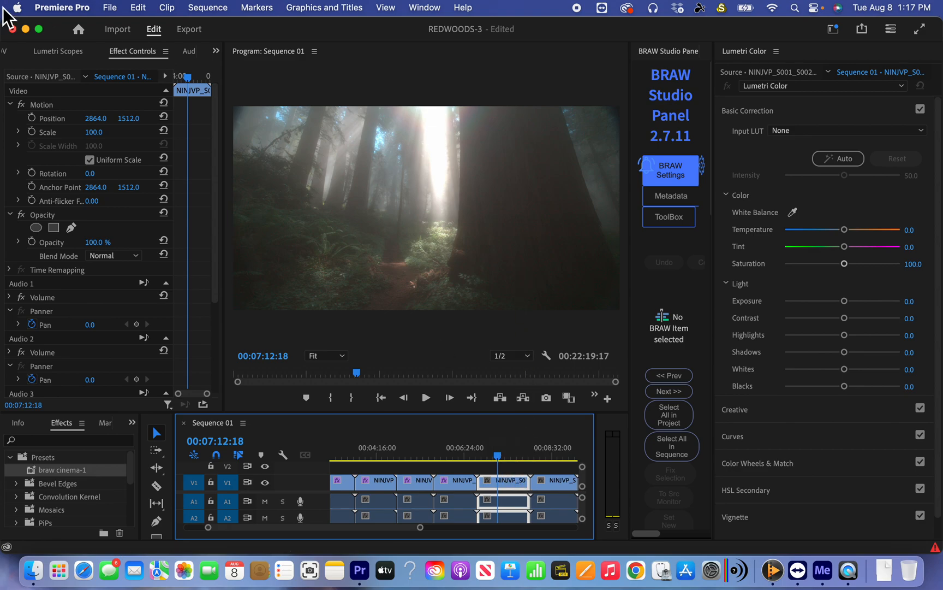
{"action": "left_click", "coordinate": [17, 77]}
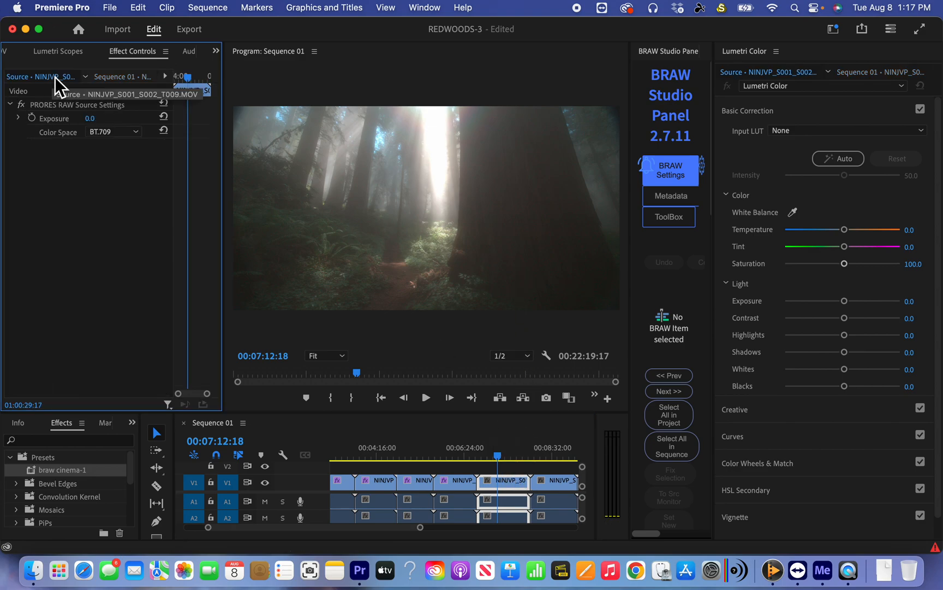
{"action": "mouse_move", "coordinate": [115, 151]}
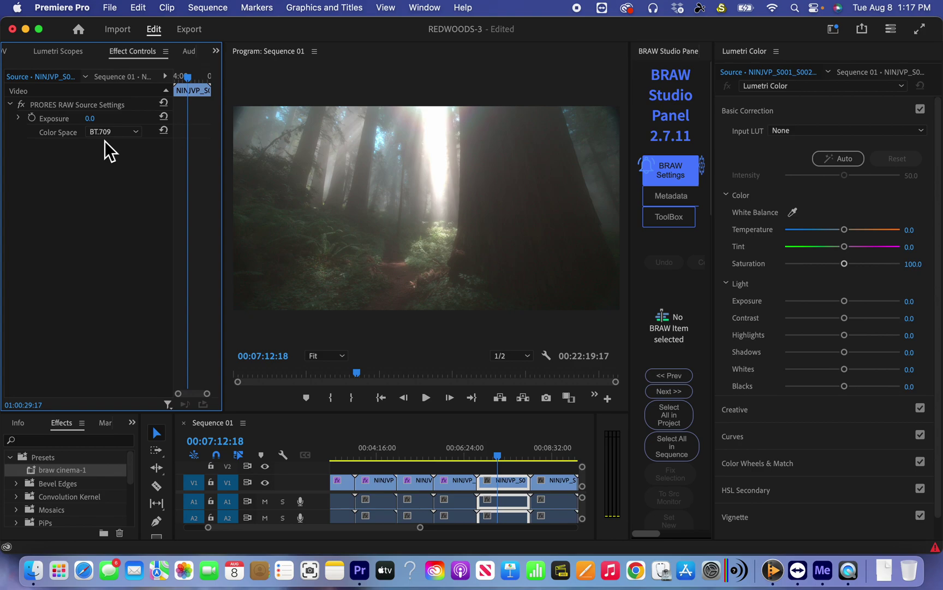
{"action": "left_click", "coordinate": [114, 132]}
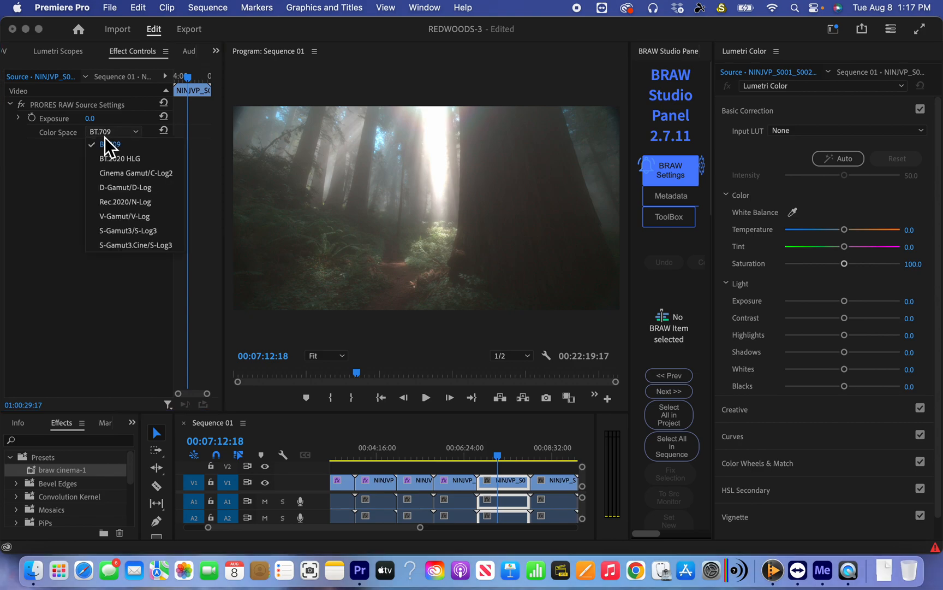
{"action": "mouse_move", "coordinate": [124, 216]}
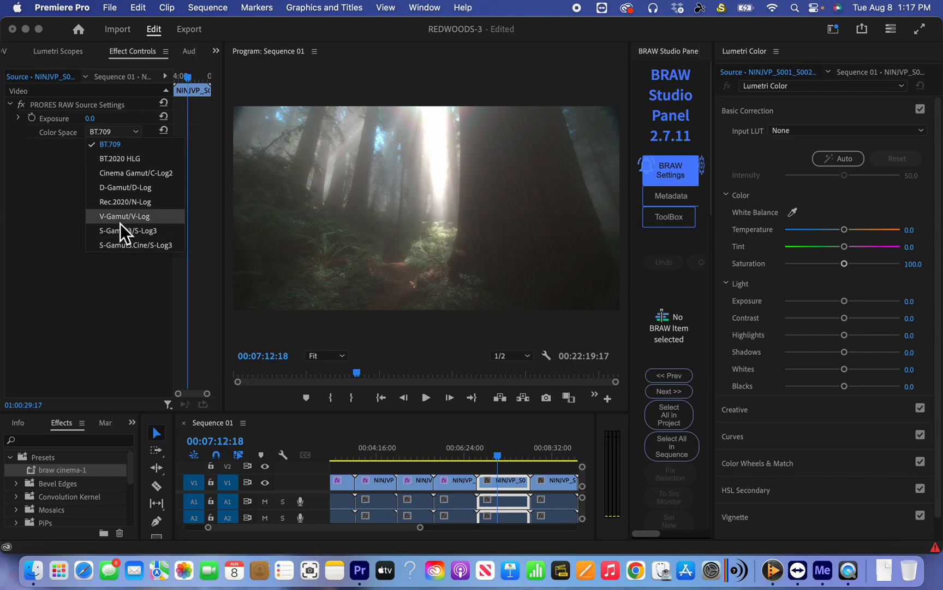
{"action": "left_click", "coordinate": [125, 217]}
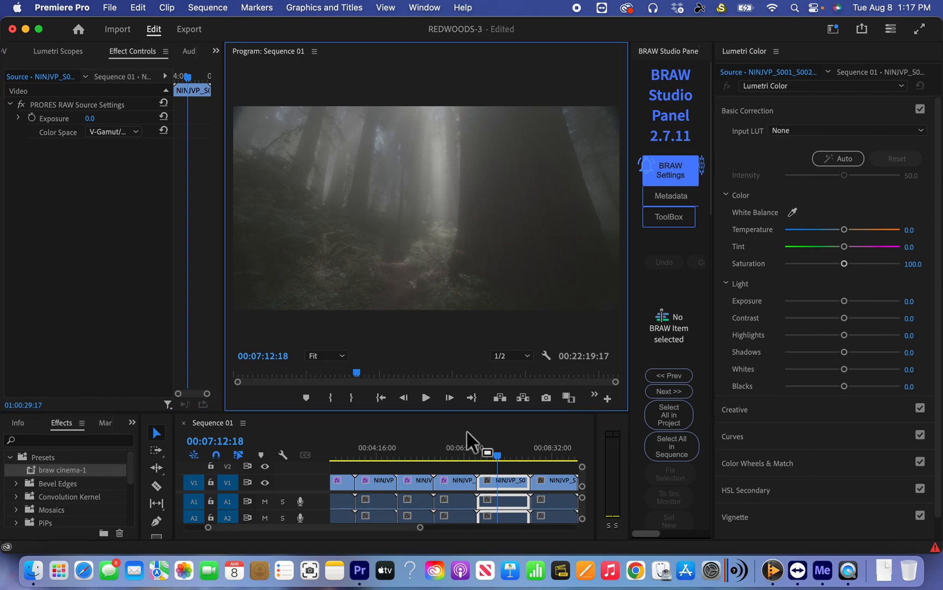
{"action": "mouse_move", "coordinate": [325, 271]}
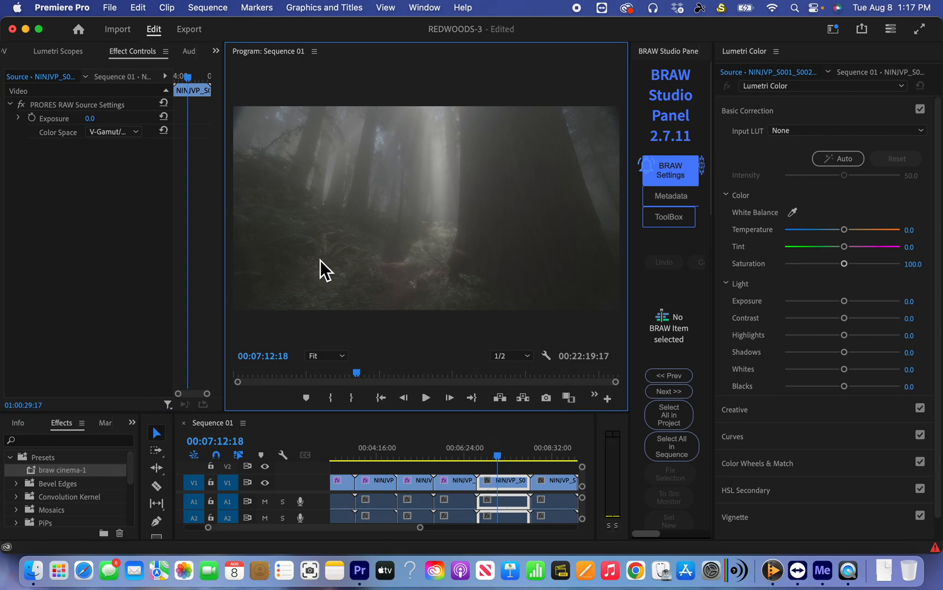
{"action": "mouse_move", "coordinate": [542, 432]}
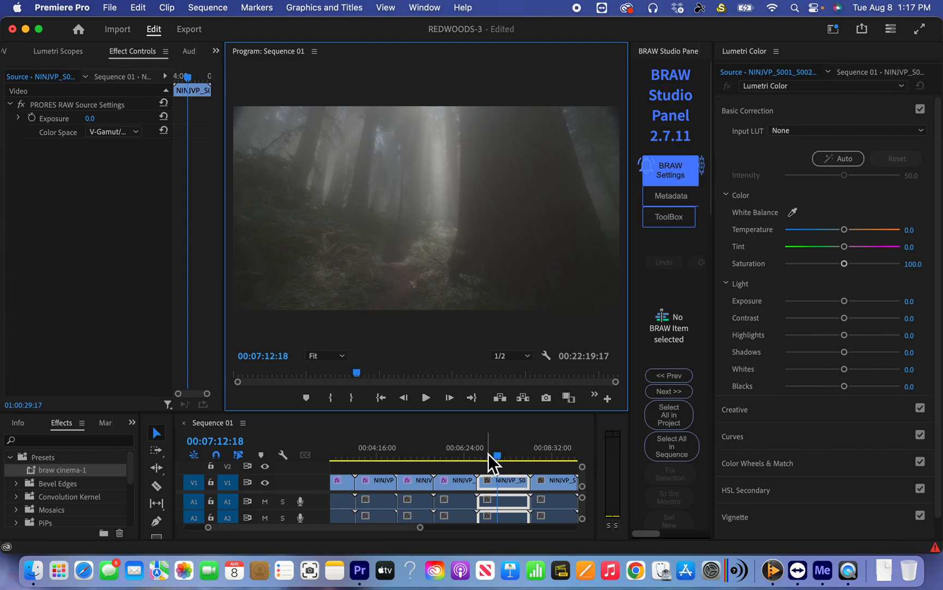
Paste the copied Lumetri Color grade onto the V-Log clip via Paste Attributes.
{"action": "left_click", "coordinate": [504, 455]}
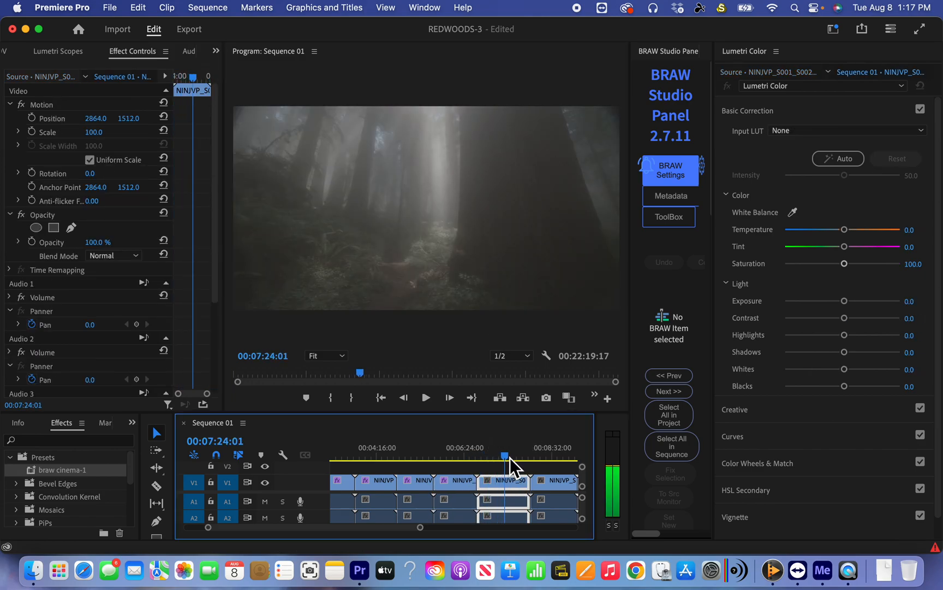
{"action": "mouse_move", "coordinate": [519, 490]}
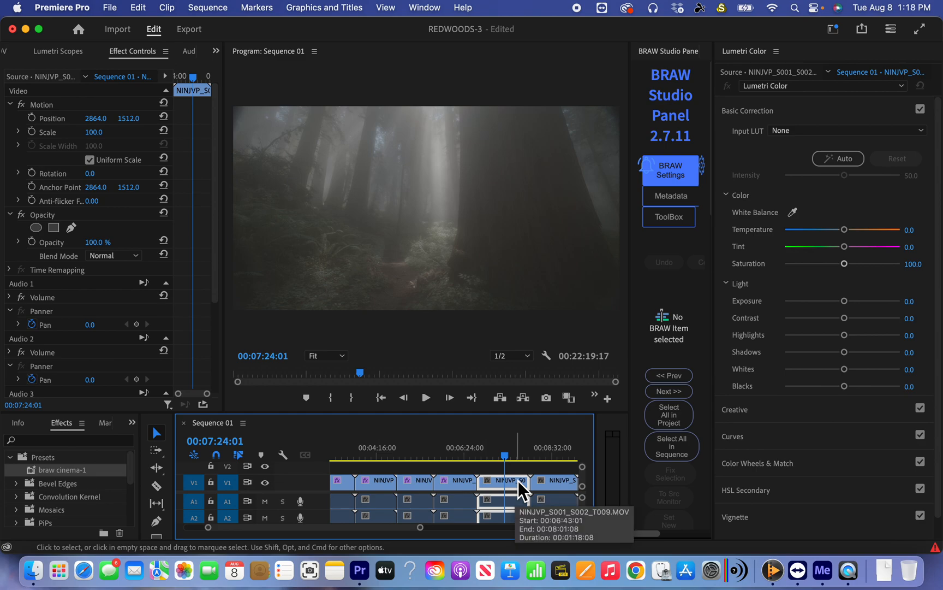
{"action": "mouse_move", "coordinate": [522, 491]}
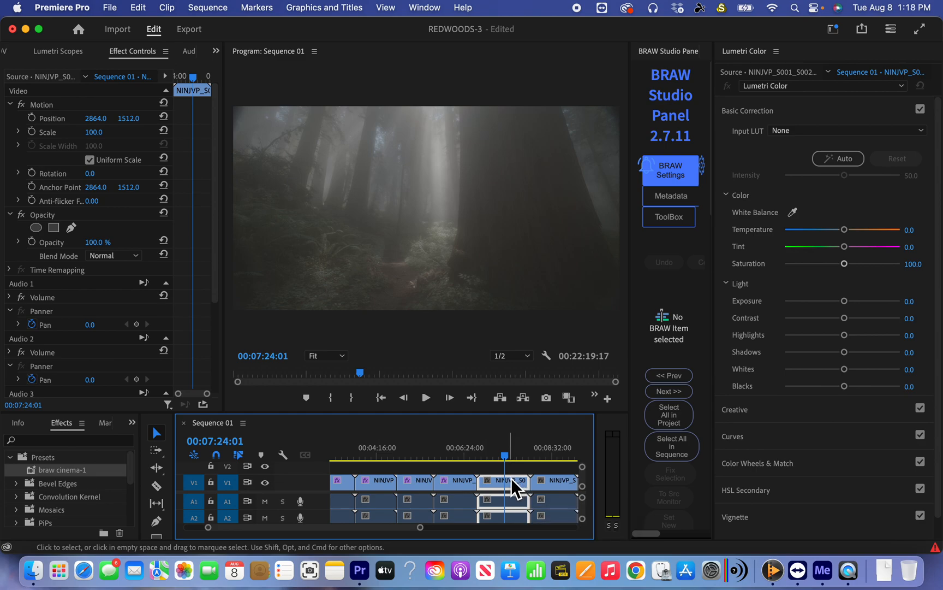
{"action": "right_click", "coordinate": [511, 482]}
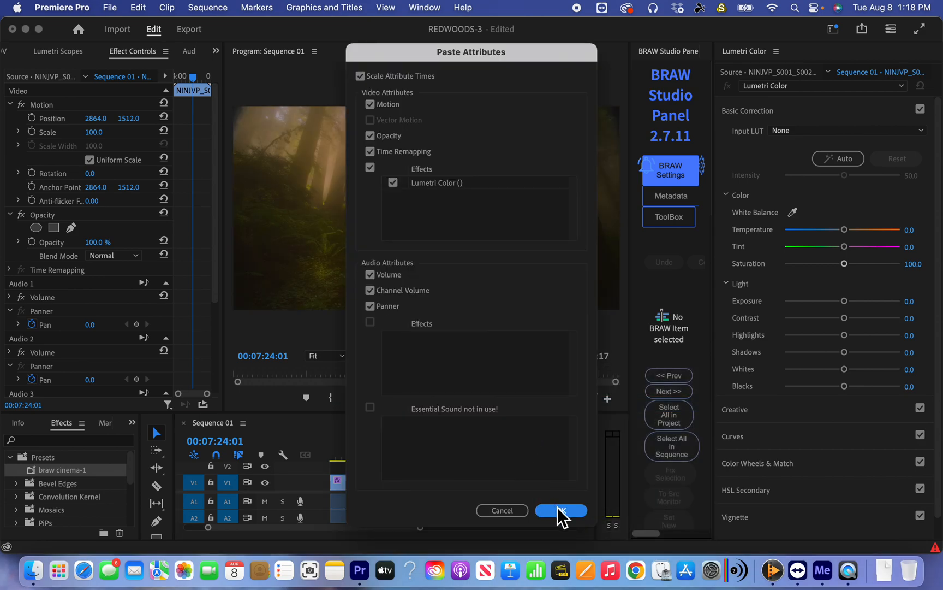
{"action": "left_click", "coordinate": [559, 510]}
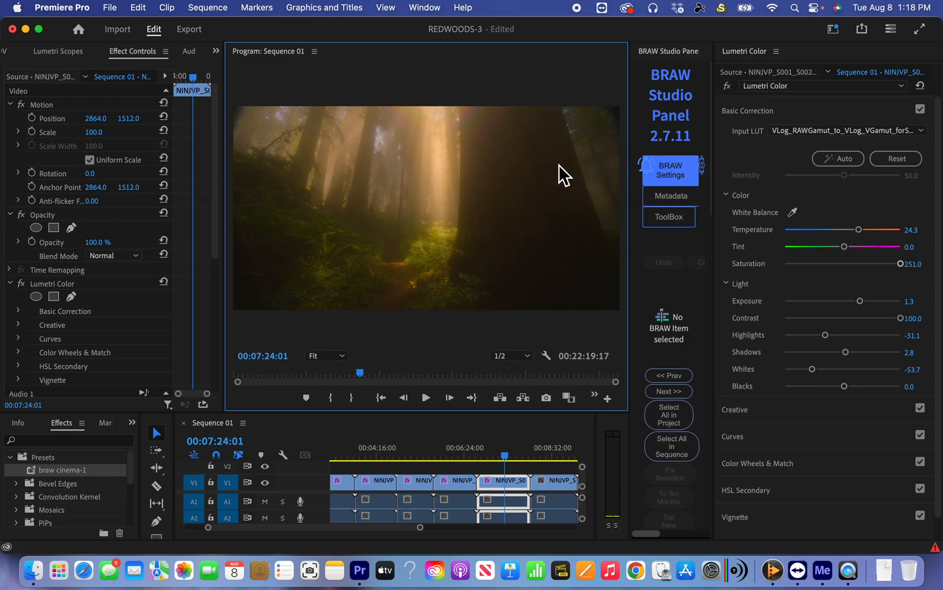
Play a few seconds of the newly graded clip in the Program monitor, then stop.
{"action": "left_click", "coordinate": [426, 397]}
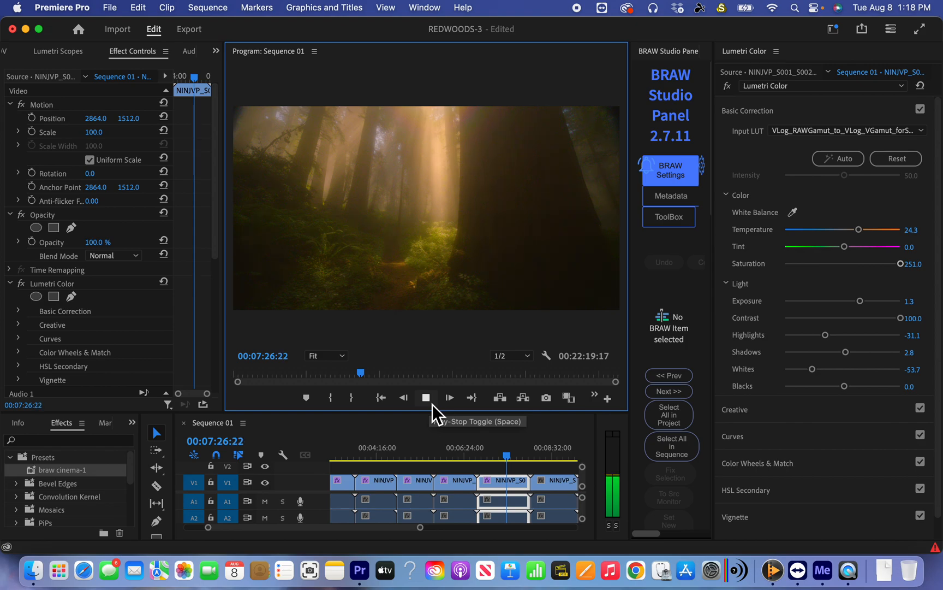
{"action": "left_click", "coordinate": [448, 398]}
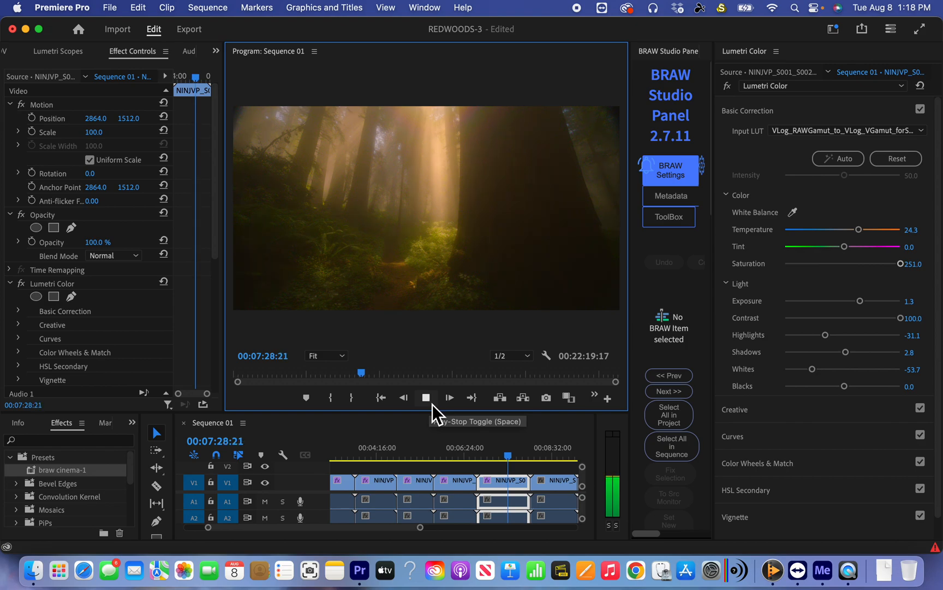
{"action": "left_click", "coordinate": [426, 397]}
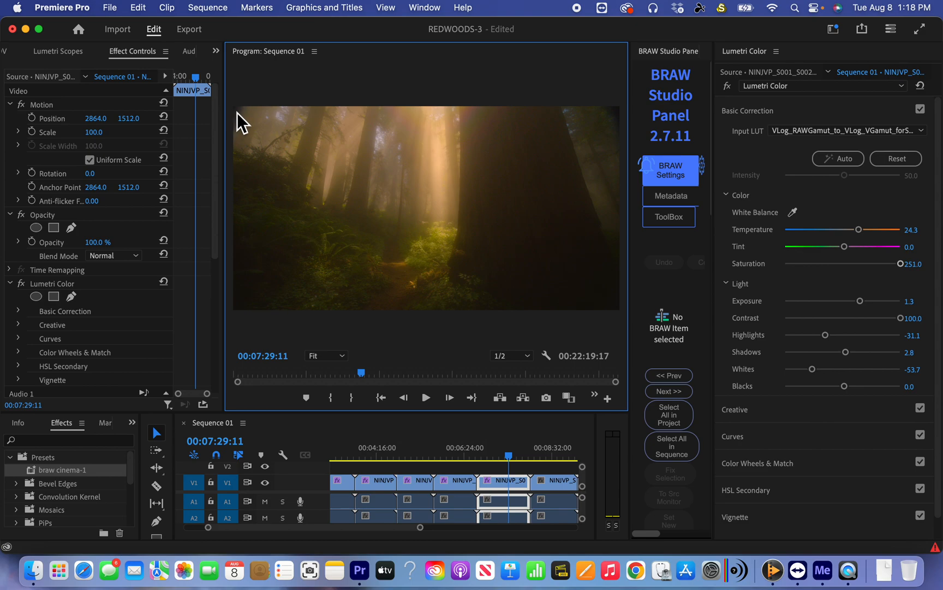
{"action": "mouse_move", "coordinate": [246, 126]}
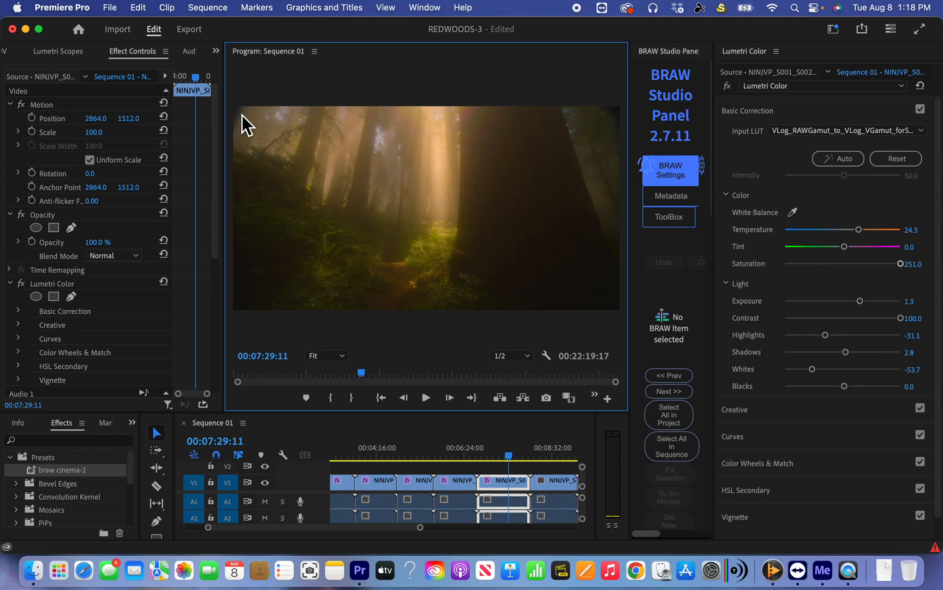
{"action": "mouse_move", "coordinate": [509, 151]}
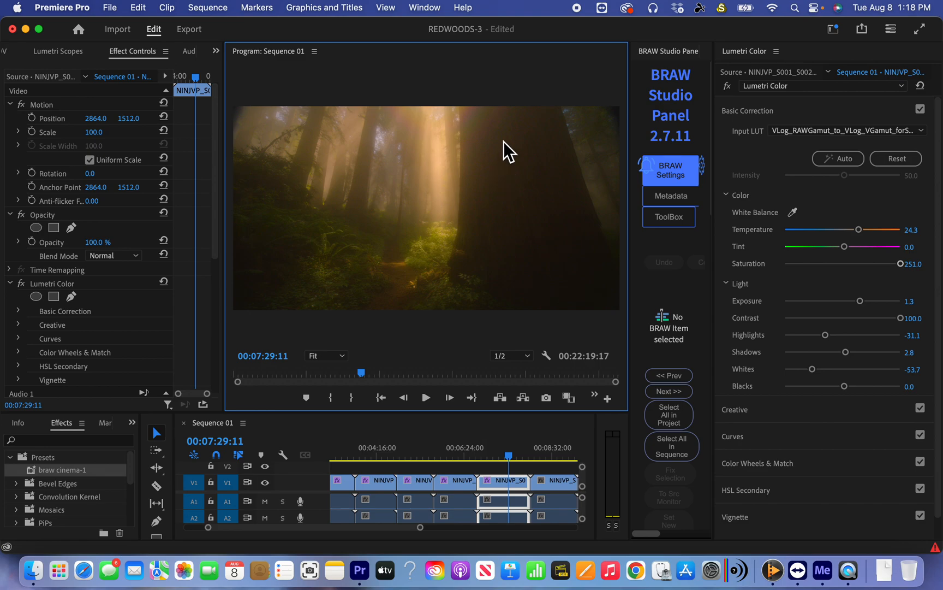
{"action": "mouse_move", "coordinate": [502, 149]}
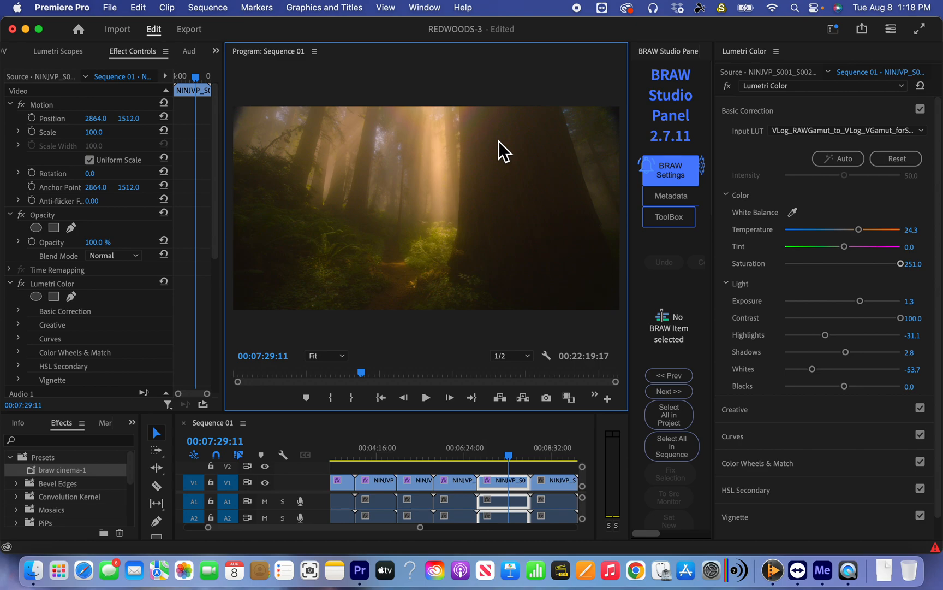
{"action": "mouse_move", "coordinate": [552, 315]}
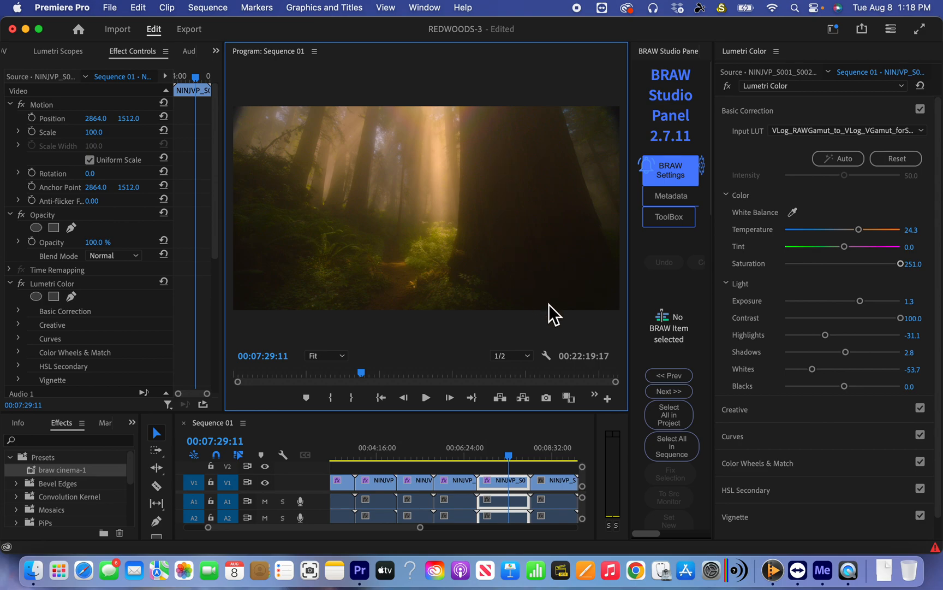
{"action": "mouse_move", "coordinate": [439, 250]}
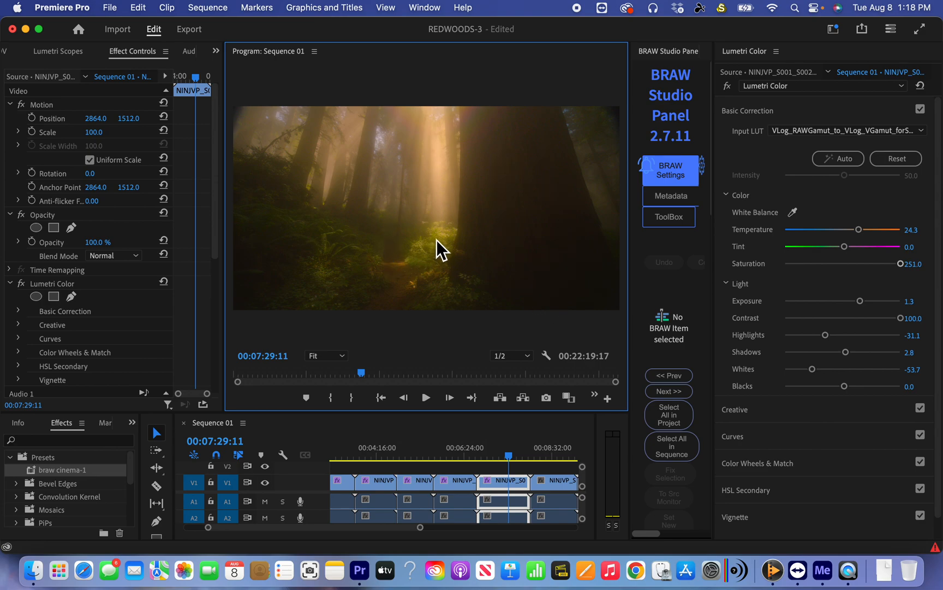
{"action": "mouse_move", "coordinate": [622, 133]}
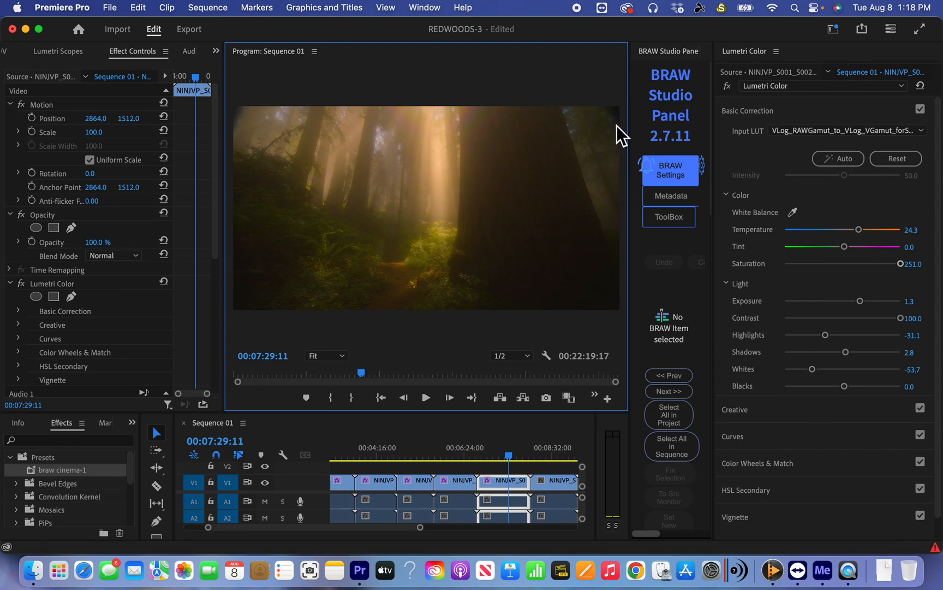
{"action": "mouse_move", "coordinate": [232, 123]}
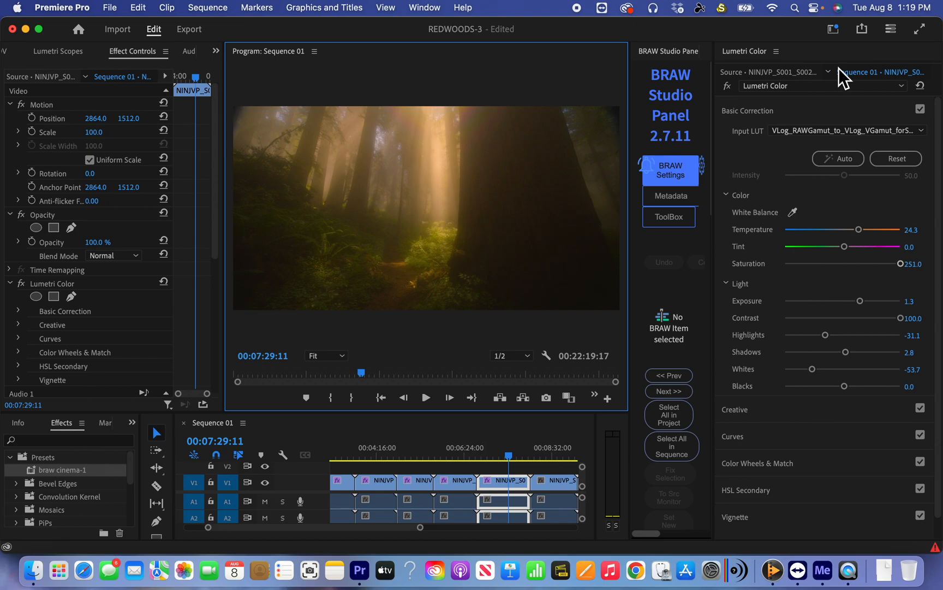
{"action": "mouse_move", "coordinate": [745, 257]}
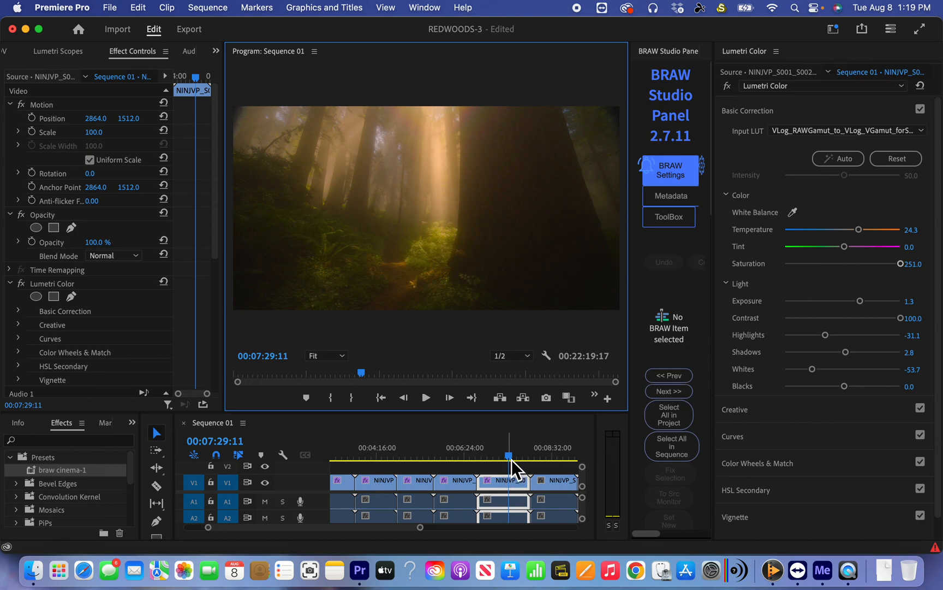
Focus the timeline on the T009/T010 edit and park the playhead just before T010.
{"action": "left_click", "coordinate": [520, 455]}
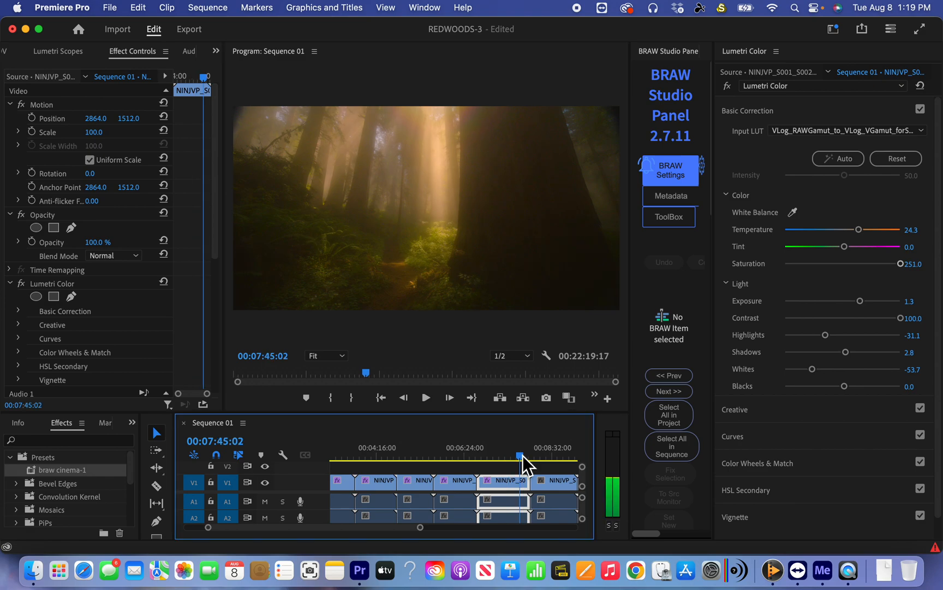
{"action": "left_click", "coordinate": [451, 461]}
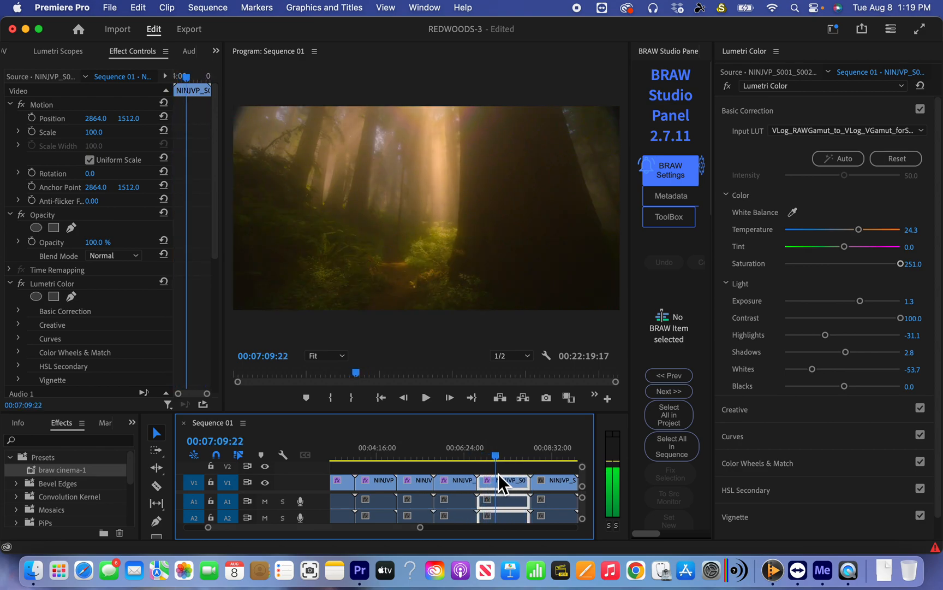
{"action": "left_click", "coordinate": [525, 456]}
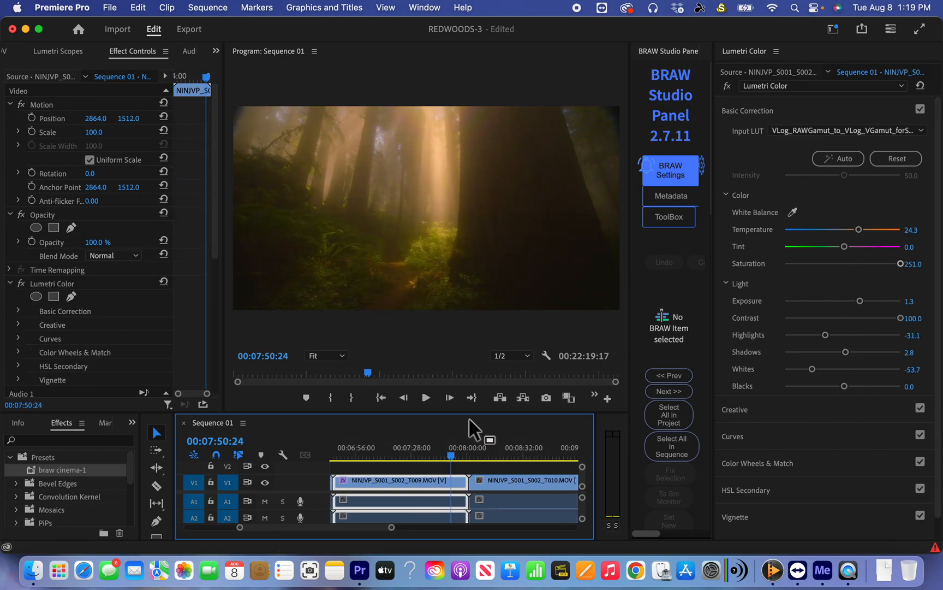
{"action": "left_click", "coordinate": [426, 397]}
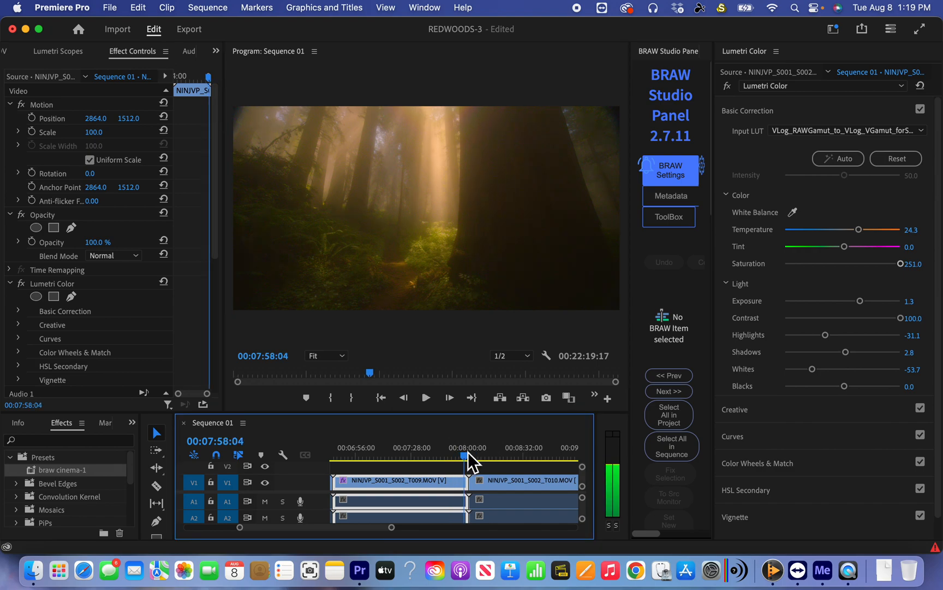
{"action": "left_click", "coordinate": [475, 456]}
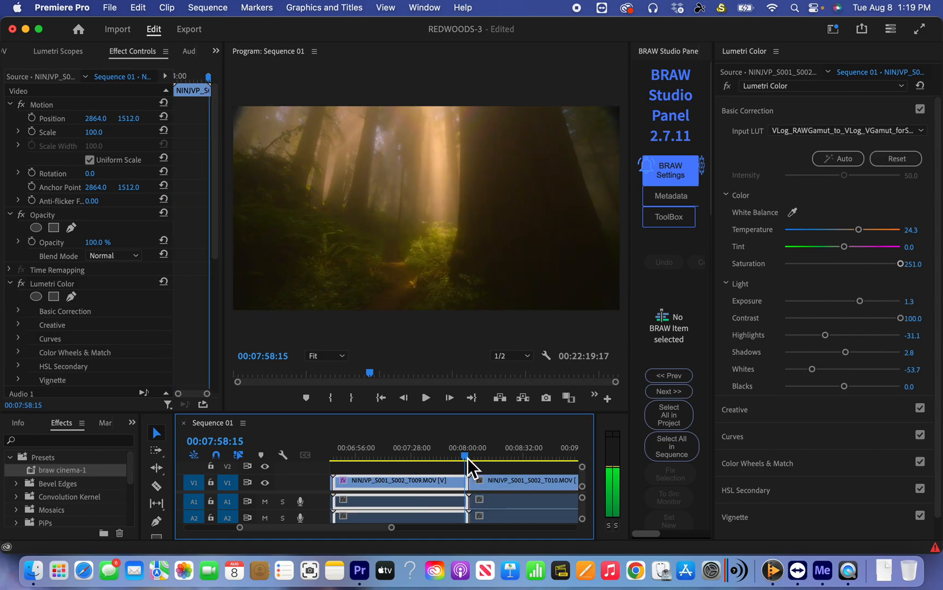
Play across the cut from T009 into T010, then stop playback.
{"action": "left_click", "coordinate": [426, 398]}
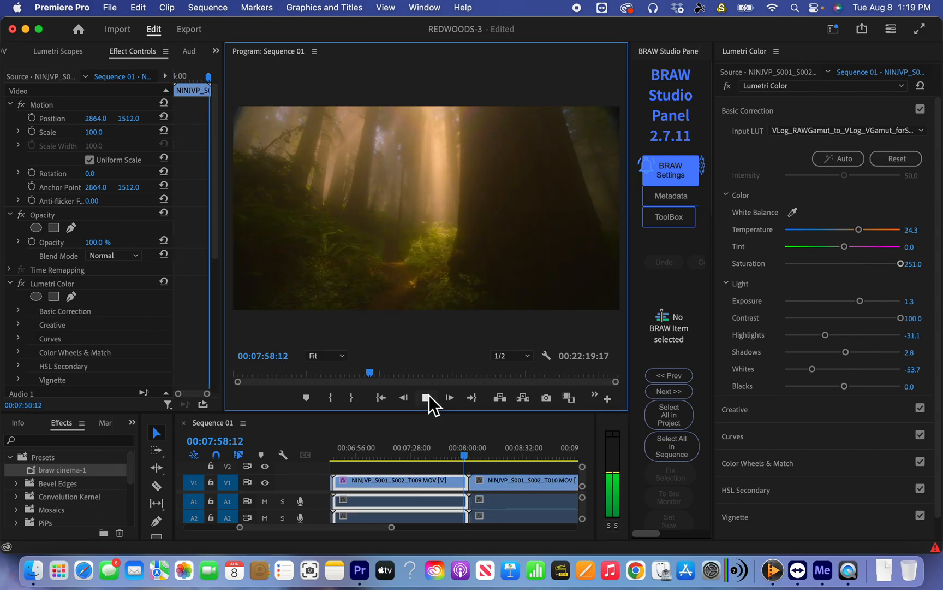
{"action": "left_click", "coordinate": [425, 397]}
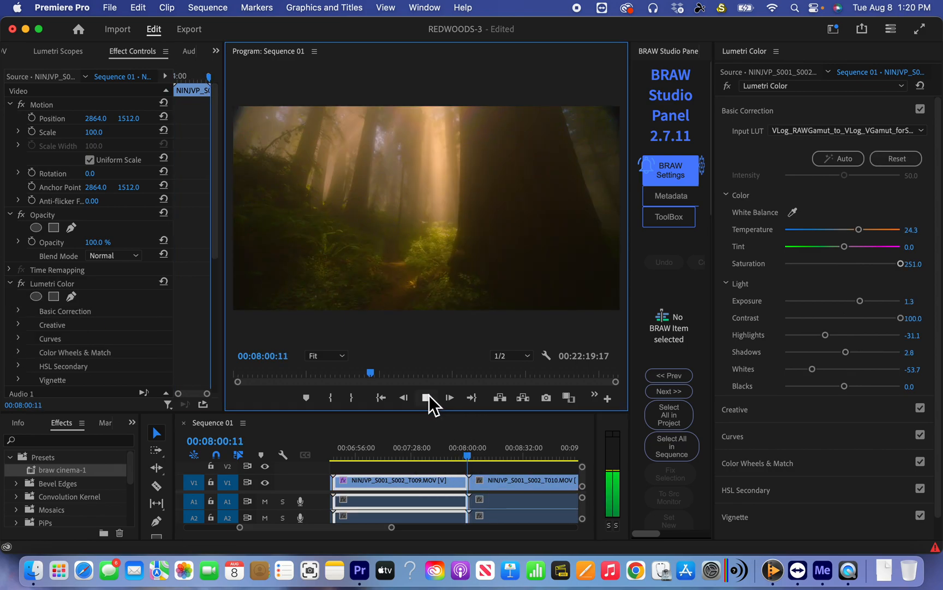
{"action": "left_click", "coordinate": [426, 397]}
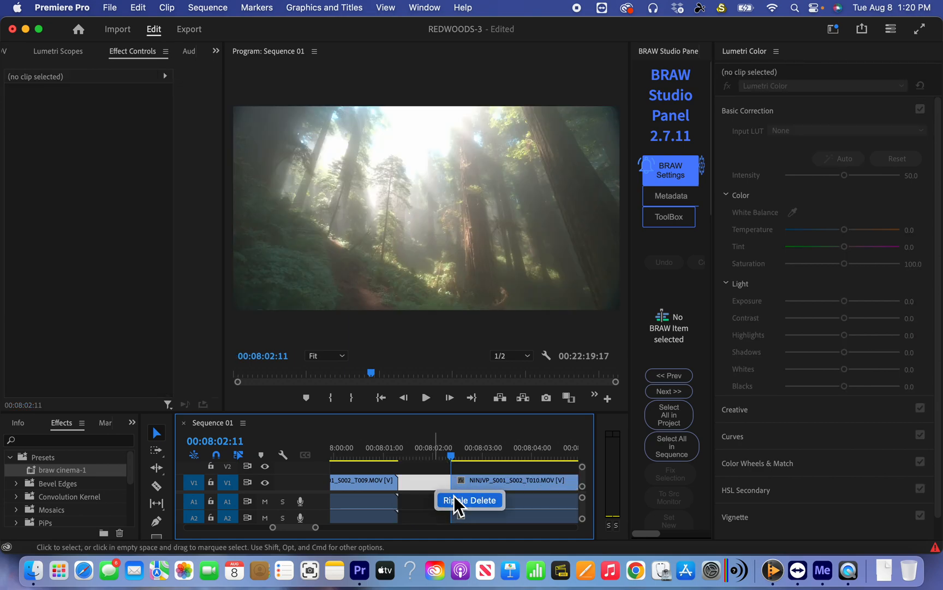
Ripple-delete the empty gap so T010 follows T009 directly.
{"action": "left_click", "coordinate": [469, 499]}
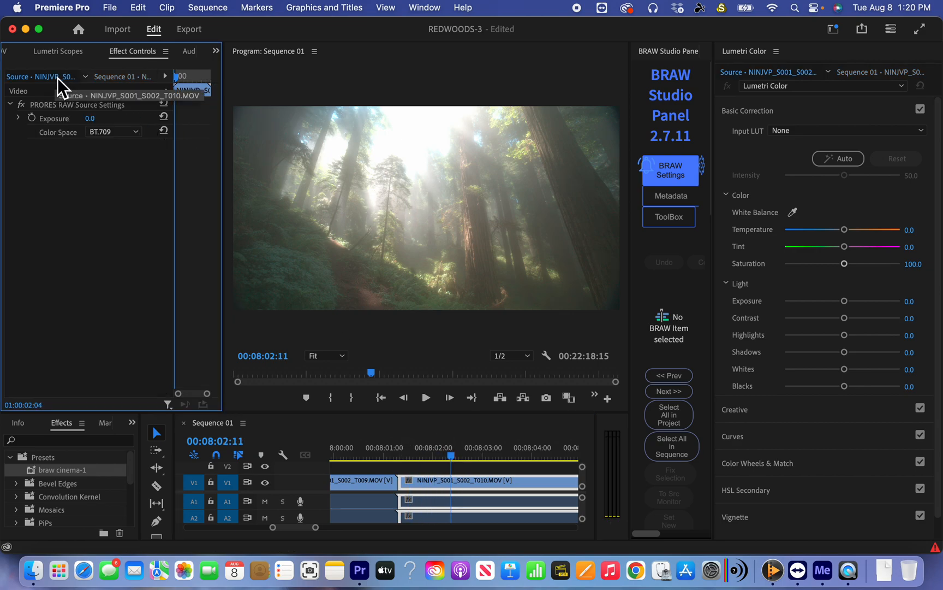
Change T010's ProRes RAW Color Space from BT.709 to V-Gamut/V-Log.
{"action": "left_click", "coordinate": [112, 131]}
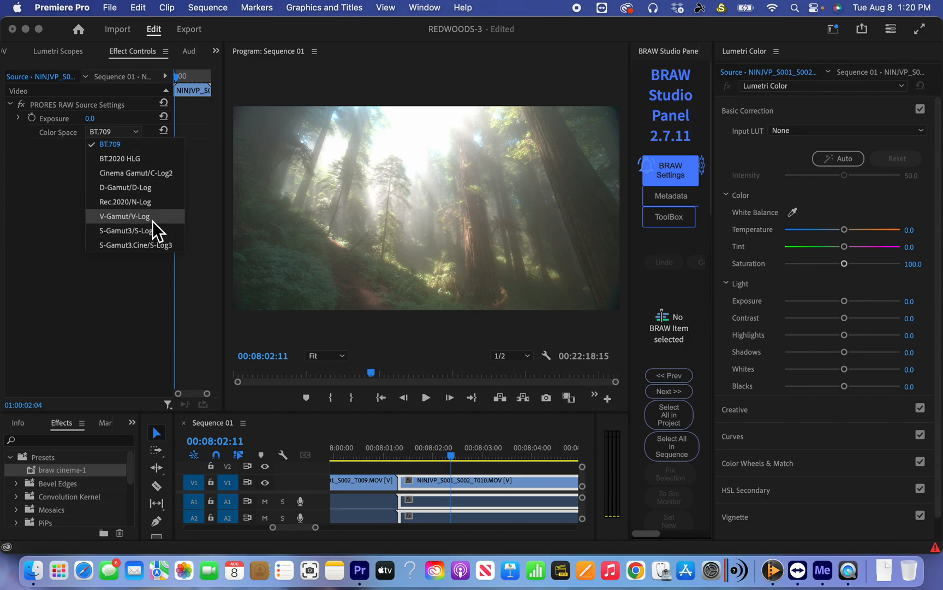
{"action": "mouse_move", "coordinate": [157, 235]}
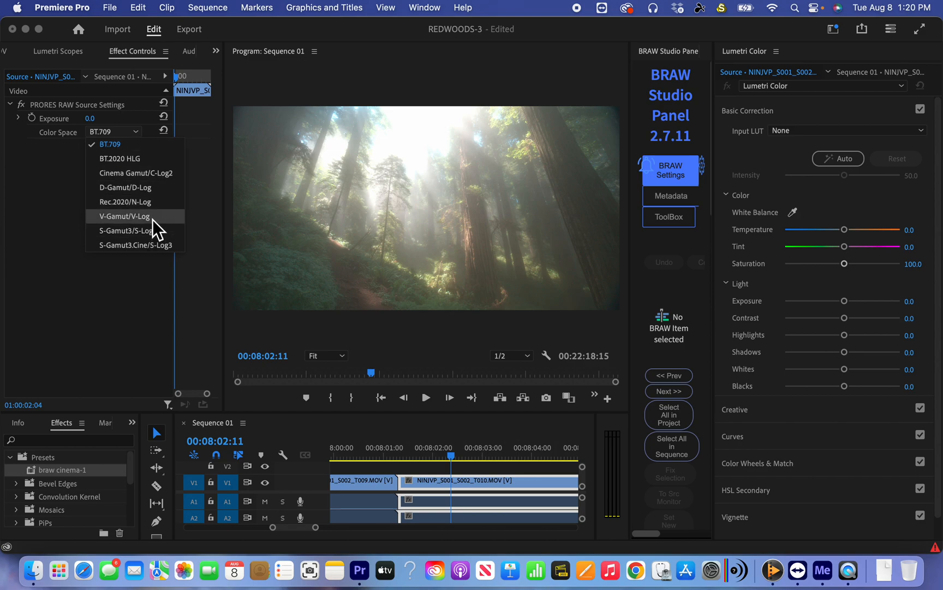
{"action": "left_click", "coordinate": [126, 216]}
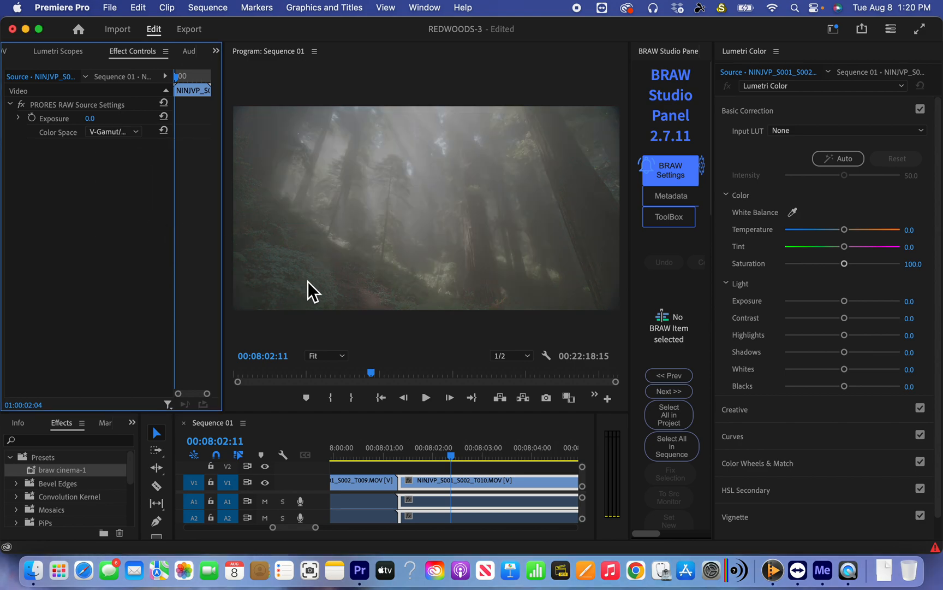
{"action": "left_click", "coordinate": [487, 481]}
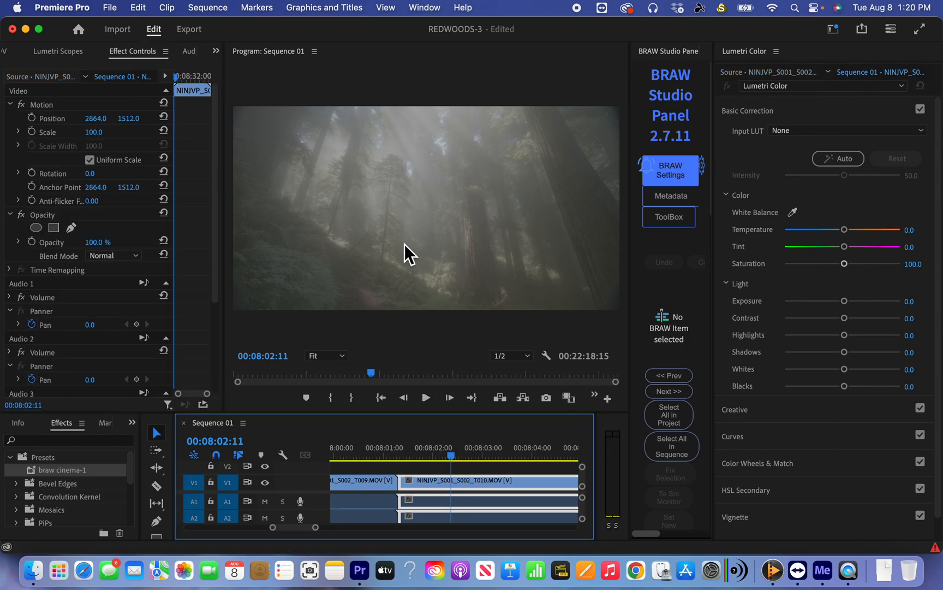
{"action": "mouse_move", "coordinate": [897, 141]}
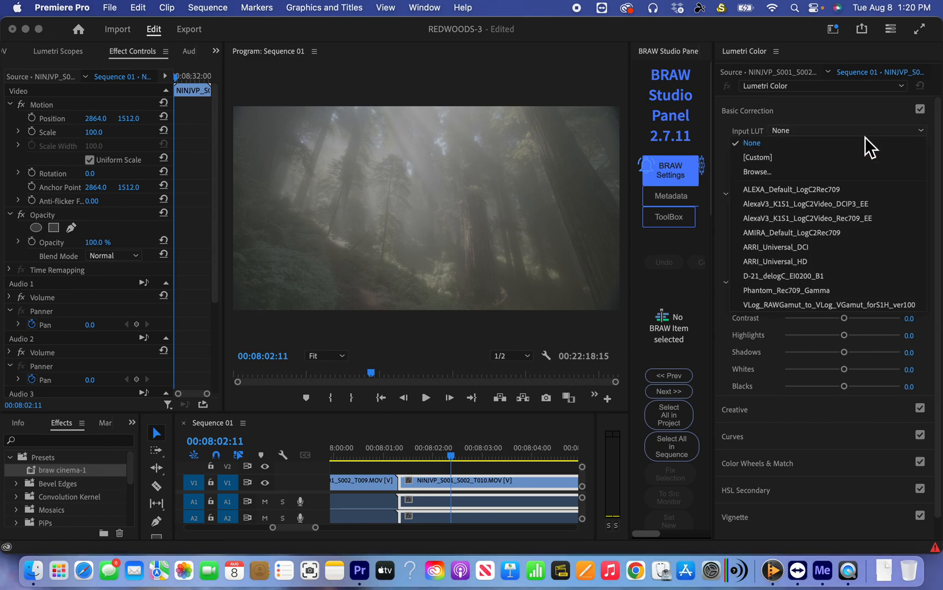
{"action": "mouse_move", "coordinate": [824, 305]}
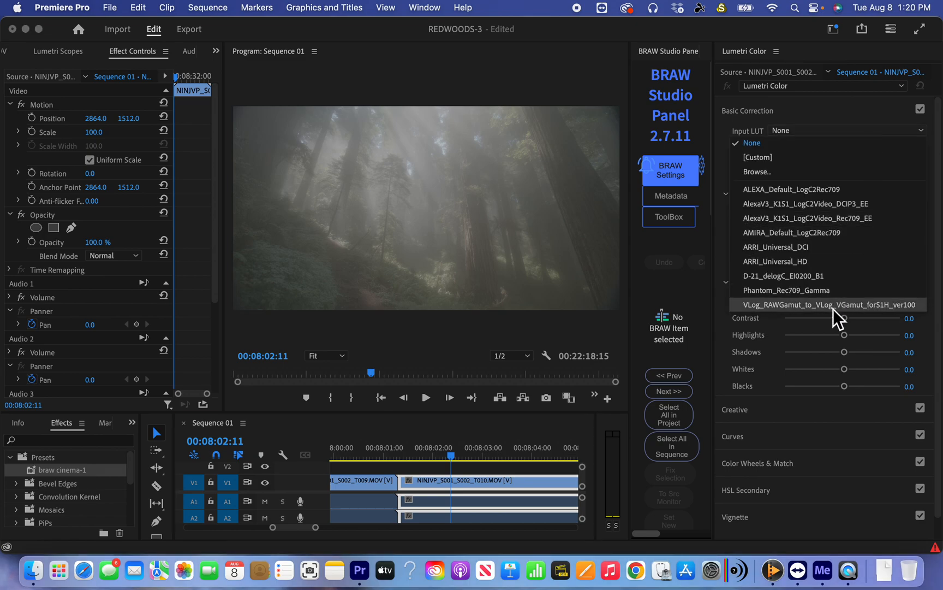
{"action": "mouse_move", "coordinate": [836, 321]}
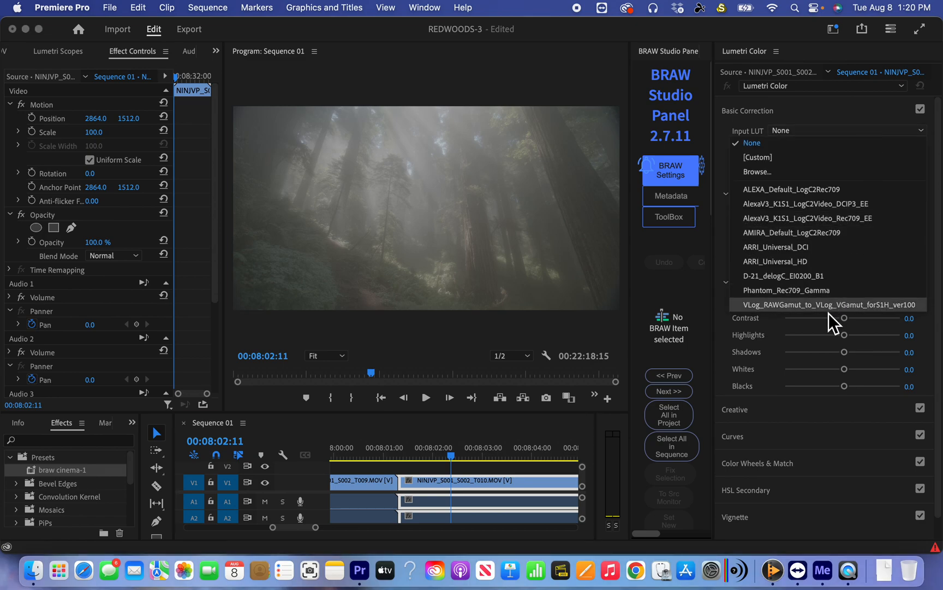
{"action": "mouse_move", "coordinate": [789, 326]}
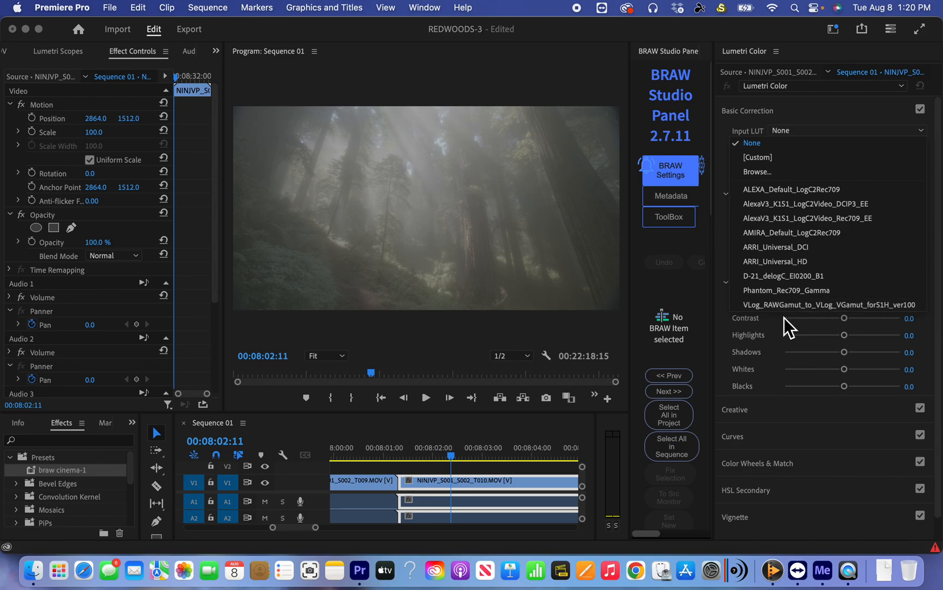
{"action": "mouse_move", "coordinate": [789, 320]}
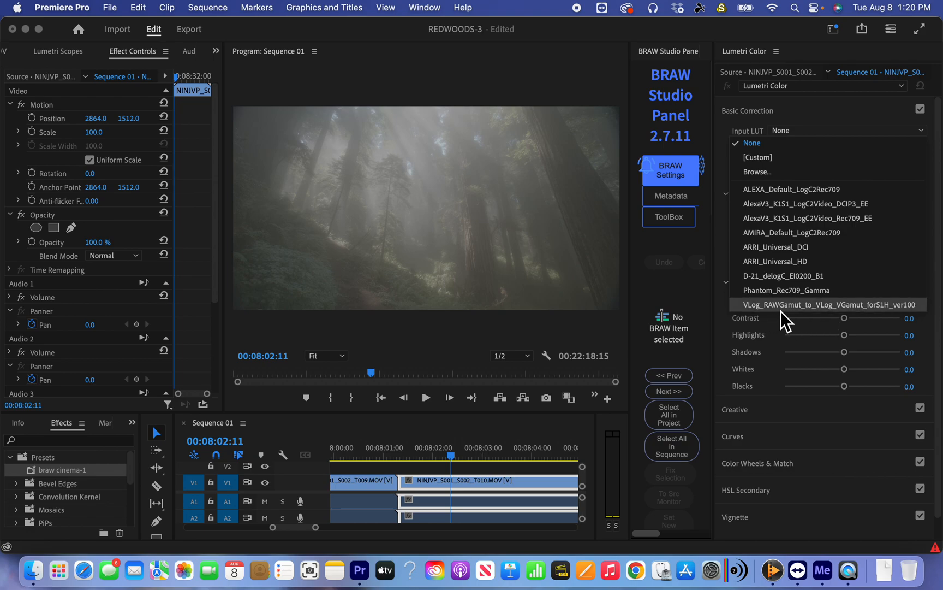
{"action": "mouse_move", "coordinate": [775, 322]}
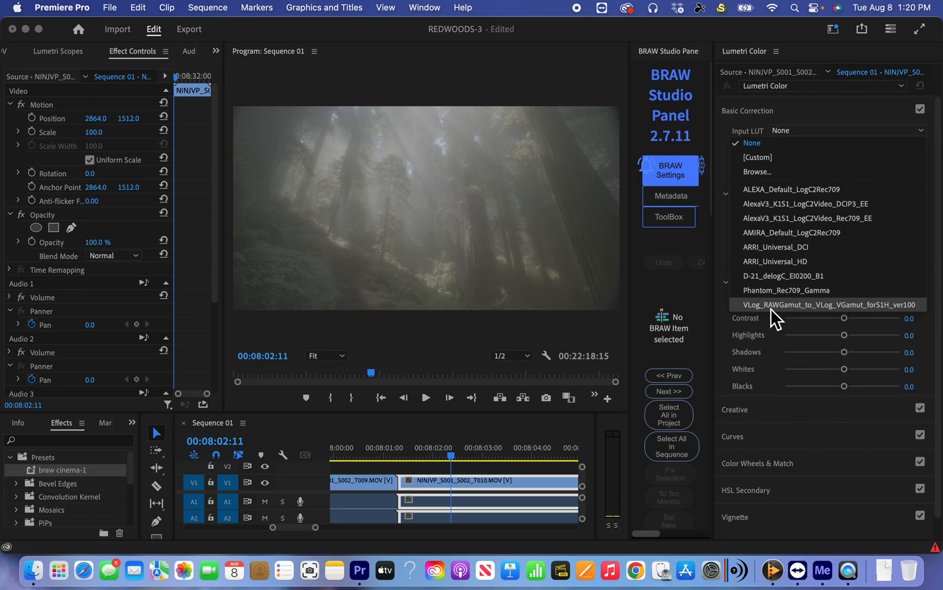
Set T010's Lumetri Input LUT to VLog_RAWGamut_to_VLog_VGamut_forS1H_ver100.
{"action": "left_click", "coordinate": [822, 305]}
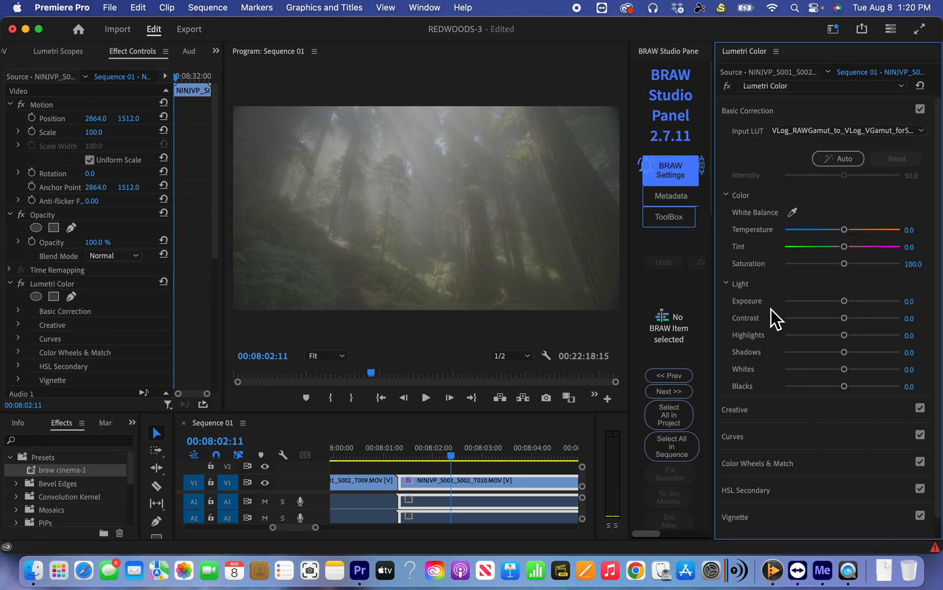
{"action": "mouse_move", "coordinate": [433, 231]}
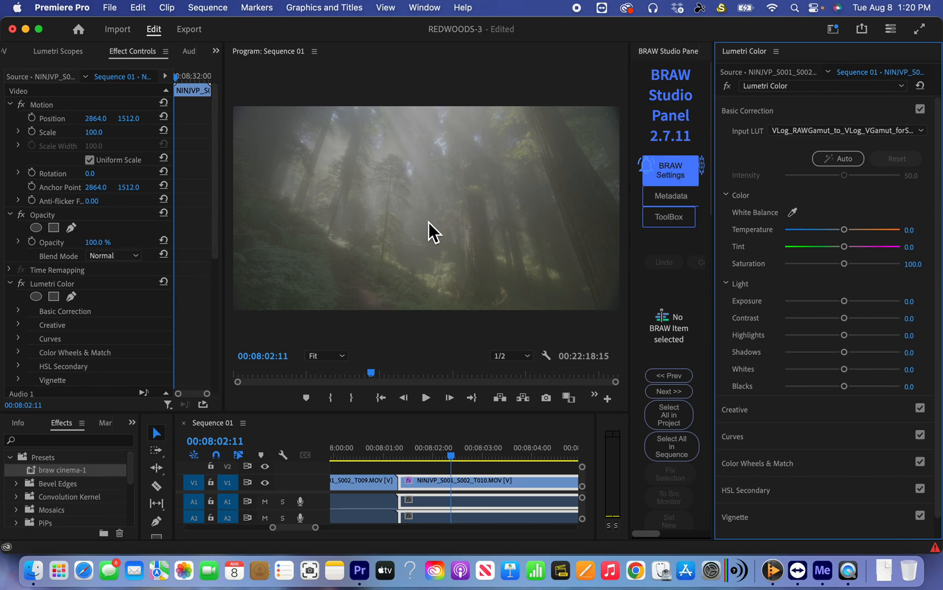
{"action": "mouse_move", "coordinate": [439, 234]}
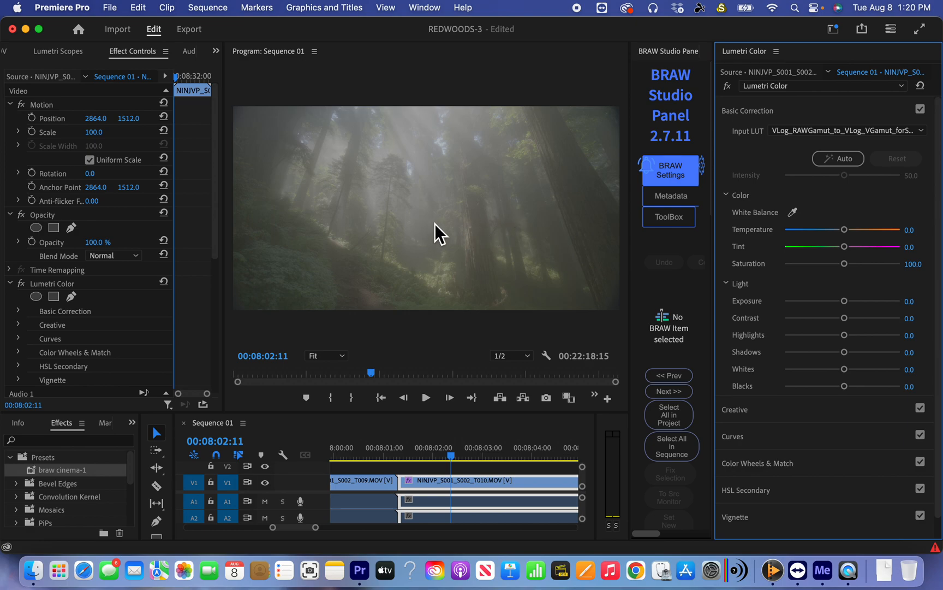
{"action": "mouse_move", "coordinate": [862, 302]}
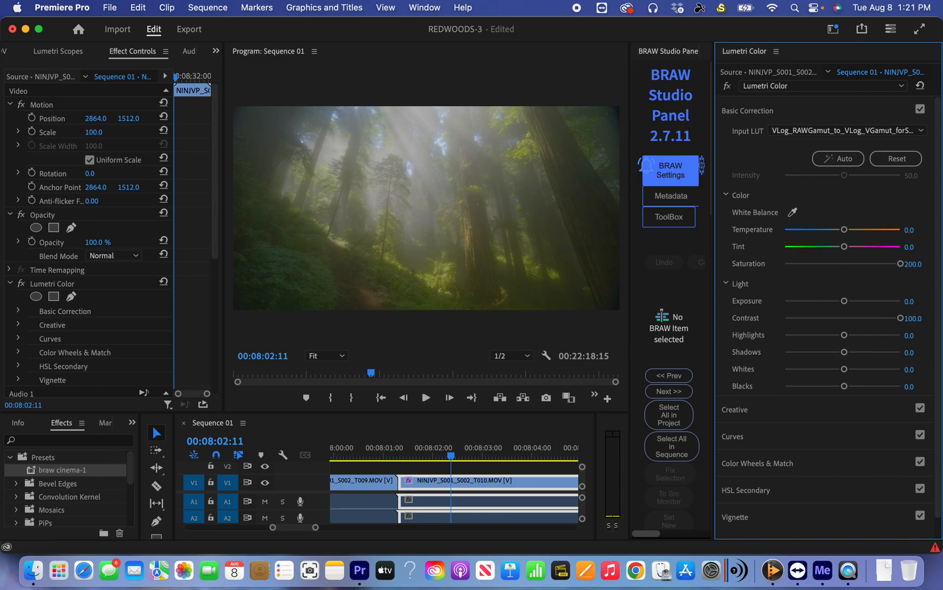
{"action": "mouse_move", "coordinate": [774, 253]}
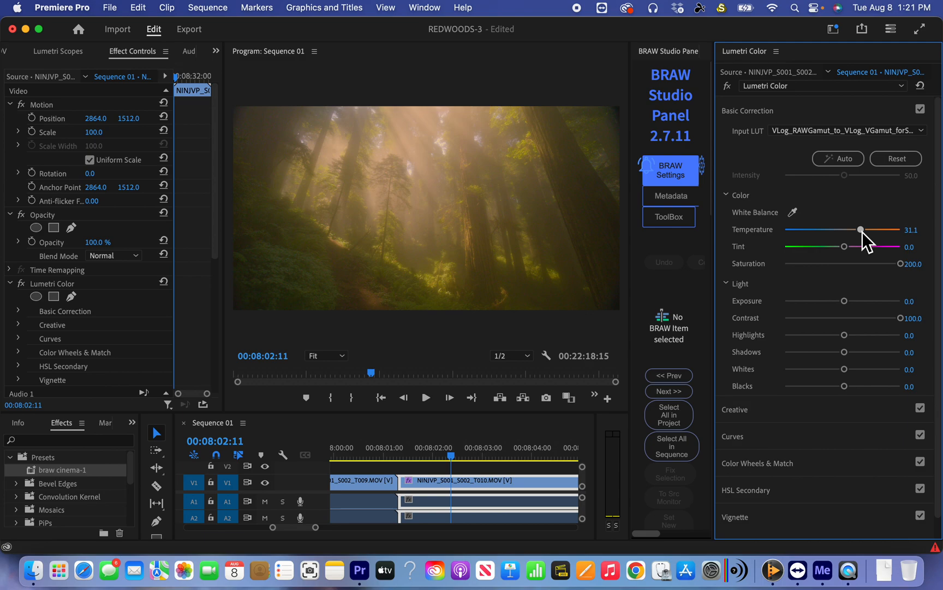
{"action": "mouse_move", "coordinate": [853, 307]}
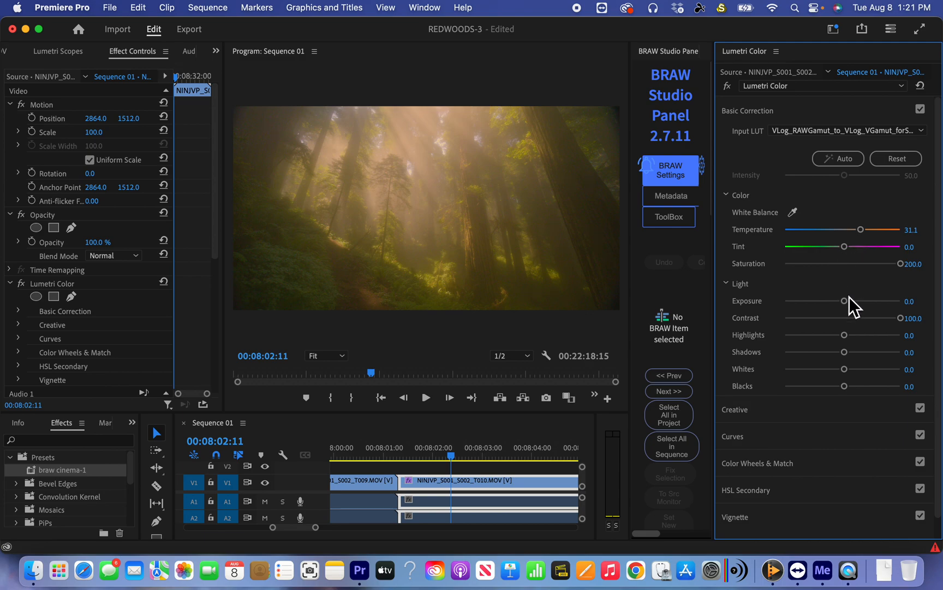
{"action": "mouse_move", "coordinate": [872, 291]}
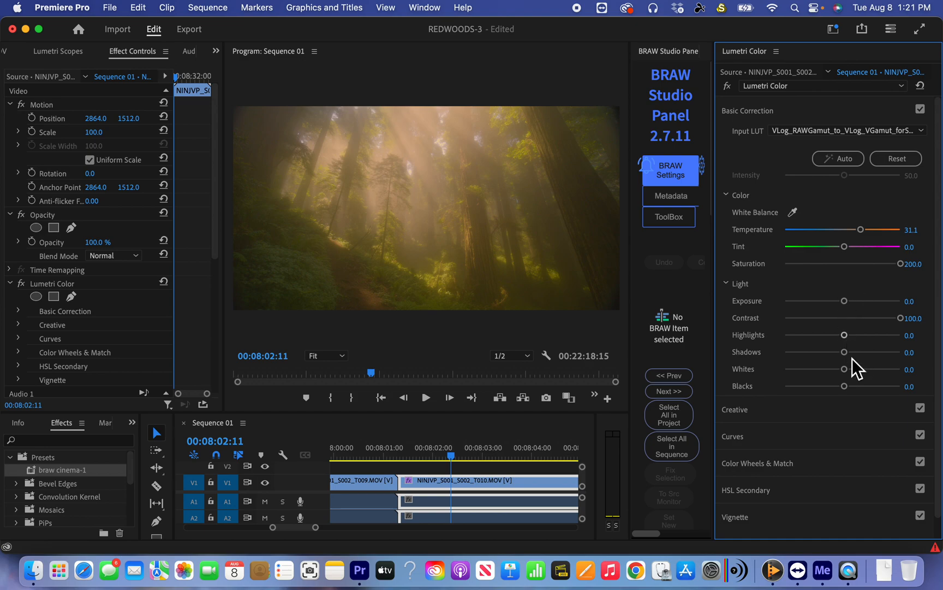
{"action": "mouse_move", "coordinate": [852, 388]}
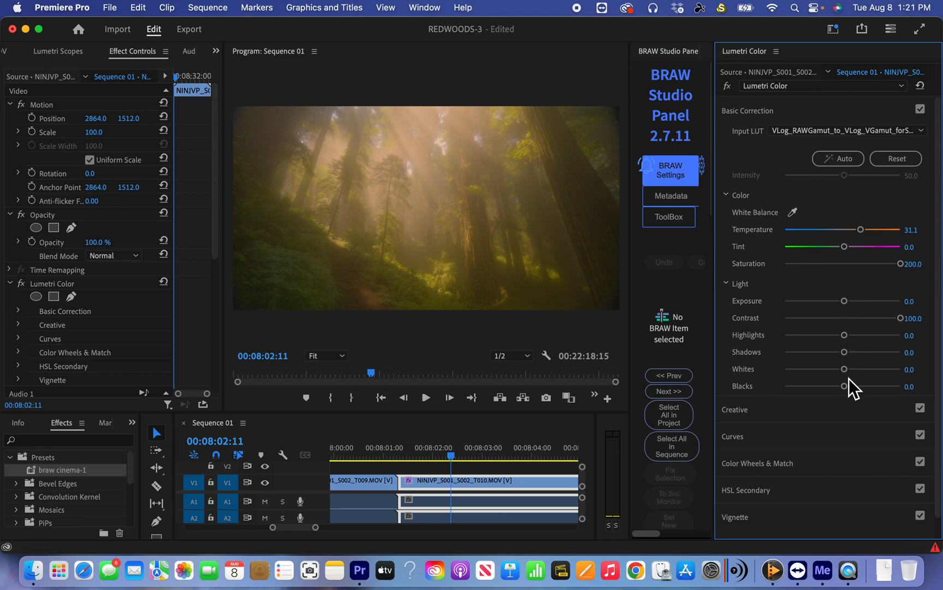
{"action": "mouse_move", "coordinate": [848, 417]}
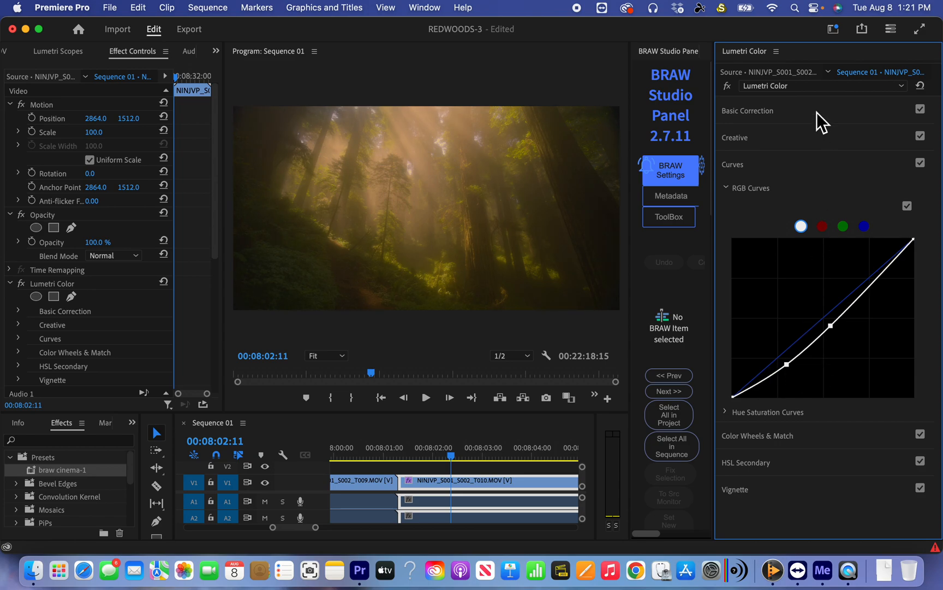
Return to T010's Lumetri Basic Correction settings to adjust its light balance.
{"action": "left_click", "coordinate": [748, 110]}
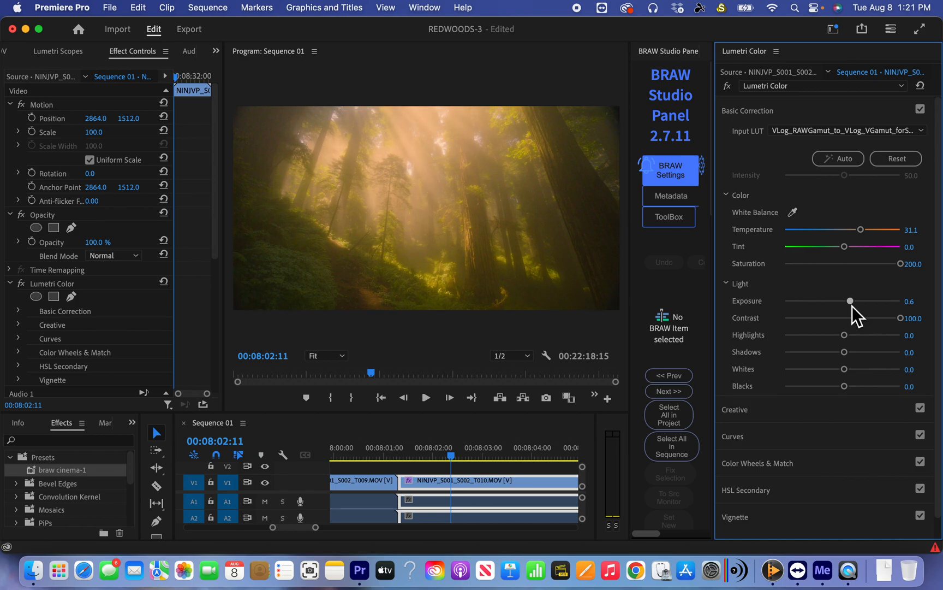
{"action": "mouse_move", "coordinate": [900, 270]}
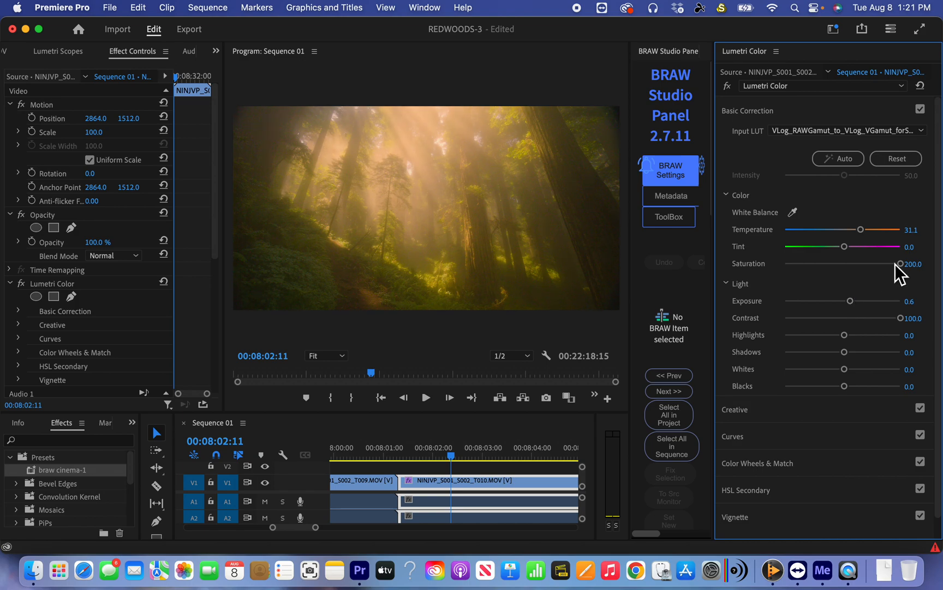
{"action": "mouse_move", "coordinate": [751, 251]}
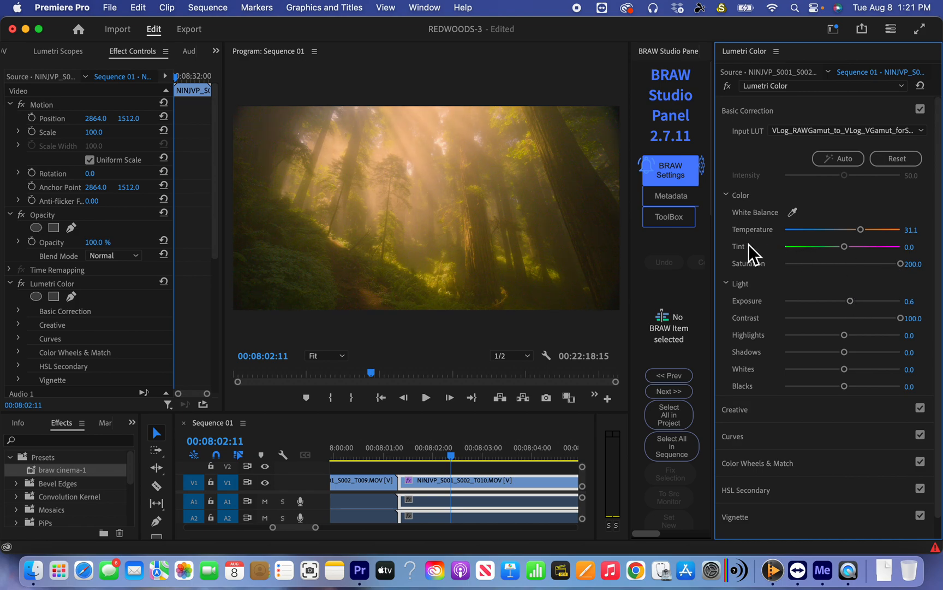
{"action": "mouse_move", "coordinate": [864, 286]}
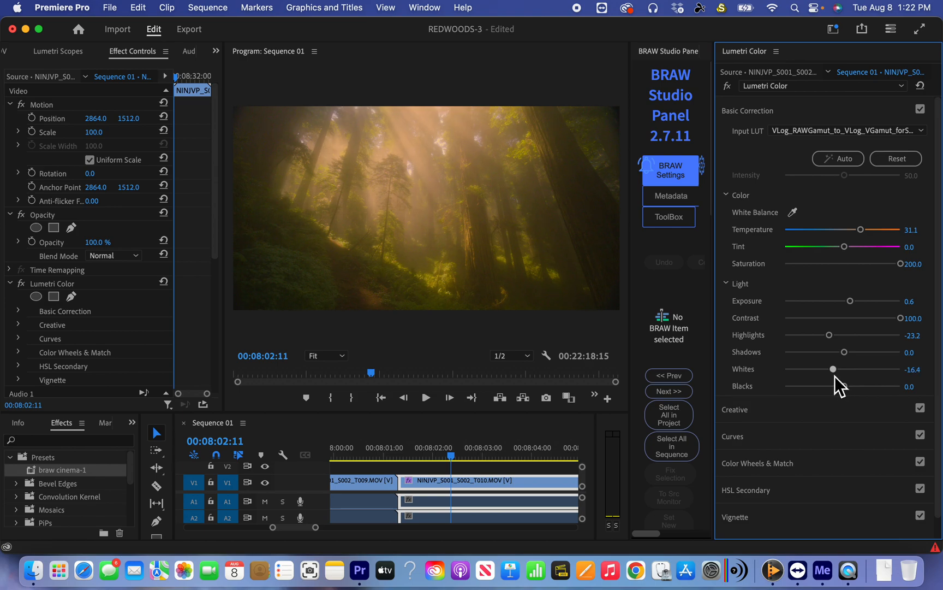
{"action": "mouse_move", "coordinate": [835, 342]}
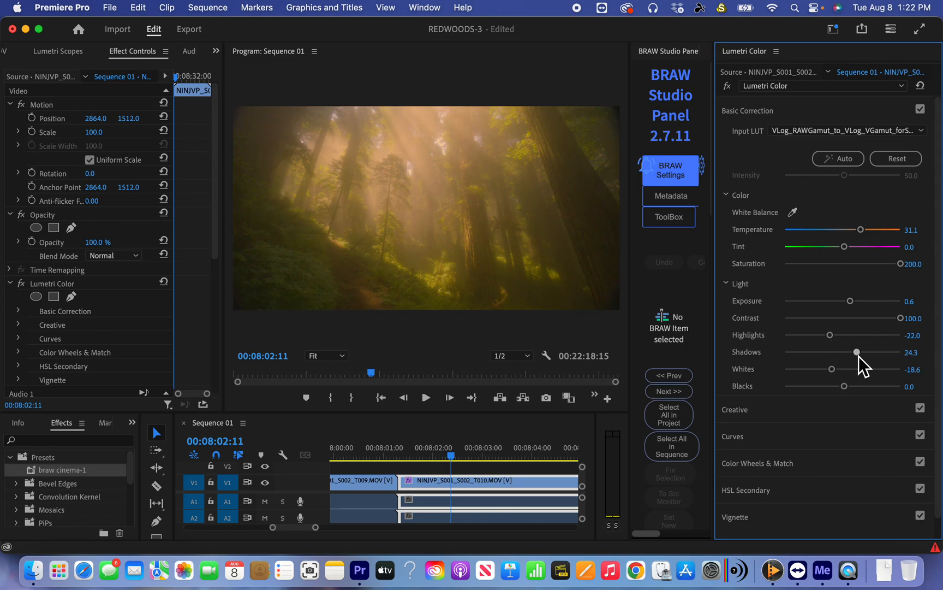
{"action": "mouse_move", "coordinate": [897, 288]}
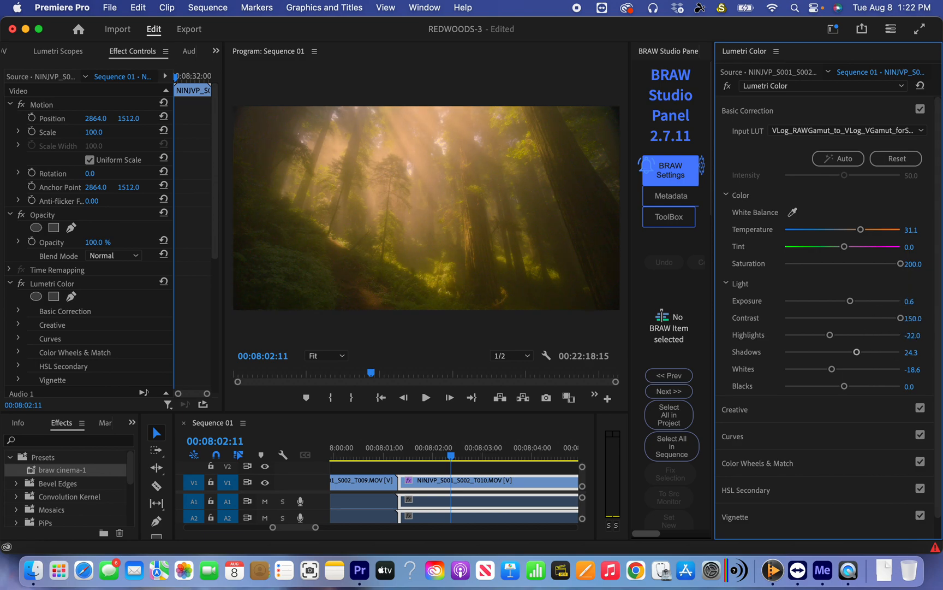
Play part of the graded T010 redwood shot in the Program Monitor, then stop.
{"action": "left_click", "coordinate": [426, 396]}
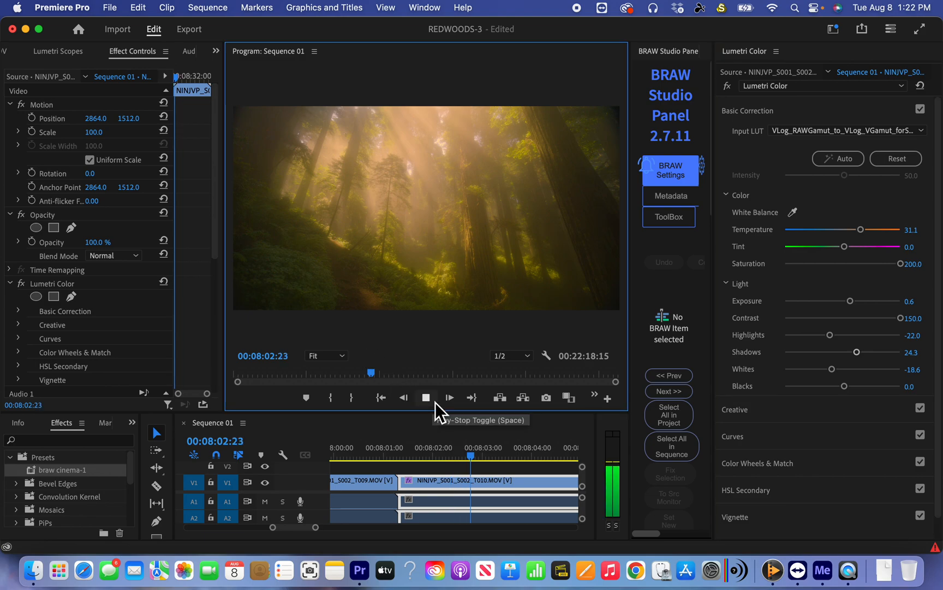
{"action": "left_click", "coordinate": [426, 398]}
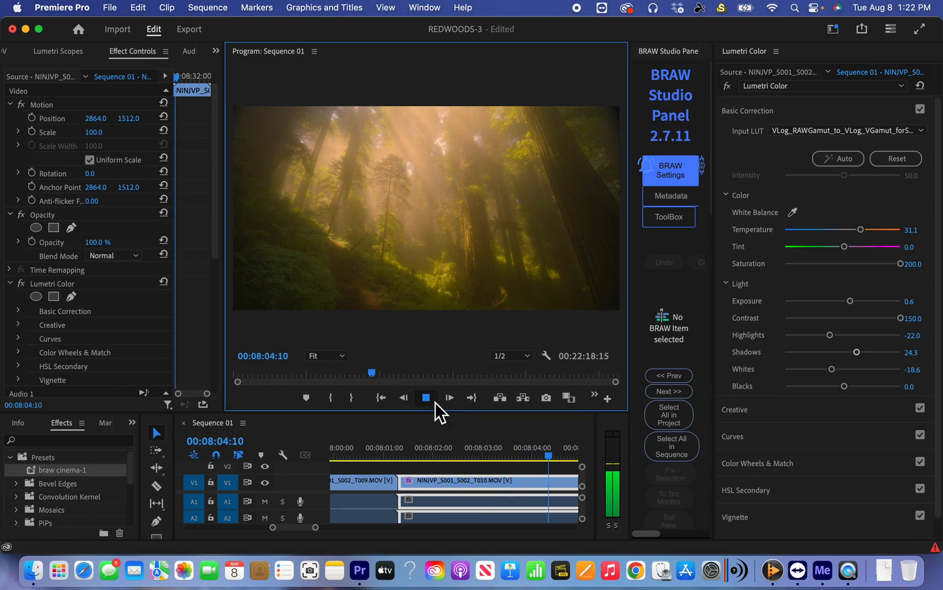
{"action": "left_click", "coordinate": [426, 397]}
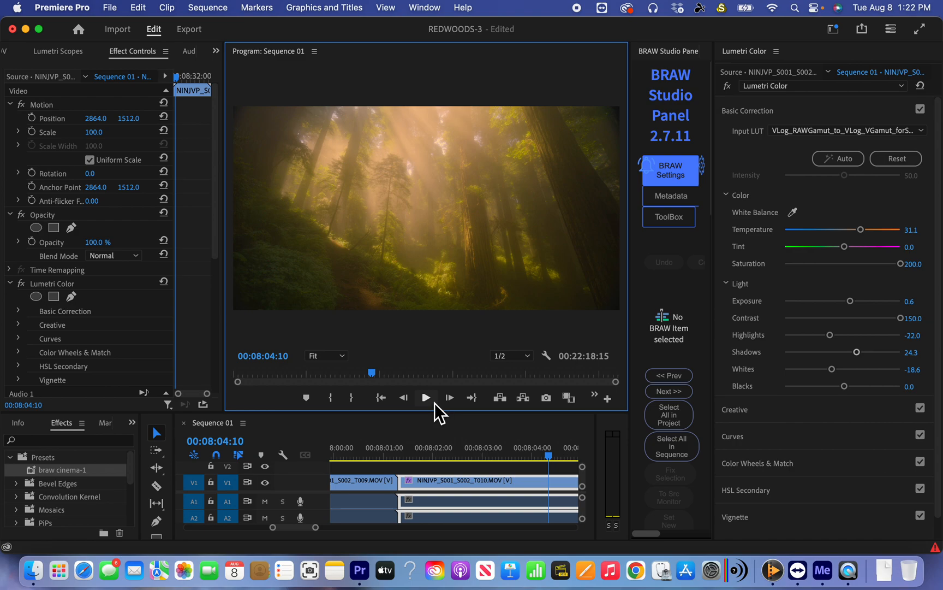
{"action": "mouse_move", "coordinate": [382, 271]}
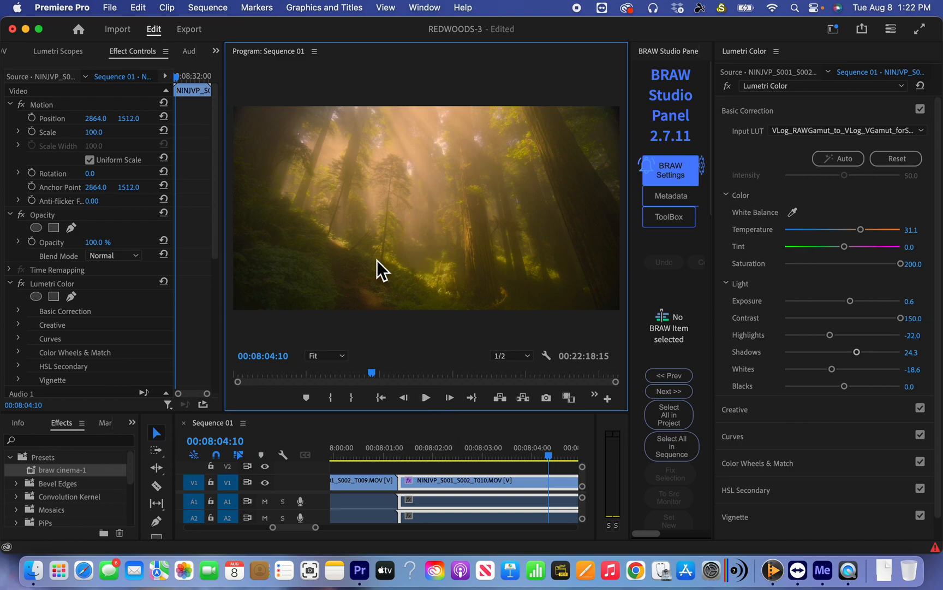
{"action": "mouse_move", "coordinate": [637, 111]}
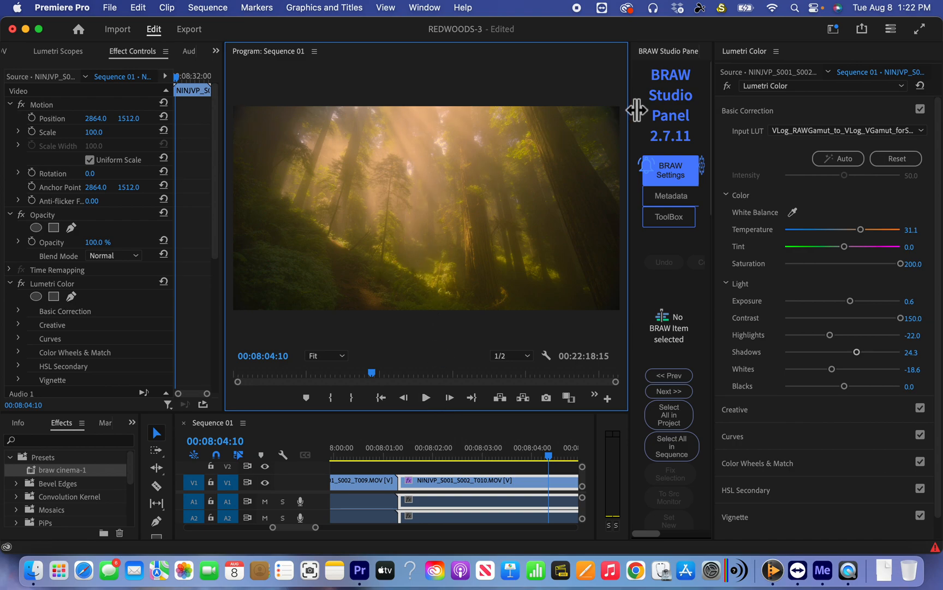
{"action": "mouse_move", "coordinate": [410, 262]}
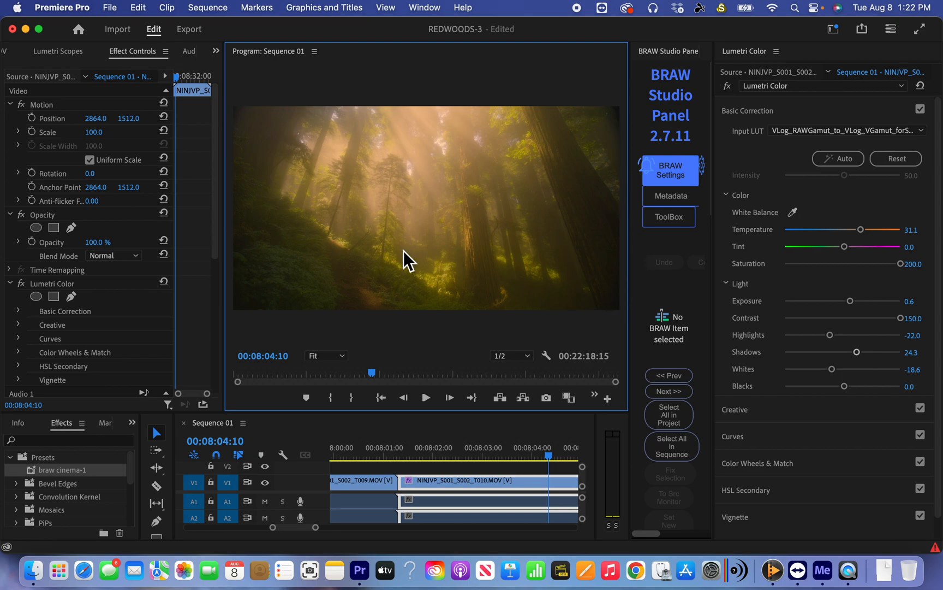
{"action": "mouse_move", "coordinate": [628, 321]}
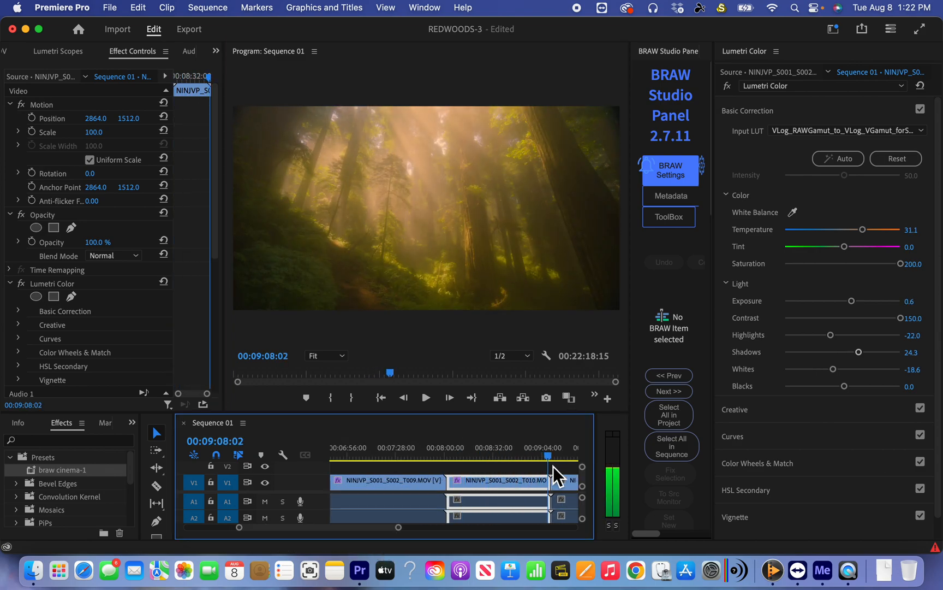
Play from just before the cut into ungraded T011 to compare, then copy the graded T010 clip.
{"action": "left_click", "coordinate": [557, 479]}
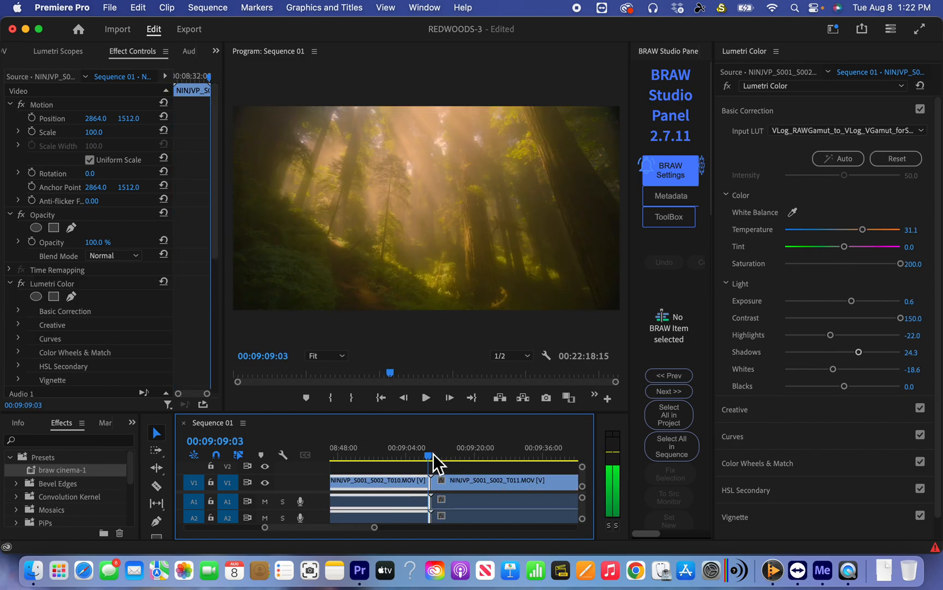
{"action": "left_click", "coordinate": [426, 397]}
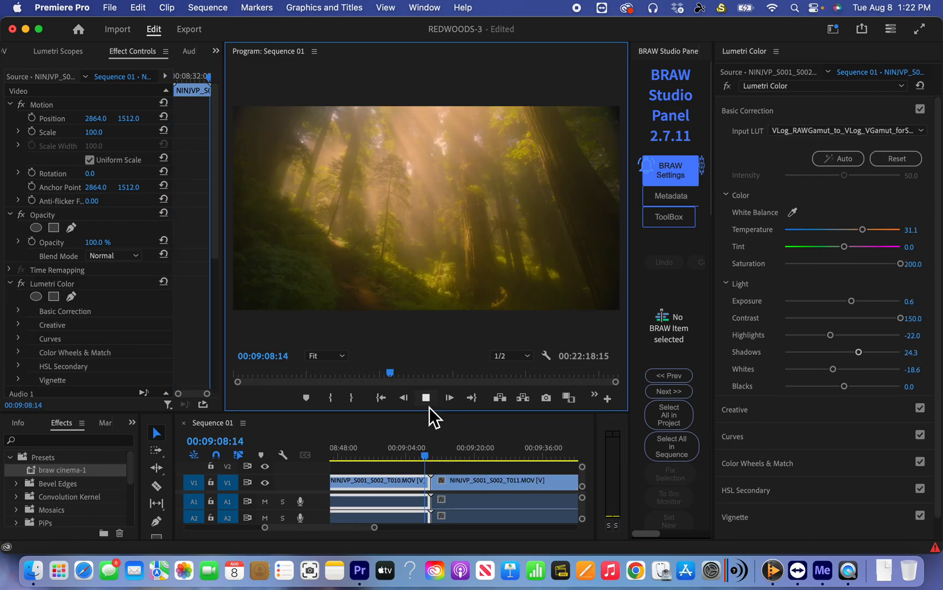
{"action": "left_click", "coordinate": [426, 397]}
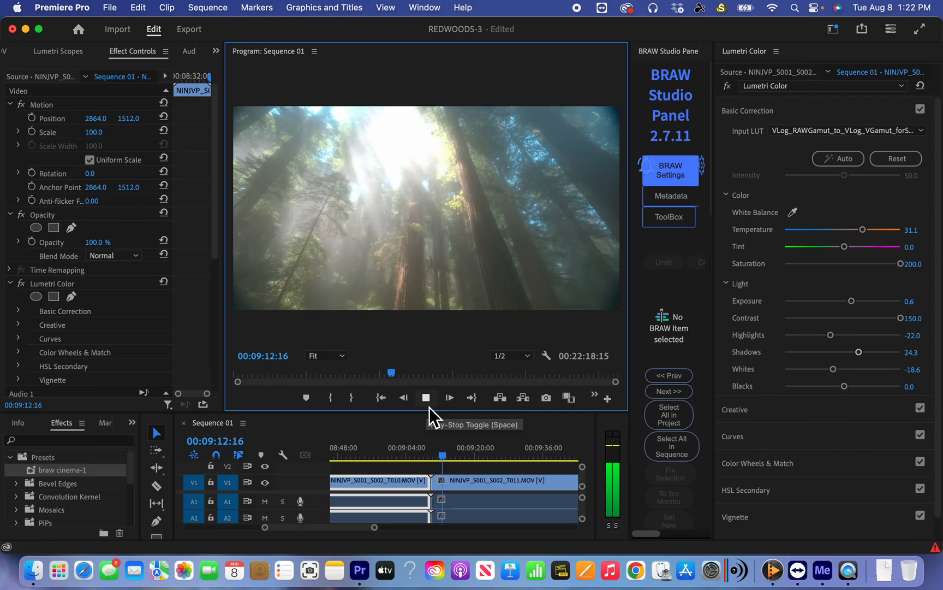
{"action": "left_click", "coordinate": [426, 397]}
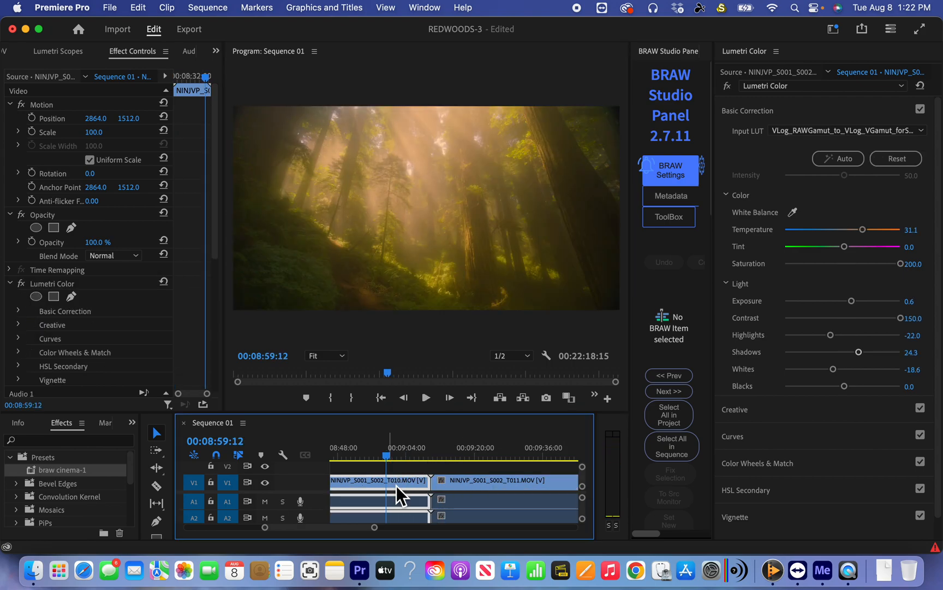
{"action": "right_click", "coordinate": [391, 494]}
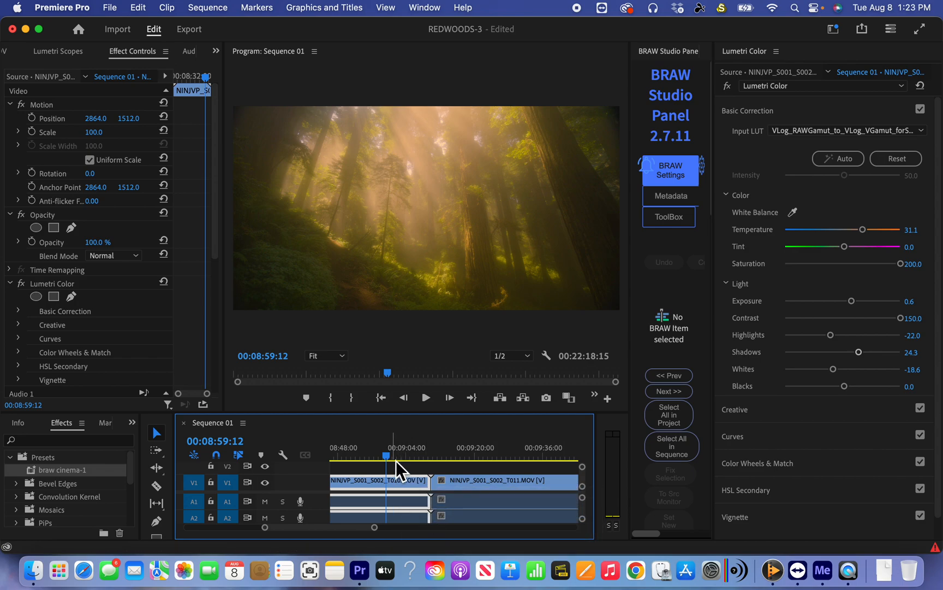
{"action": "left_click", "coordinate": [458, 455]}
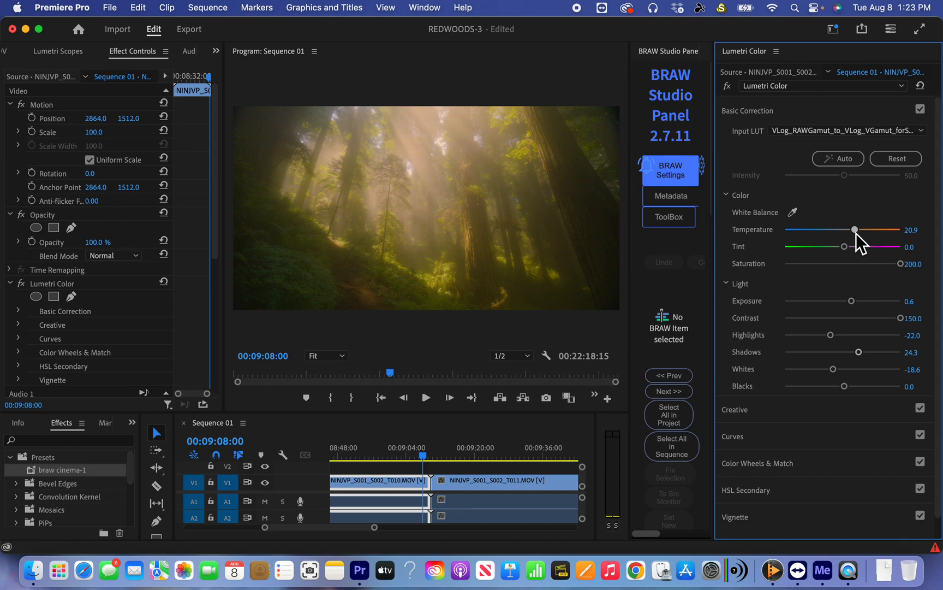
{"action": "mouse_move", "coordinate": [824, 268]}
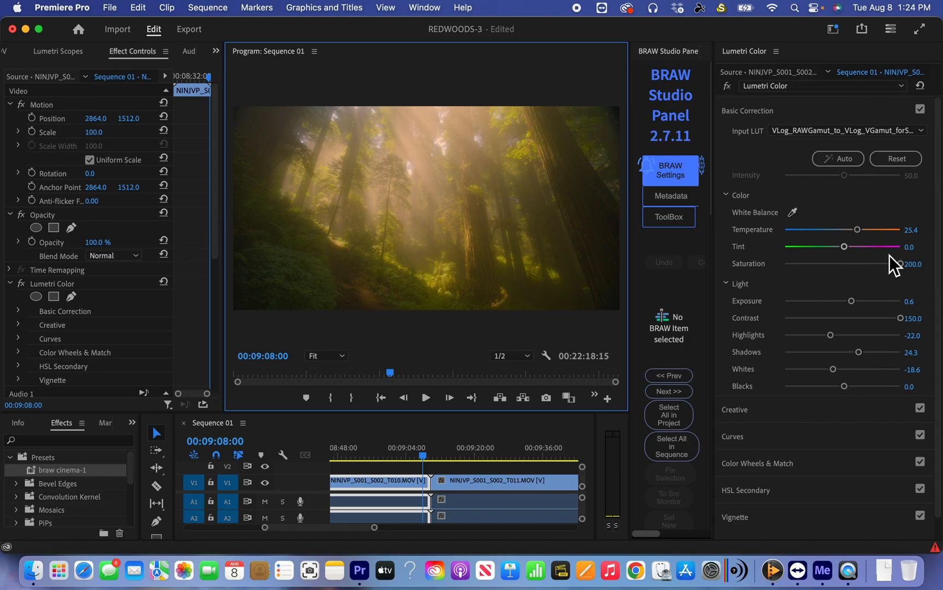
{"action": "mouse_move", "coordinate": [868, 303]}
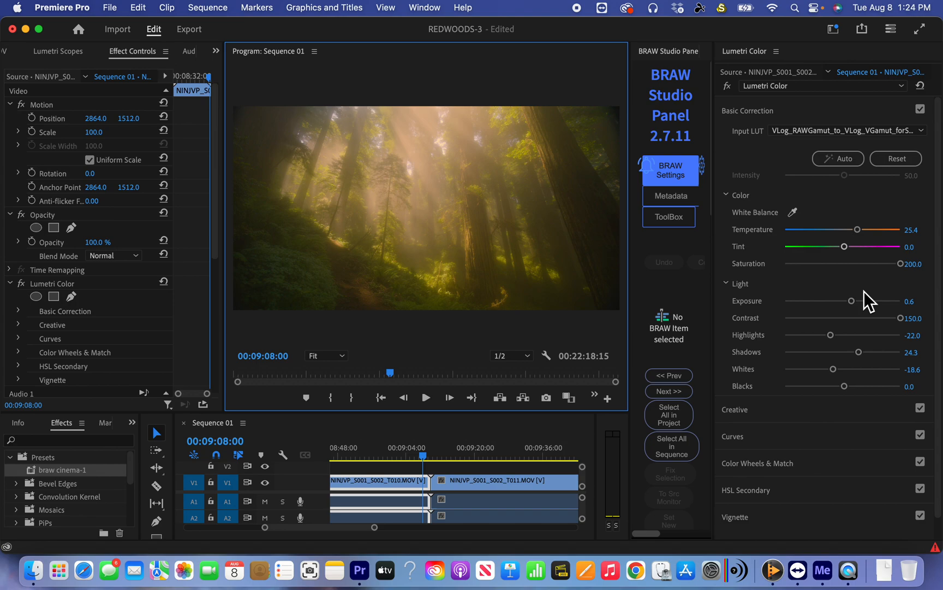
{"action": "mouse_move", "coordinate": [840, 274]}
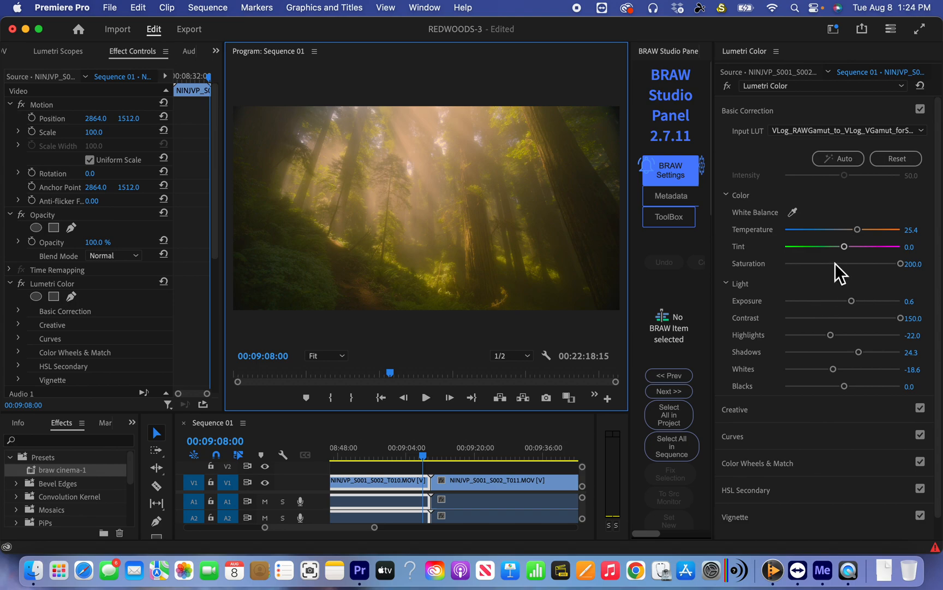
{"action": "mouse_move", "coordinate": [905, 271]}
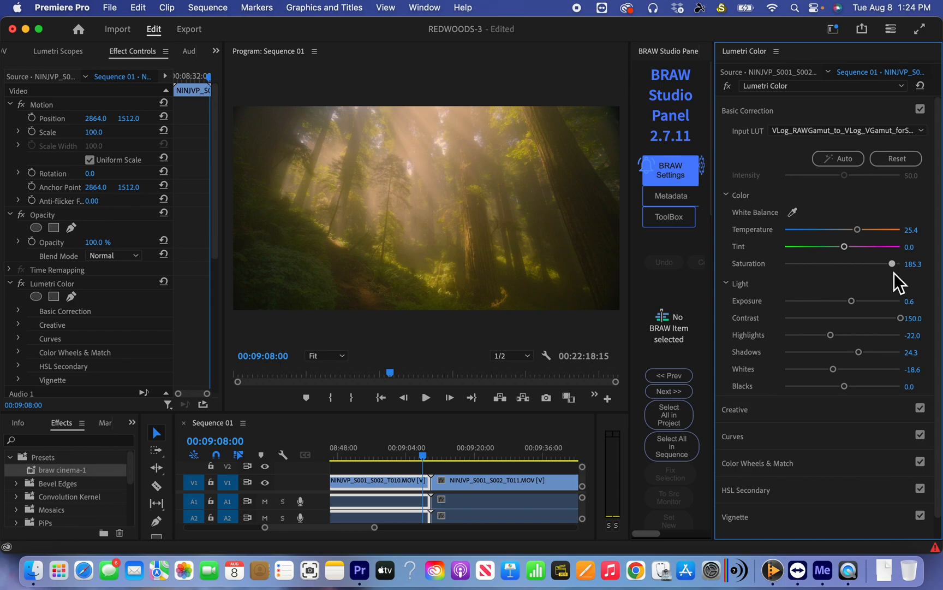
{"action": "mouse_move", "coordinate": [486, 435]}
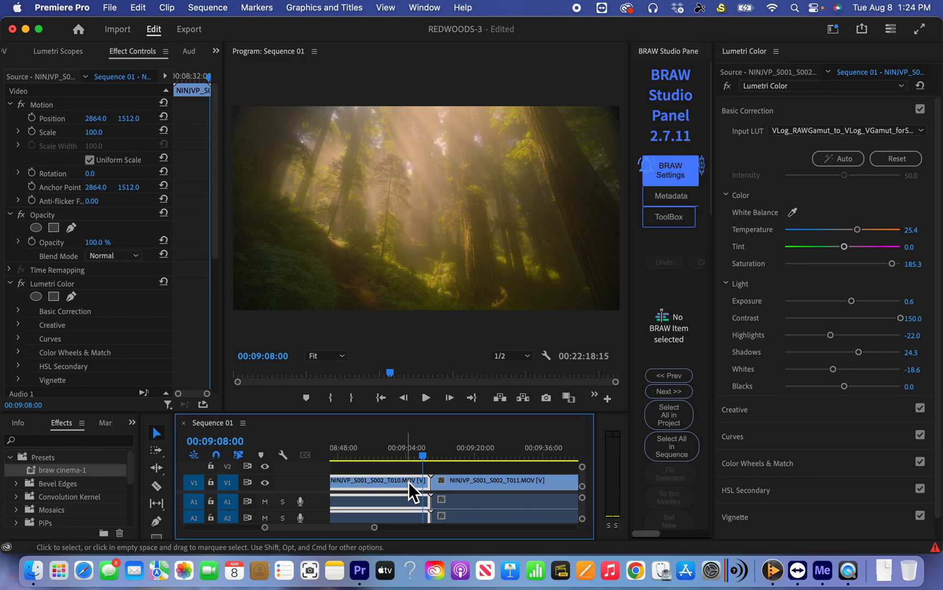
Park the playhead in T011 and play it briefly, showing its ungraded BT.709 ProRes RAW source.
{"action": "left_click", "coordinate": [482, 455]}
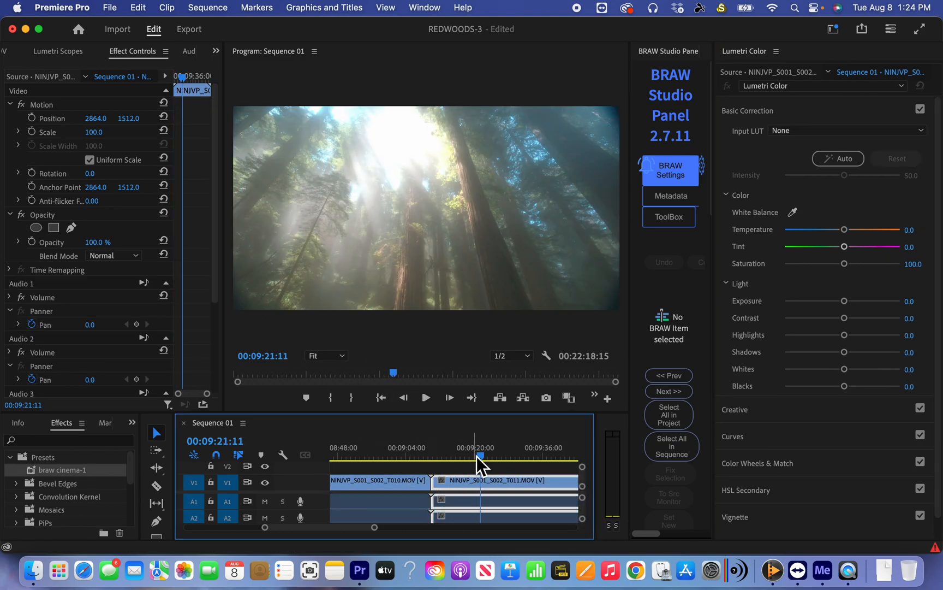
{"action": "left_click", "coordinate": [425, 398]}
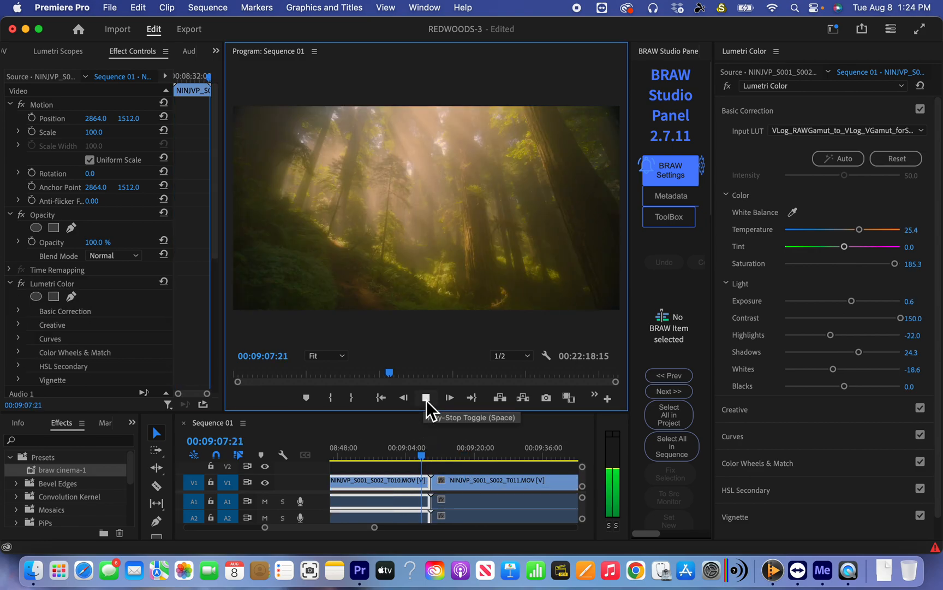
{"action": "left_click", "coordinate": [426, 398]}
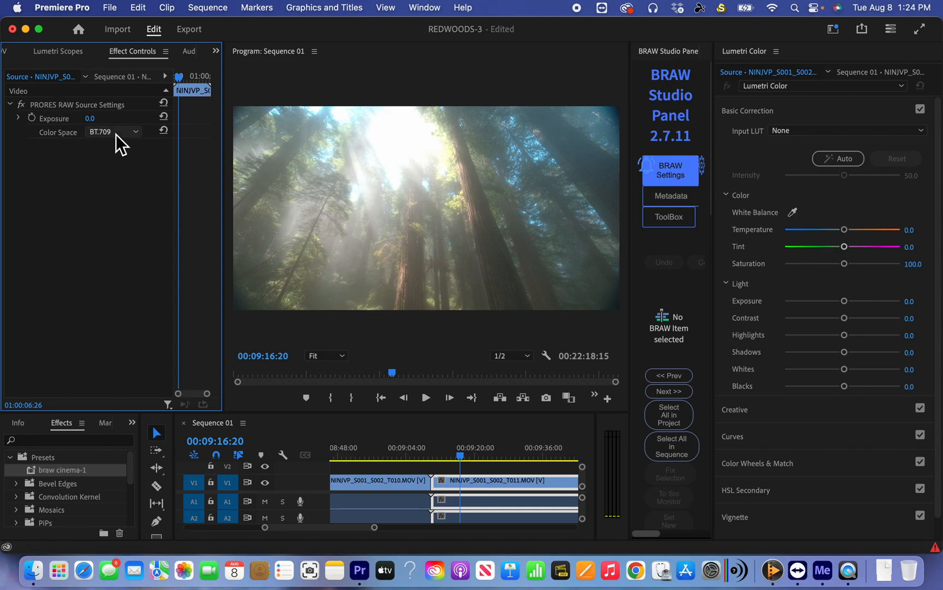
Set T011's source color space to V-Gamut/V-Log and paste T010's Lumetri Color attributes onto it.
{"action": "left_click", "coordinate": [113, 132]}
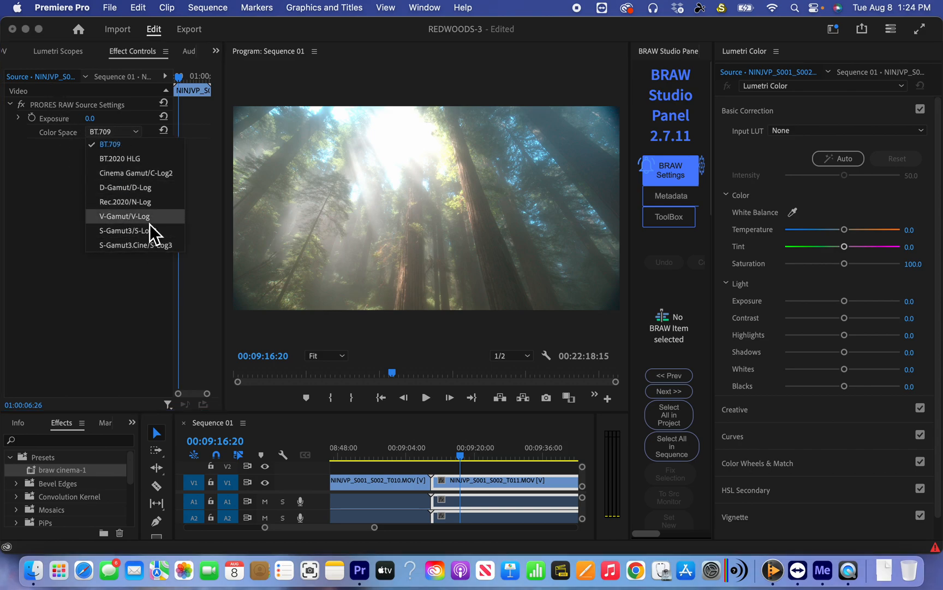
{"action": "left_click", "coordinate": [124, 217]}
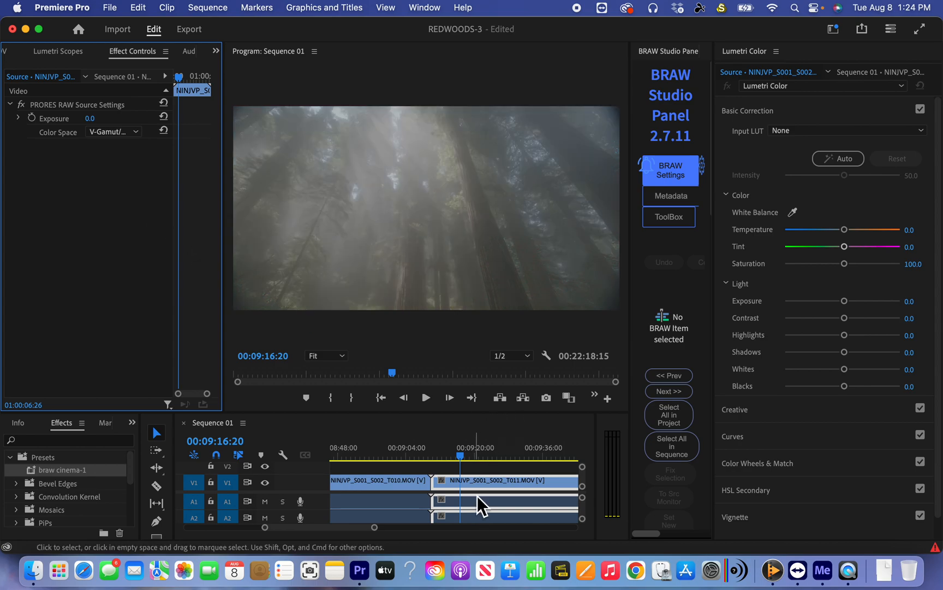
{"action": "right_click", "coordinate": [478, 504]}
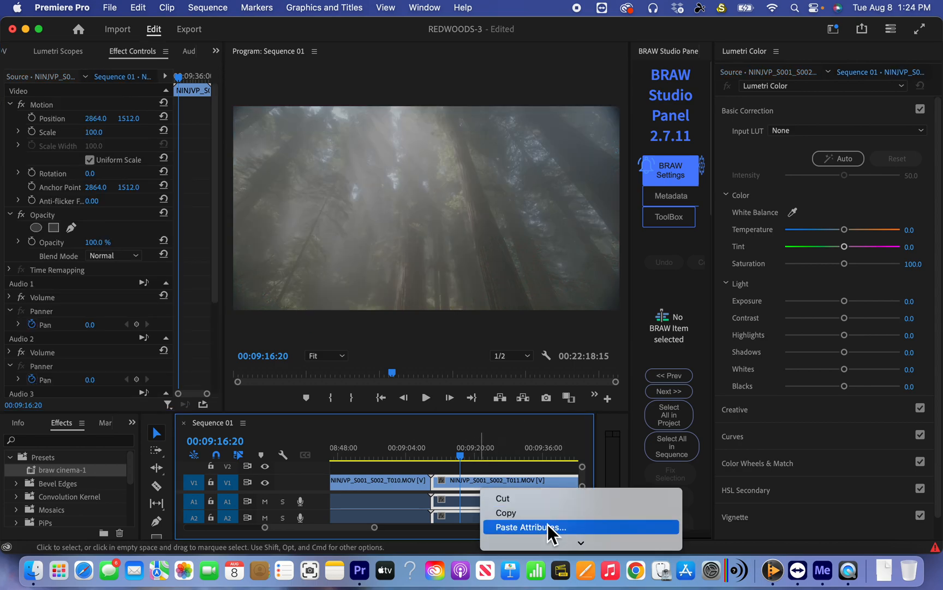
{"action": "left_click", "coordinate": [528, 528]}
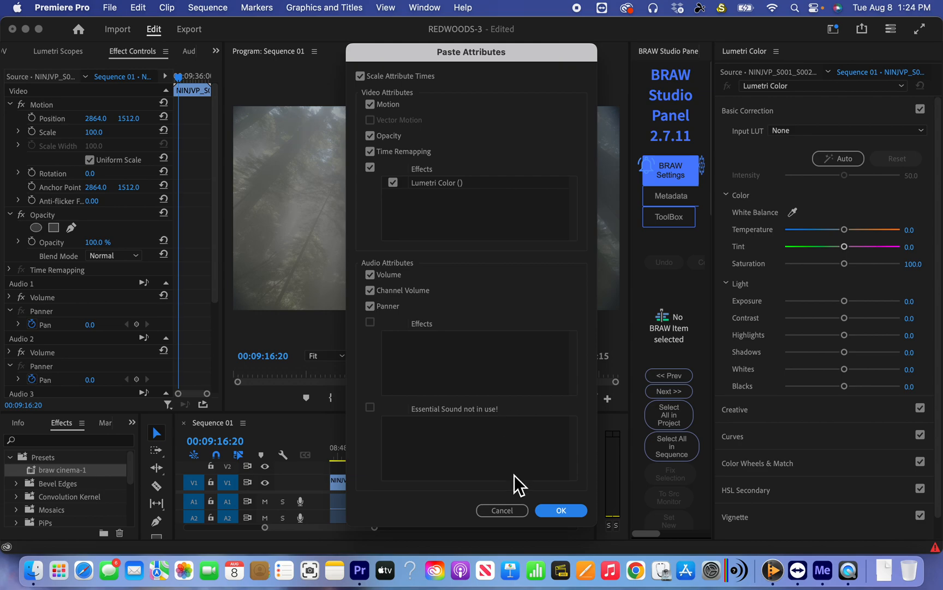
{"action": "left_click", "coordinate": [560, 510]}
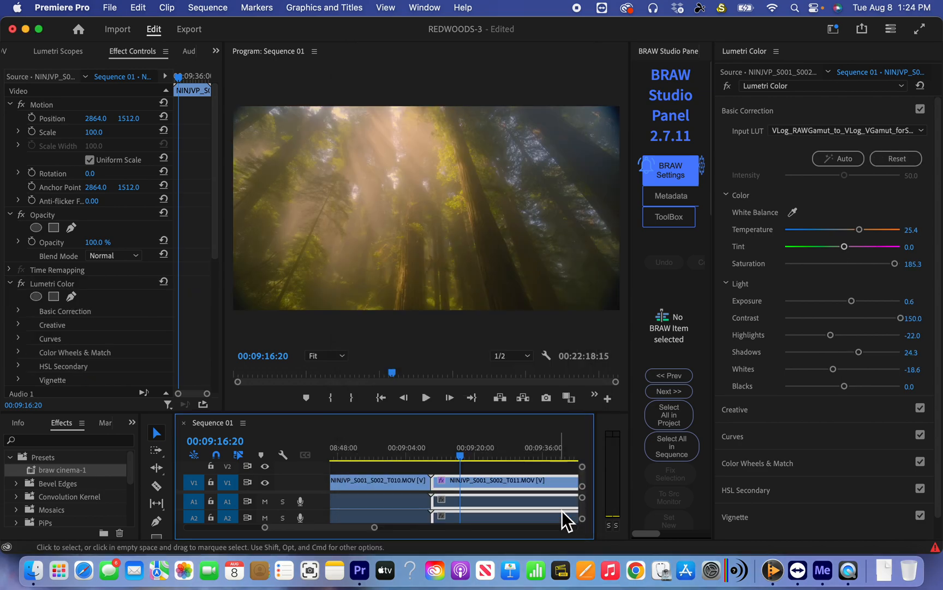
{"action": "mouse_move", "coordinate": [565, 517]}
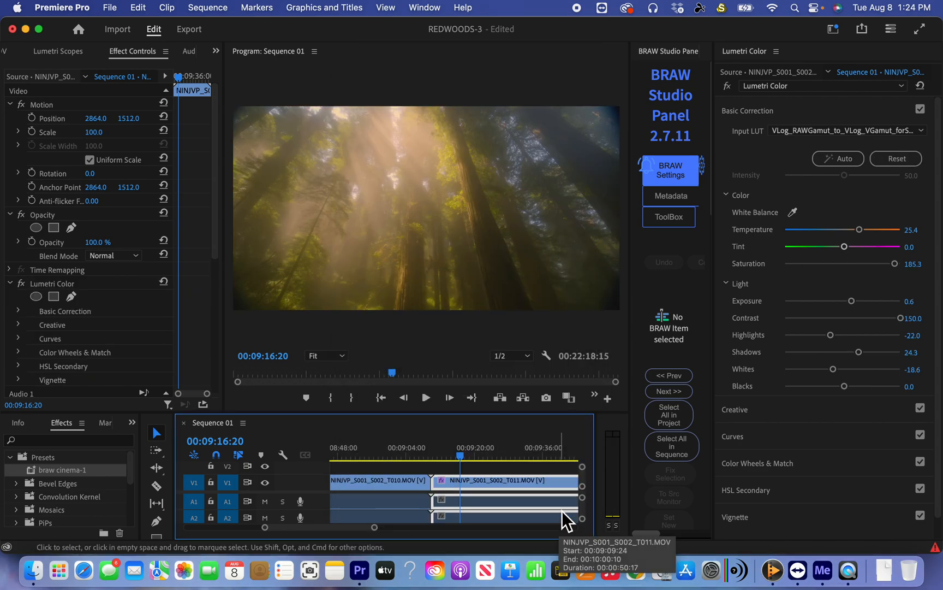
{"action": "mouse_move", "coordinate": [561, 512]}
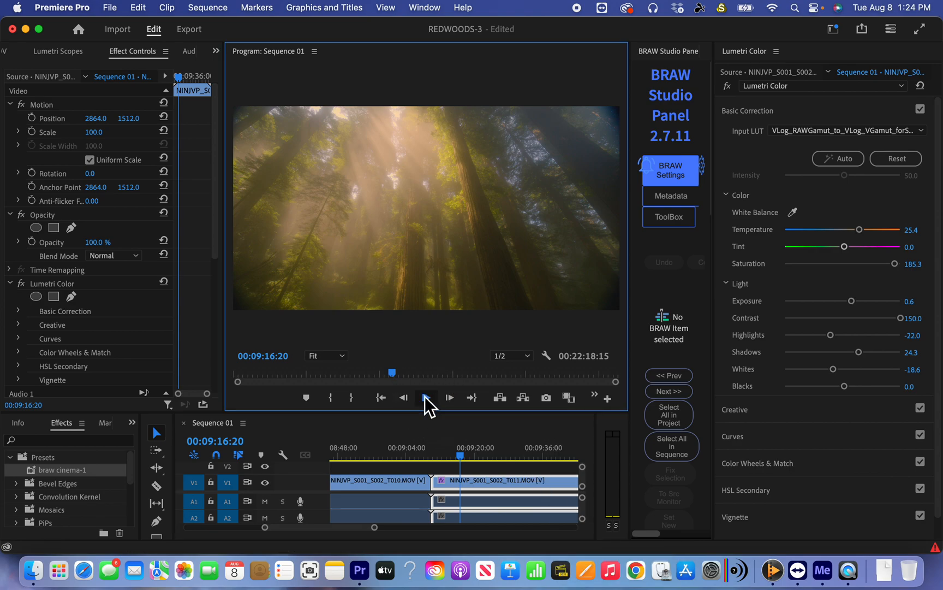
Scrub through graded T011 and park the playhead on the next clip, NINJVP_S001_S002_T012.MOV.
{"action": "left_click", "coordinate": [426, 397]}
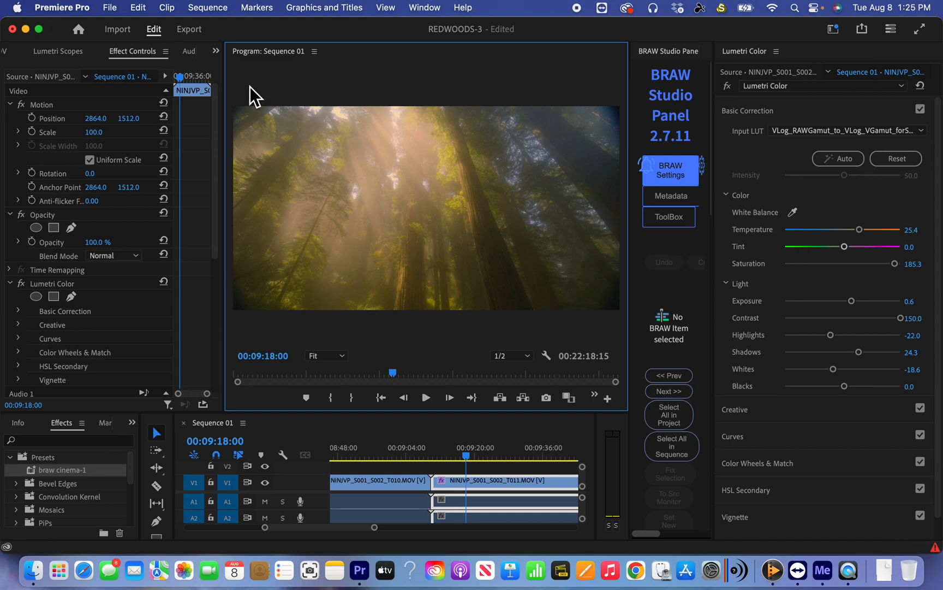
{"action": "mouse_move", "coordinate": [255, 204]}
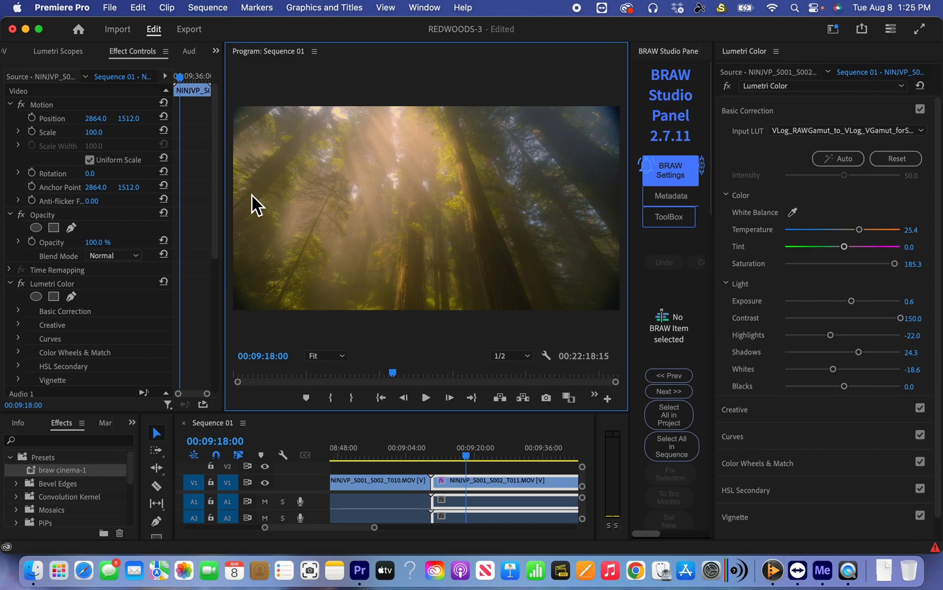
{"action": "mouse_move", "coordinate": [636, 336]}
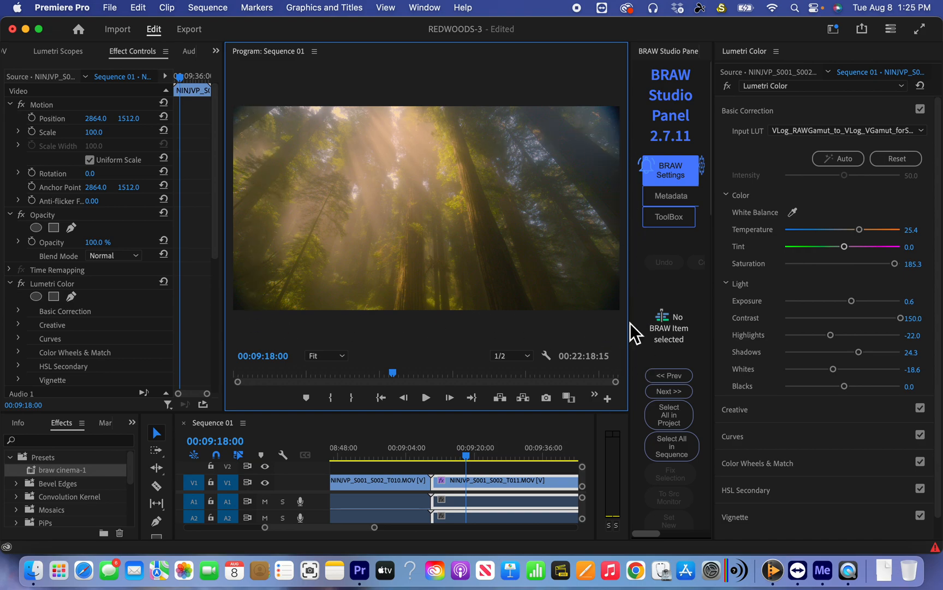
{"action": "mouse_move", "coordinate": [409, 554]}
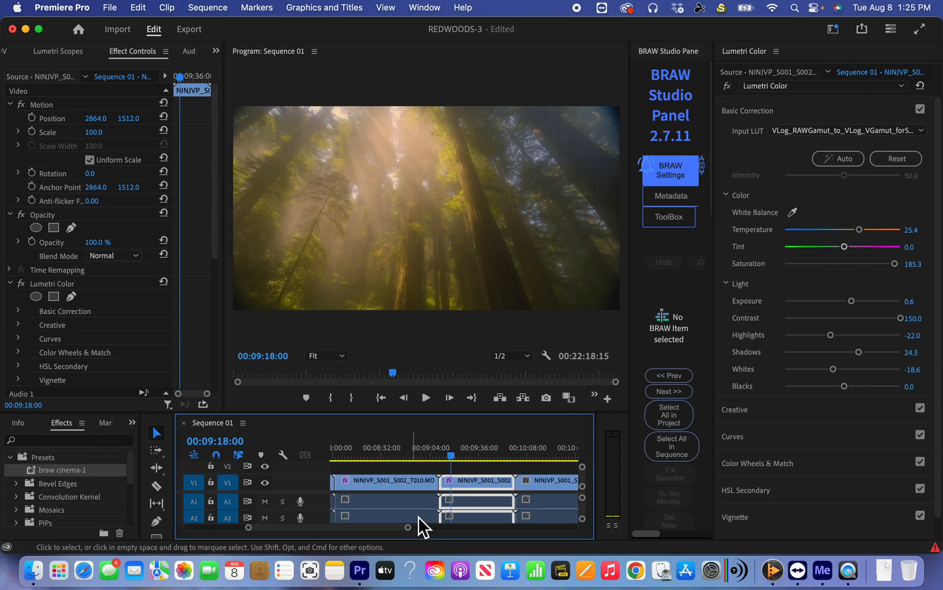
{"action": "left_click", "coordinate": [474, 456]}
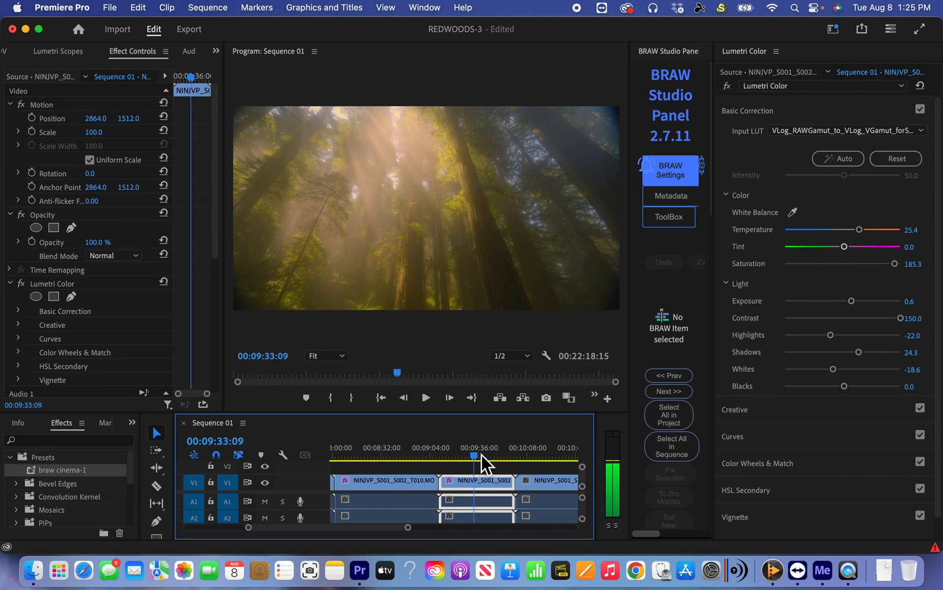
{"action": "left_click", "coordinate": [530, 456]}
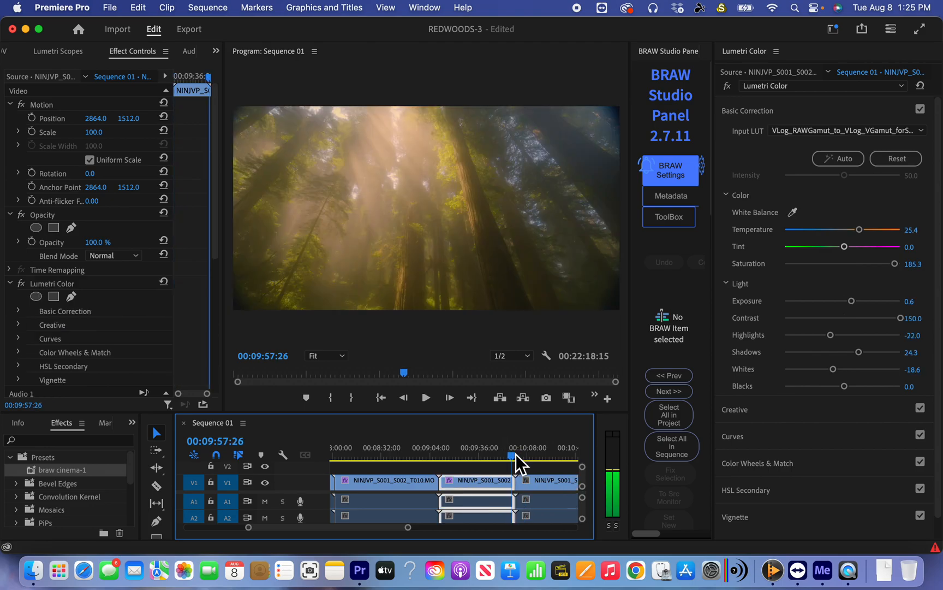
{"action": "left_click", "coordinate": [426, 398]}
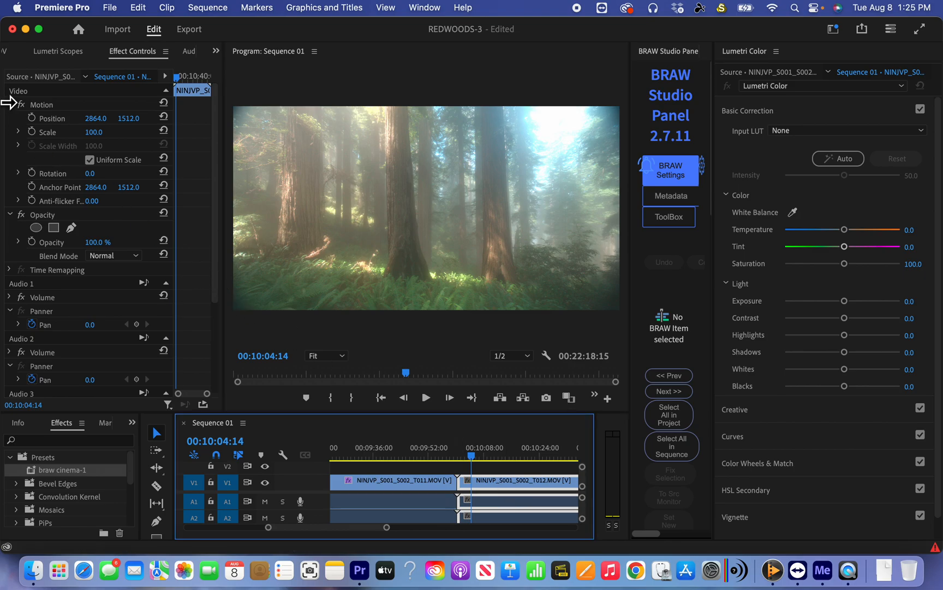
Set T012 to V-Gamut/V-Log, paste the Lumetri grade onto it, and lower its temperature to 19.8.
{"action": "left_click", "coordinate": [112, 132]}
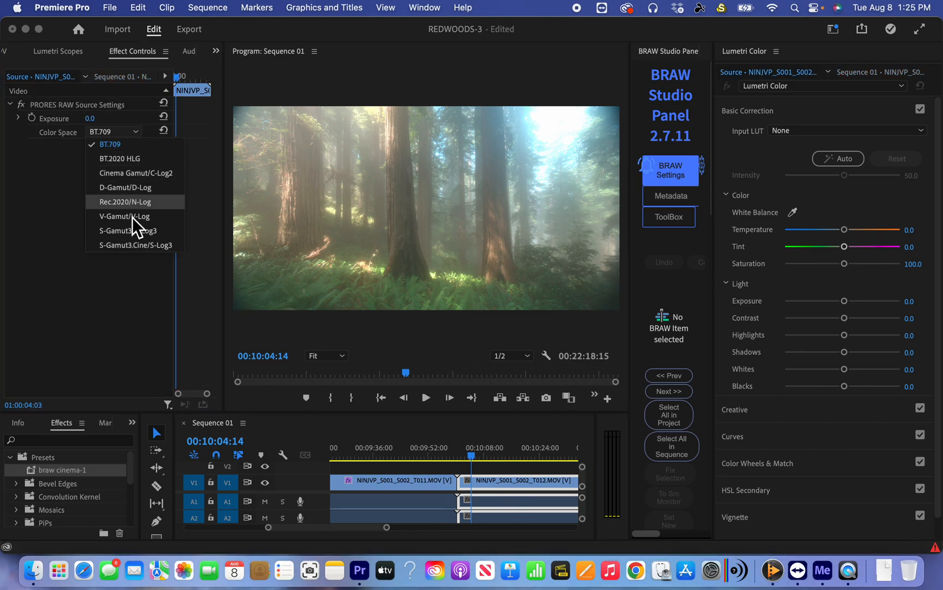
{"action": "left_click", "coordinate": [124, 216]}
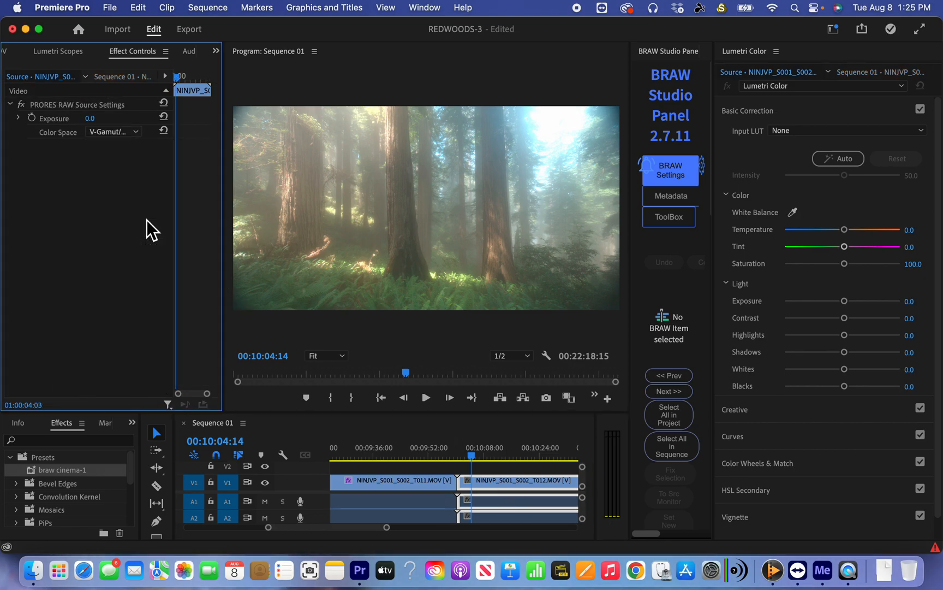
{"action": "right_click", "coordinate": [523, 480]}
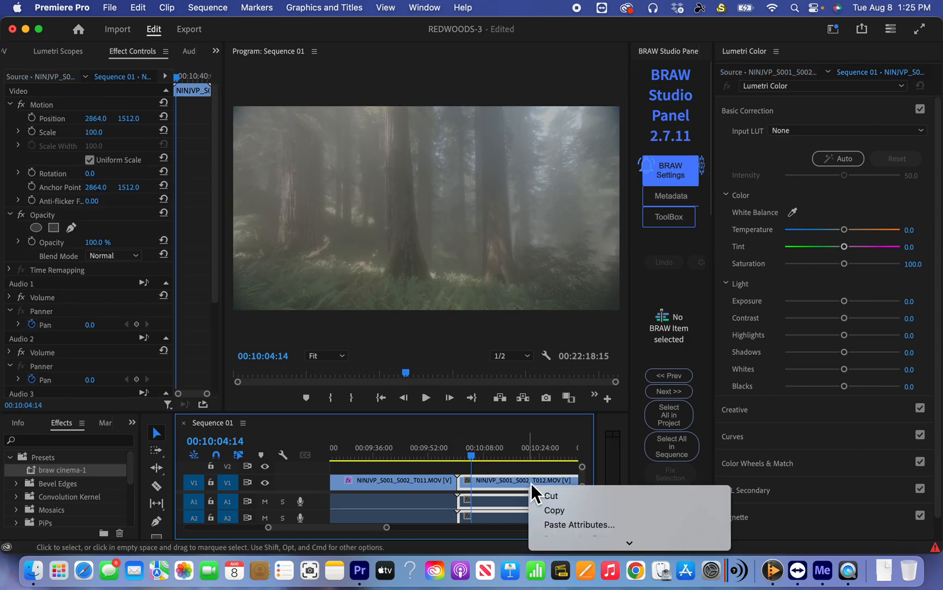
{"action": "left_click", "coordinate": [579, 524]}
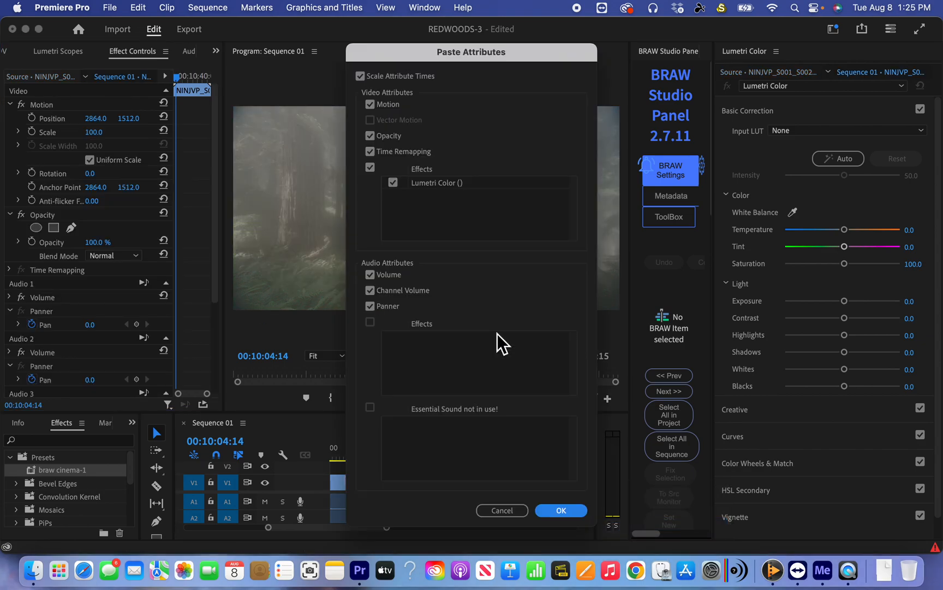
{"action": "left_click", "coordinate": [560, 510]}
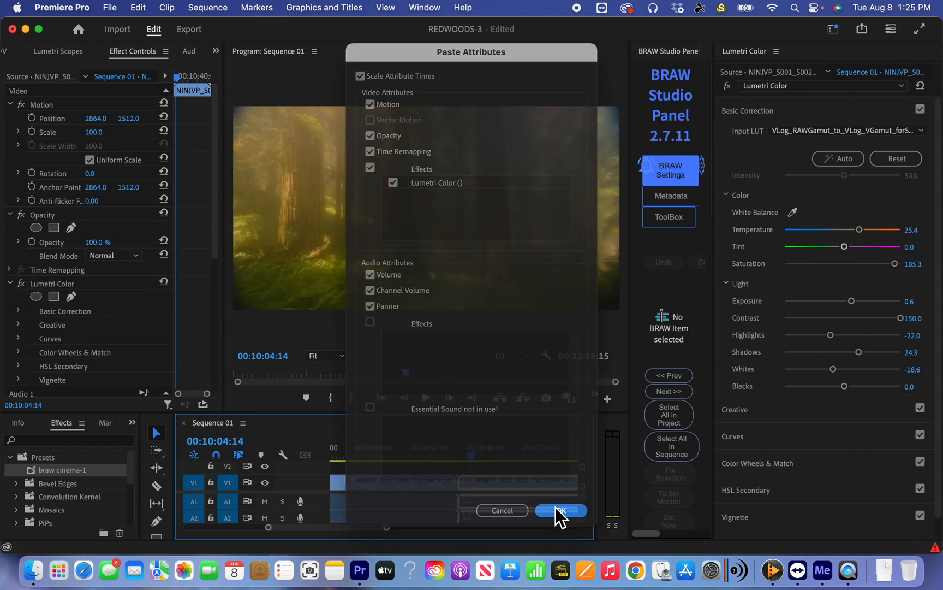
{"action": "left_click", "coordinate": [559, 510]}
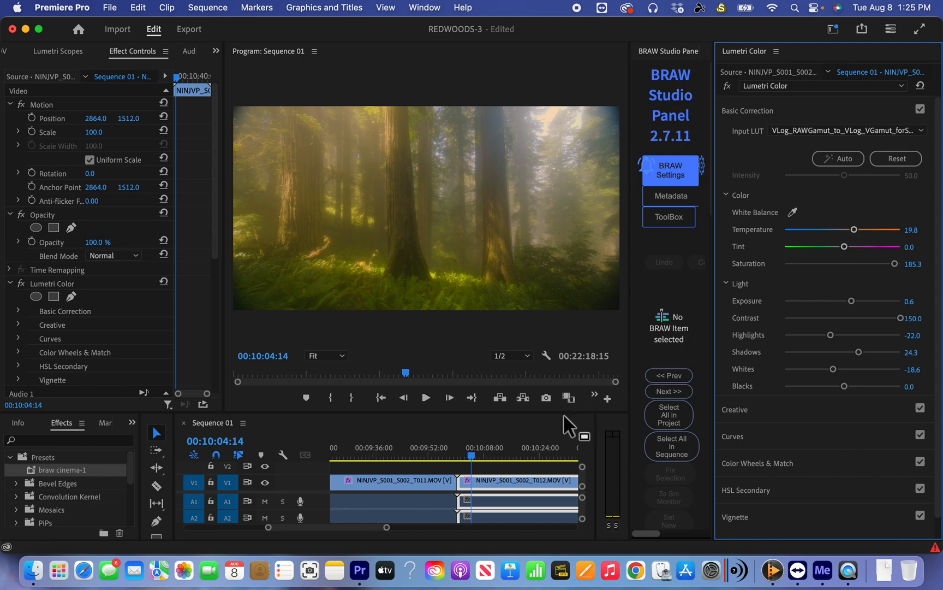
Play through the graded T012 clip, pausing once, to check its warm sunlit look.
{"action": "left_click", "coordinate": [426, 397]}
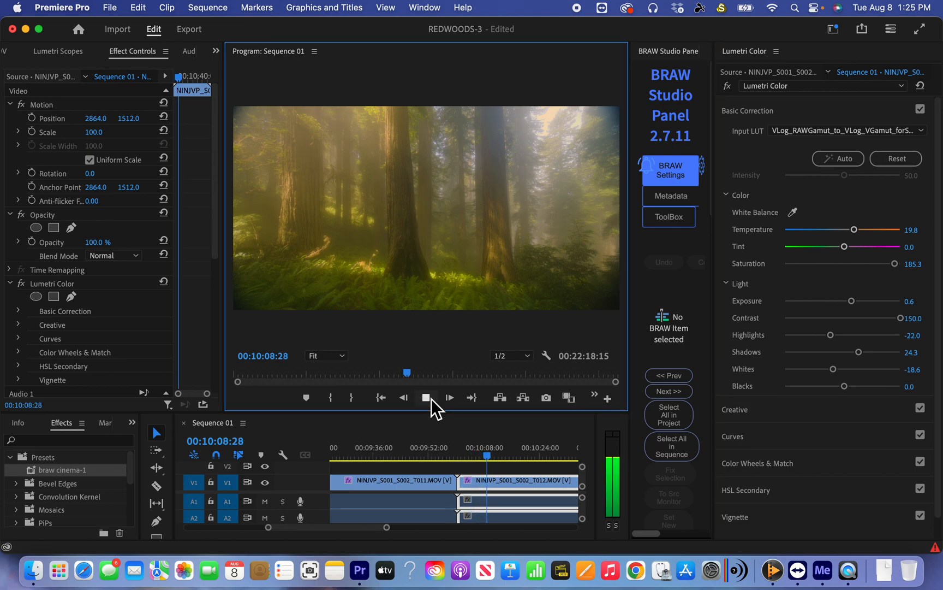
{"action": "left_click", "coordinate": [423, 398]}
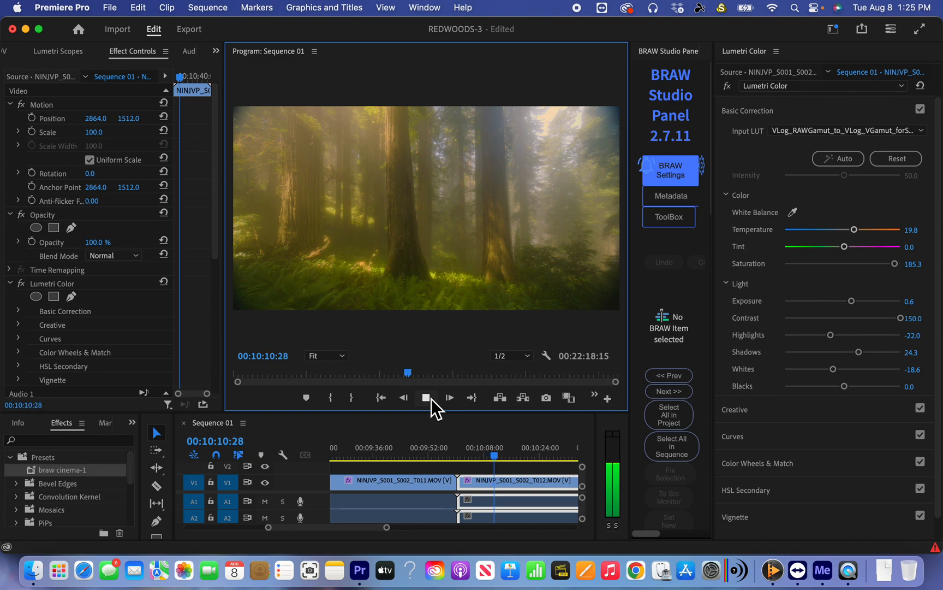
{"action": "left_click", "coordinate": [449, 397]}
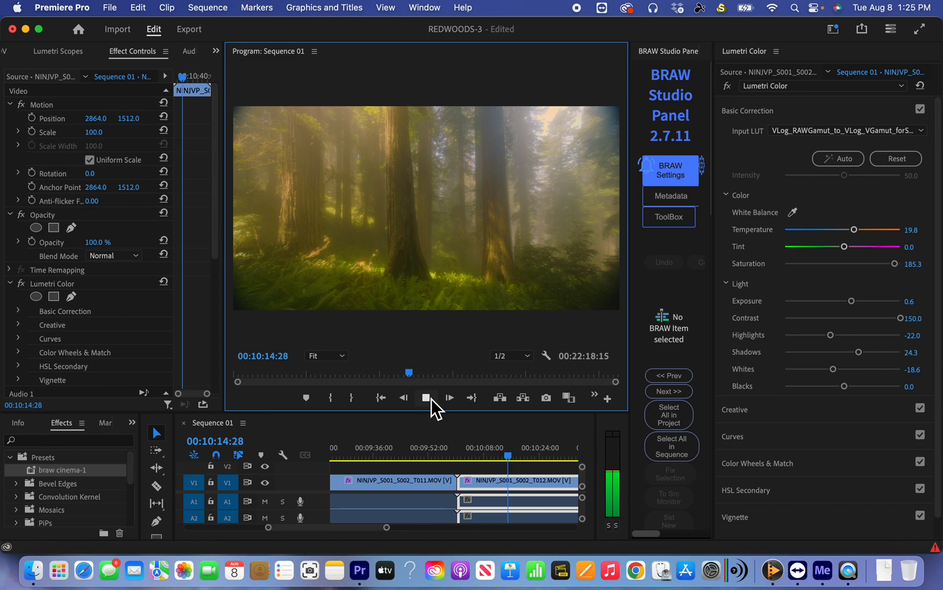
{"action": "left_click", "coordinate": [426, 397]}
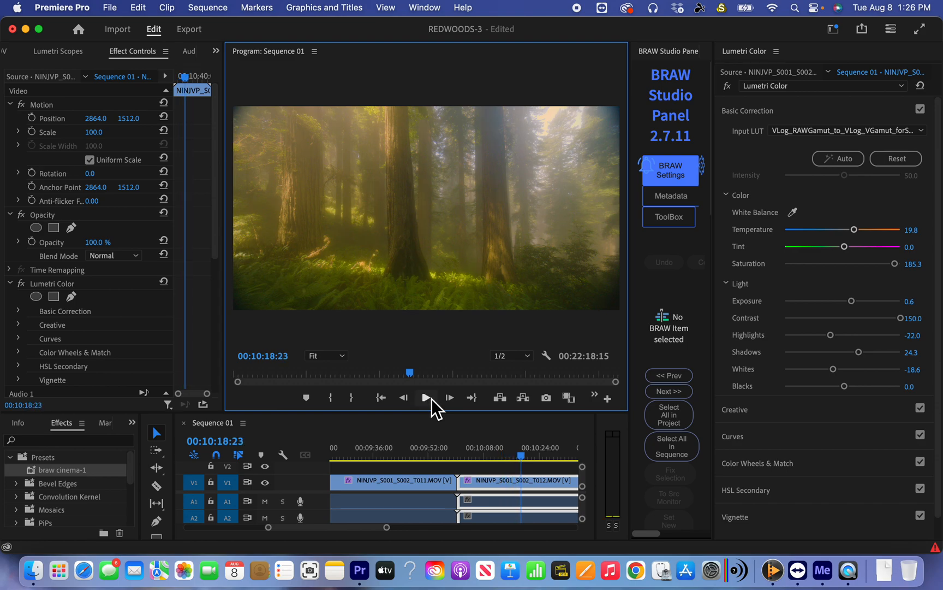
{"action": "mouse_move", "coordinate": [397, 542]}
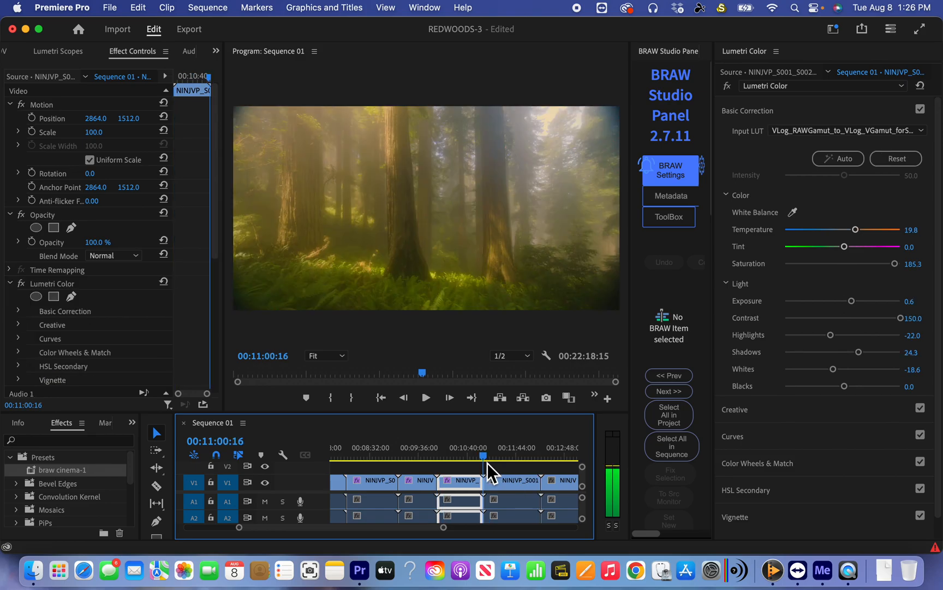
Move to the next ungraded clip, T013, and play it briefly.
{"action": "left_click", "coordinate": [426, 397]}
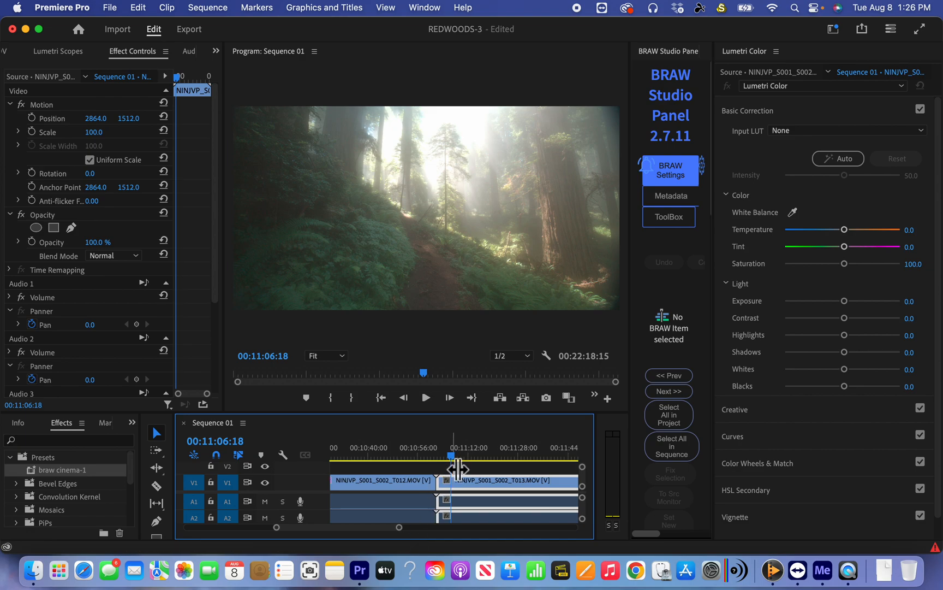
{"action": "left_click", "coordinate": [426, 398]}
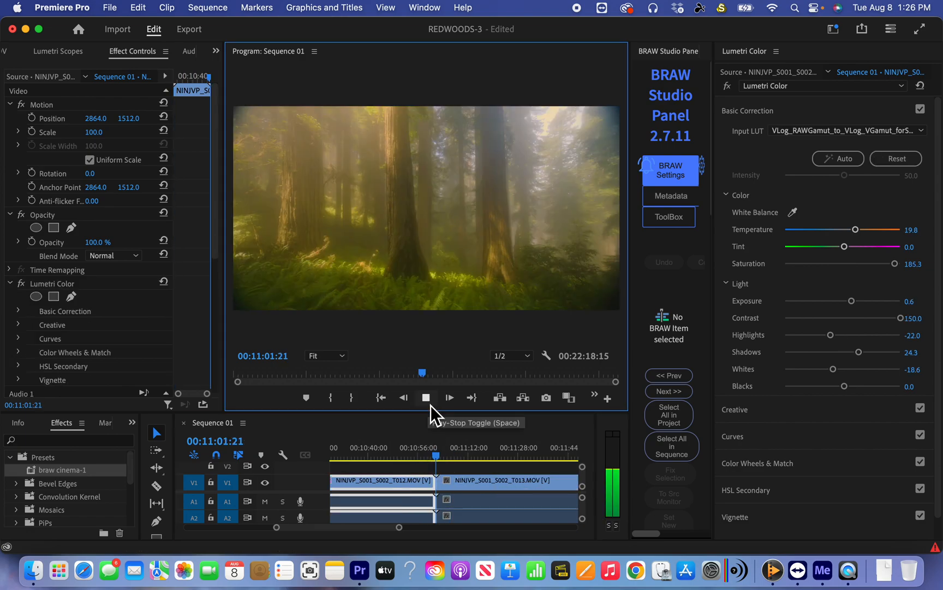
{"action": "key", "text": "space"}
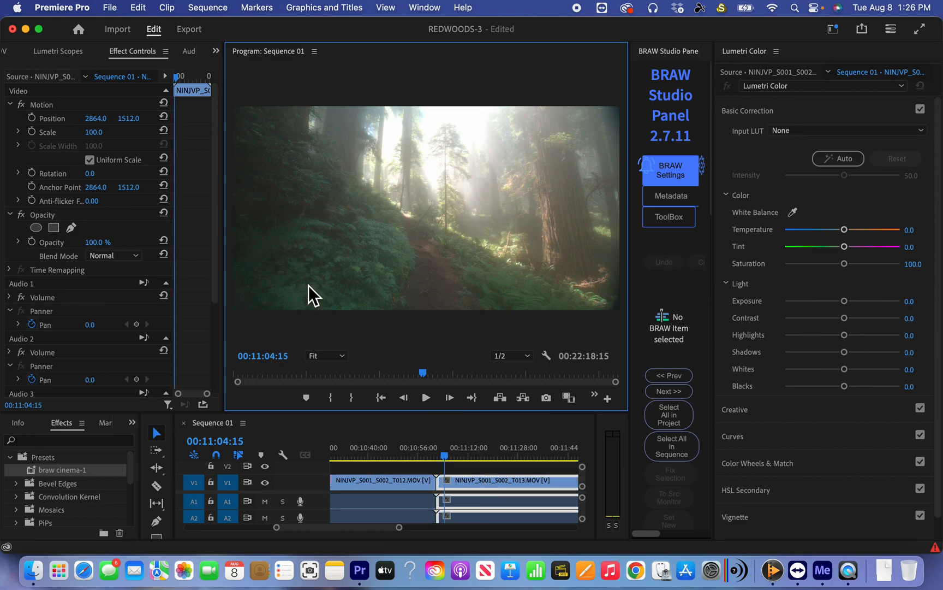
Paste the Lumetri grade onto T013 and set its RAW source color space to V-Gamut/V-Log.
{"action": "right_click", "coordinate": [502, 487]}
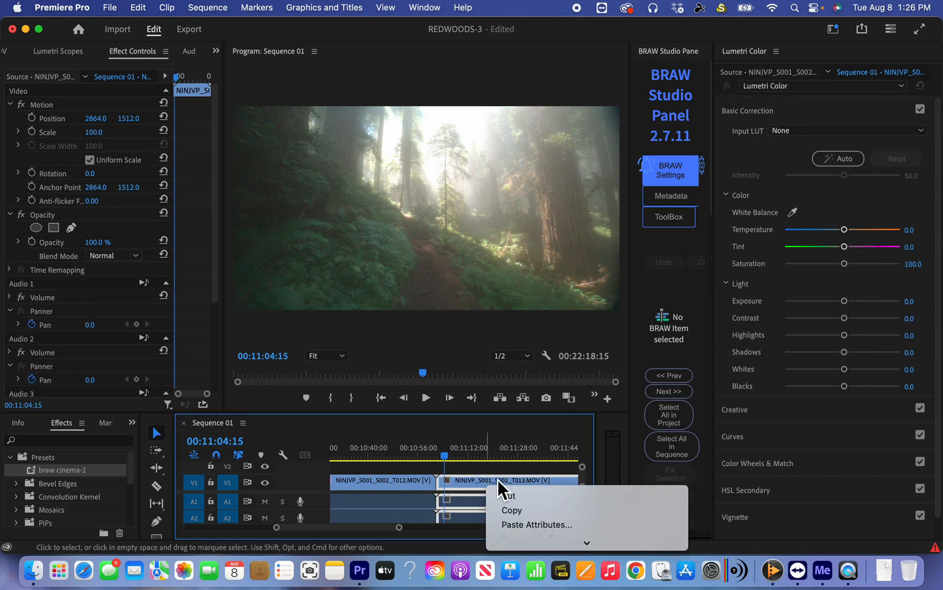
{"action": "left_click", "coordinate": [537, 524]}
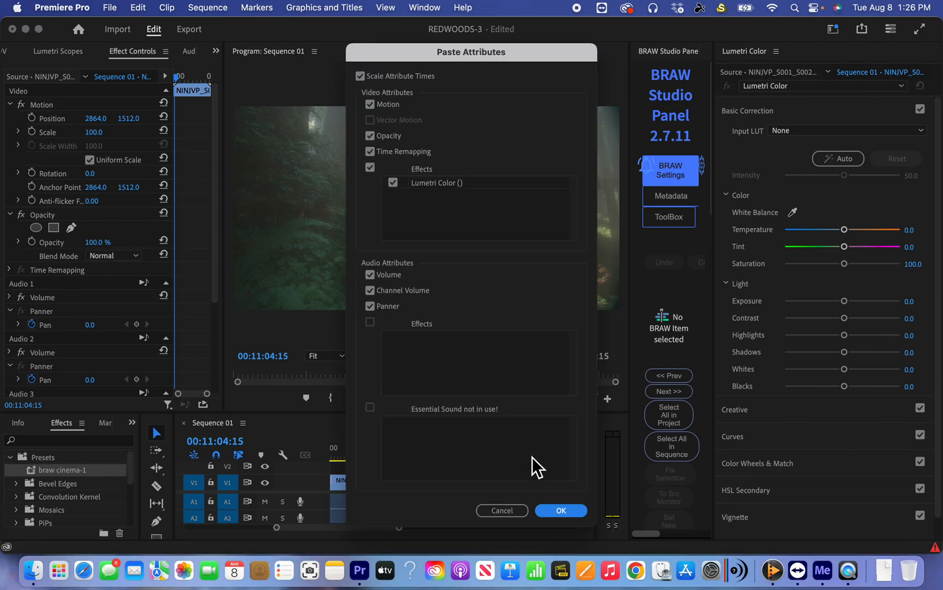
{"action": "left_click", "coordinate": [561, 510]}
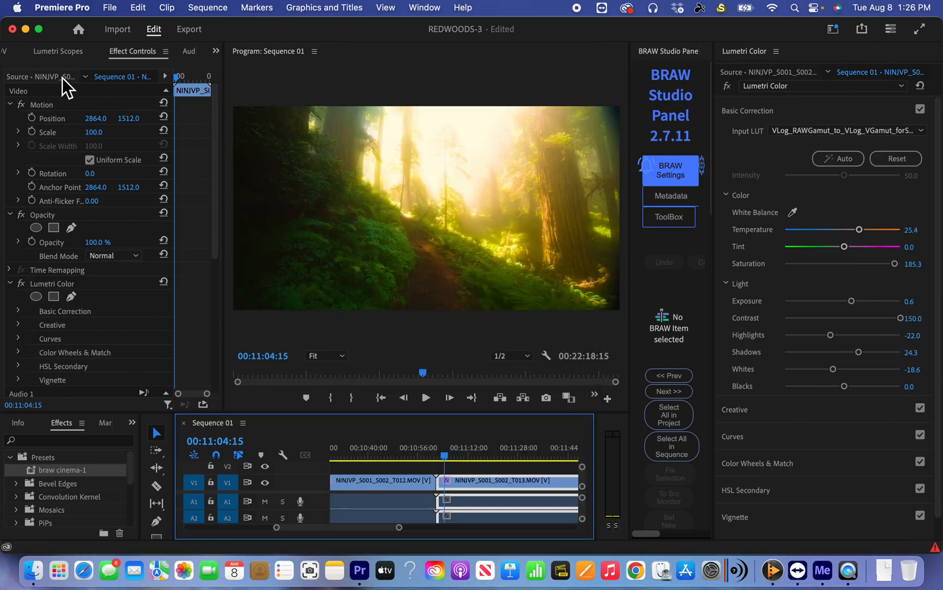
{"action": "left_click", "coordinate": [114, 133]}
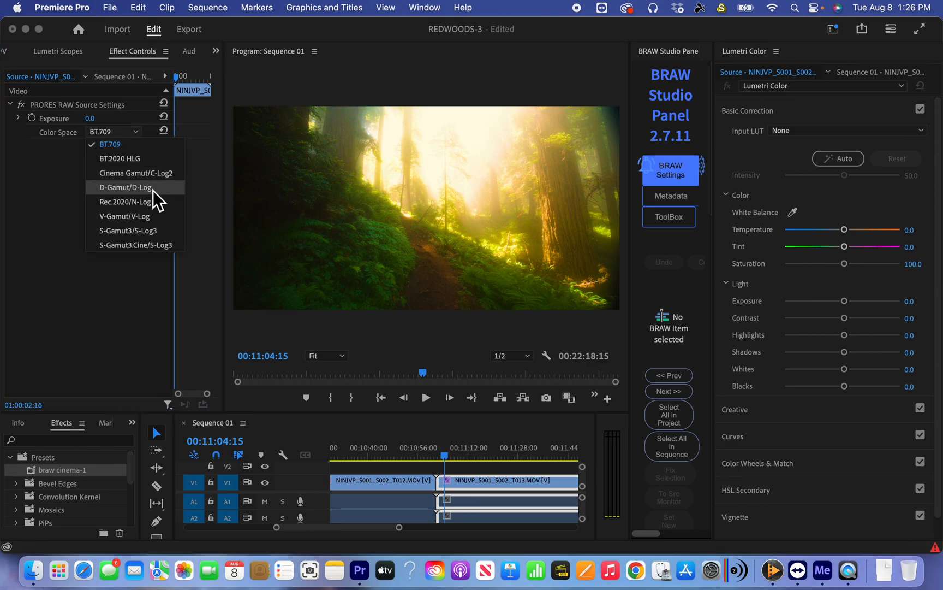
{"action": "mouse_move", "coordinate": [127, 216]}
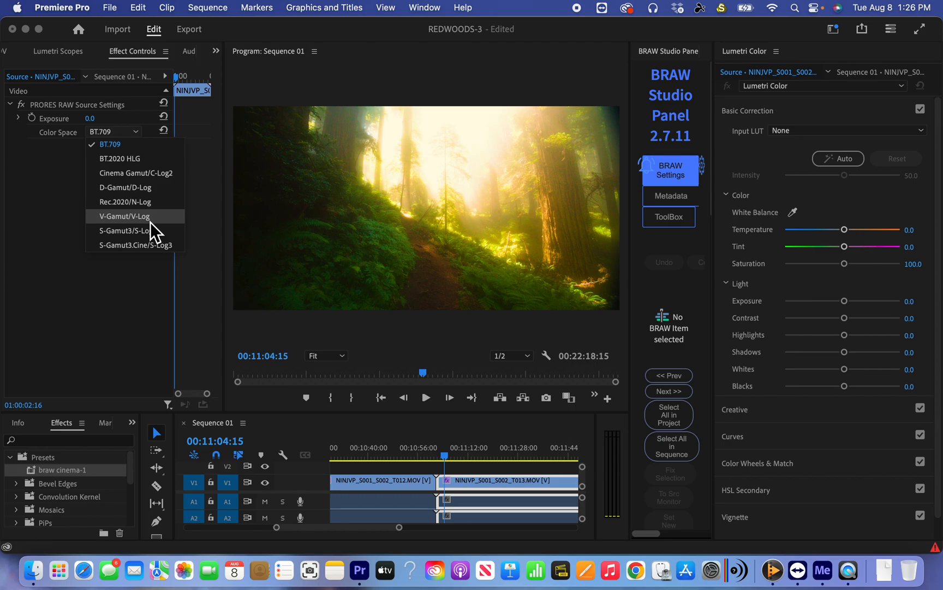
{"action": "left_click", "coordinate": [124, 216]}
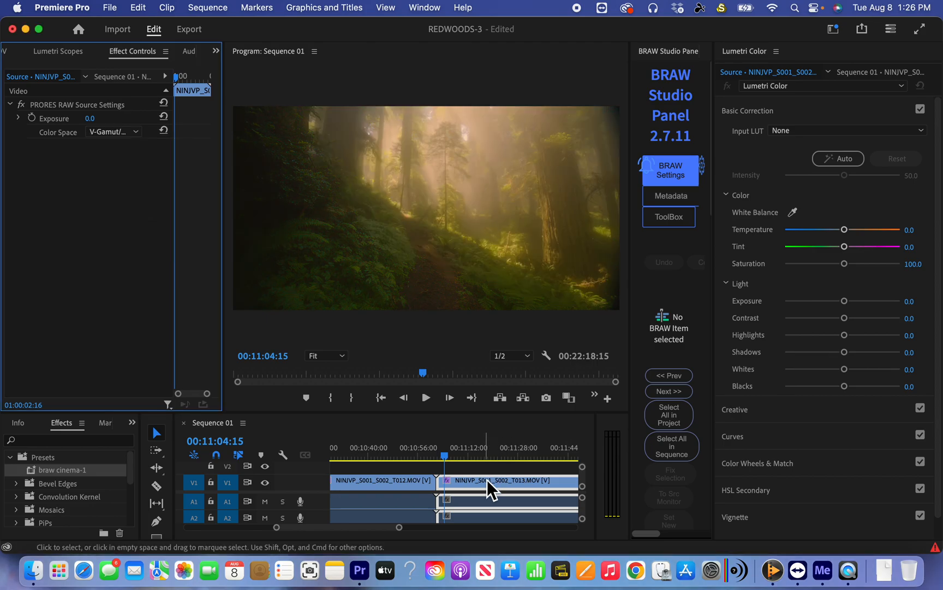
Play back the graded T013 clip, then jump to the start of the next ungraded clip.
{"action": "left_click", "coordinate": [425, 397]}
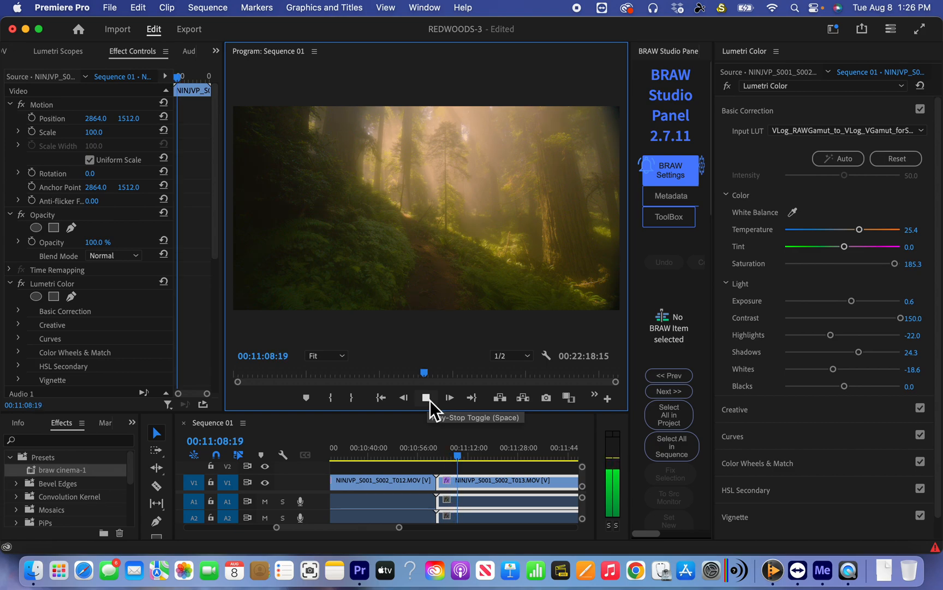
{"action": "left_click", "coordinate": [424, 397]}
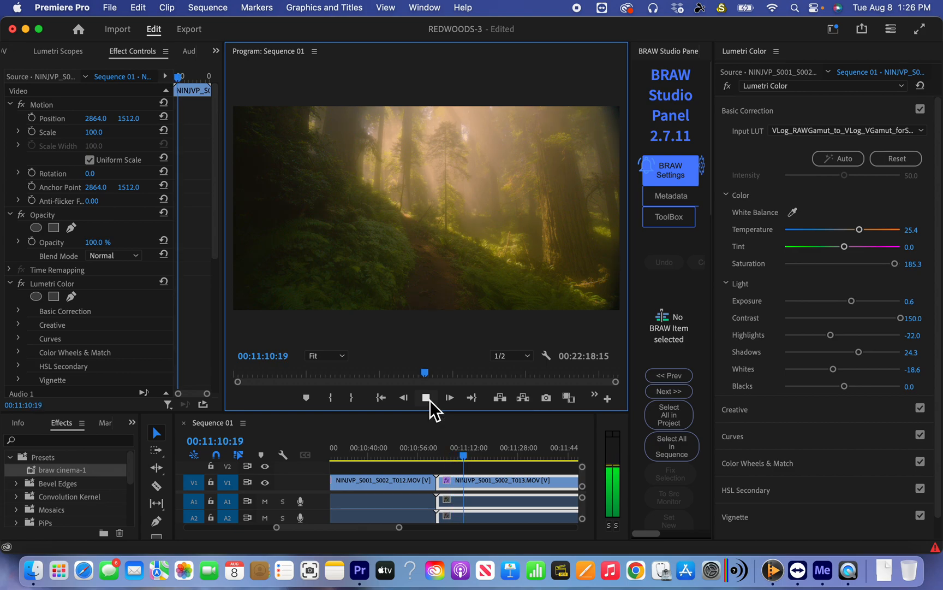
{"action": "left_click", "coordinate": [425, 396]}
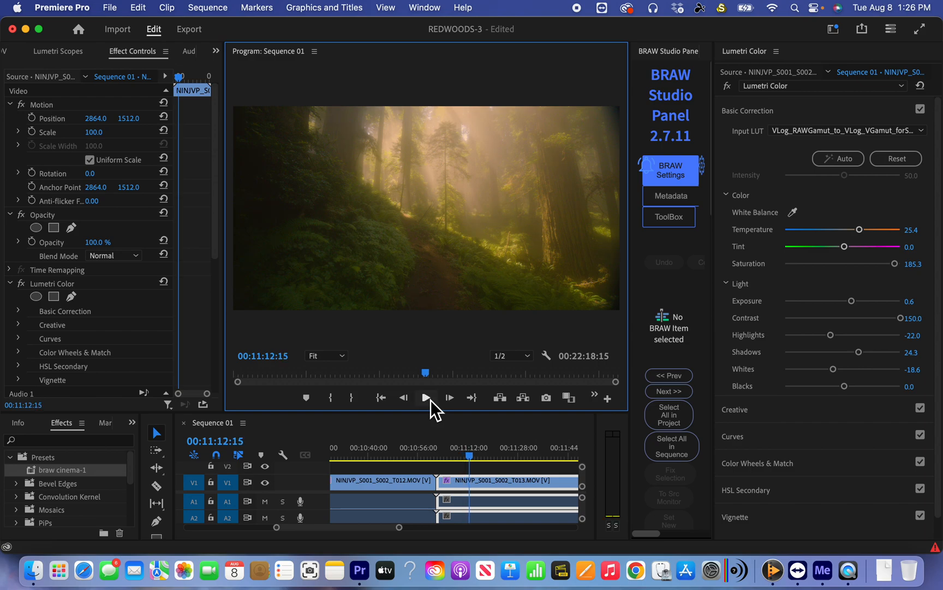
{"action": "mouse_move", "coordinate": [414, 534]}
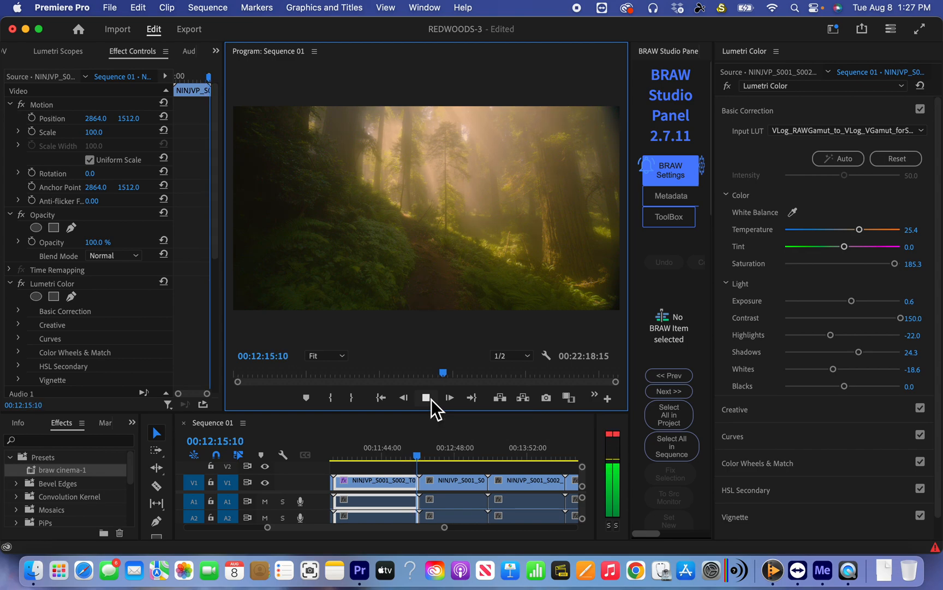
{"action": "left_click", "coordinate": [449, 398]}
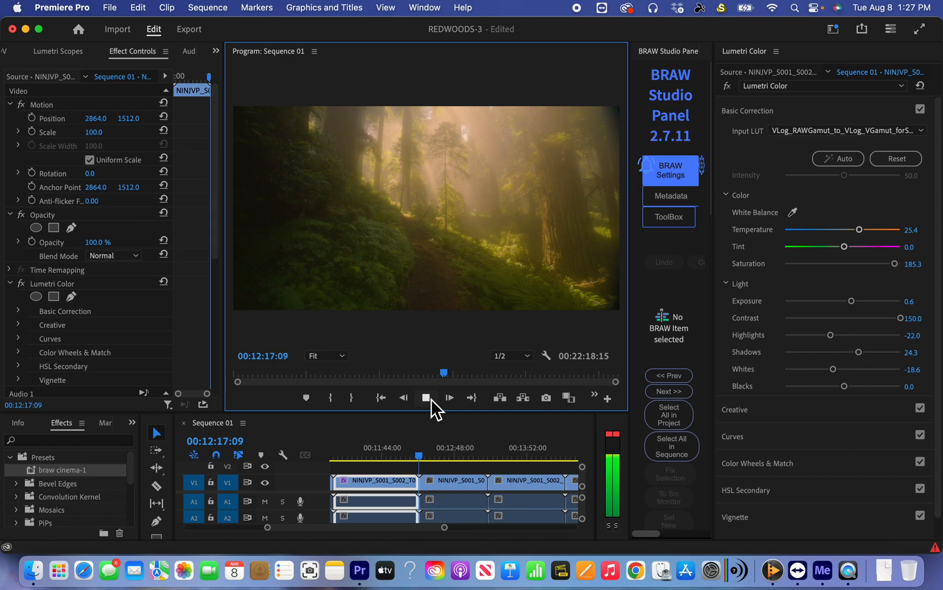
{"action": "left_click", "coordinate": [448, 397]}
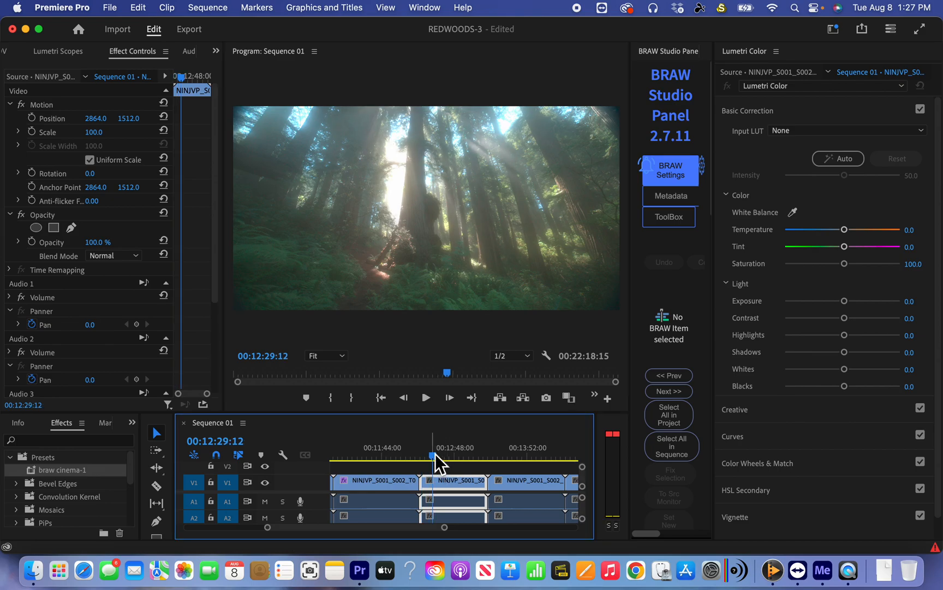
{"action": "mouse_move", "coordinate": [457, 433]}
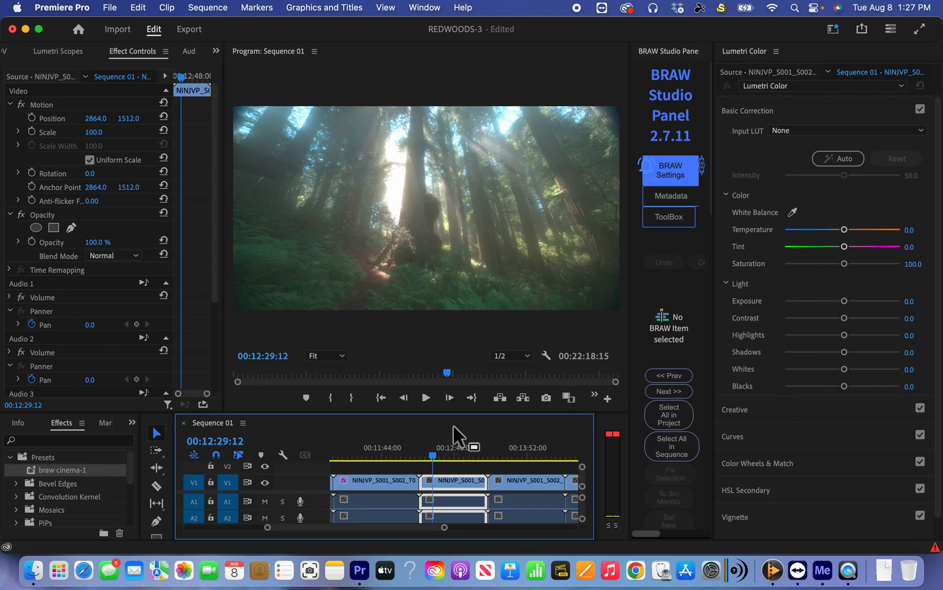
{"action": "mouse_move", "coordinate": [91, 96]}
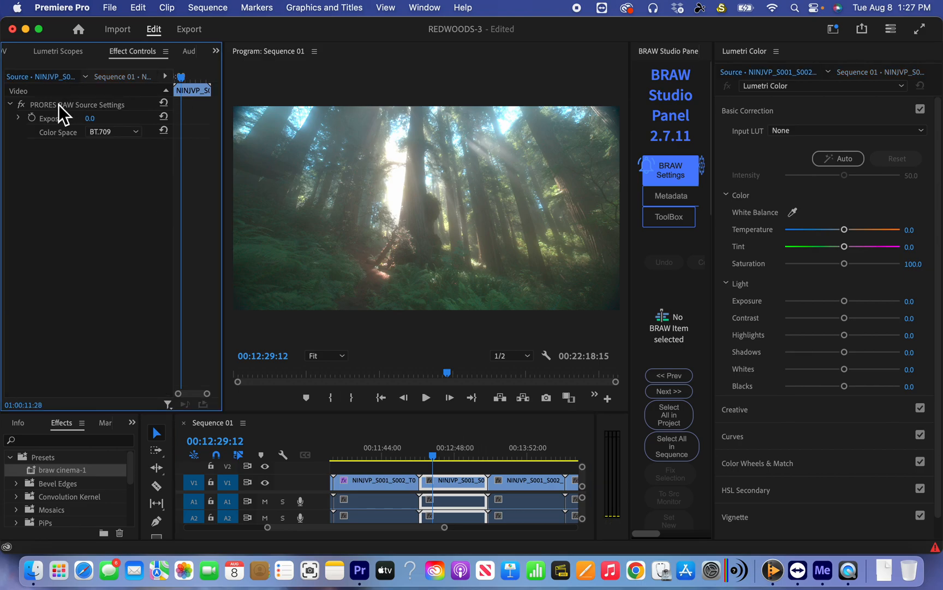
Set the next clip's RAW color space to V-Gamut/V-Log and play the graded result.
{"action": "left_click", "coordinate": [112, 131]}
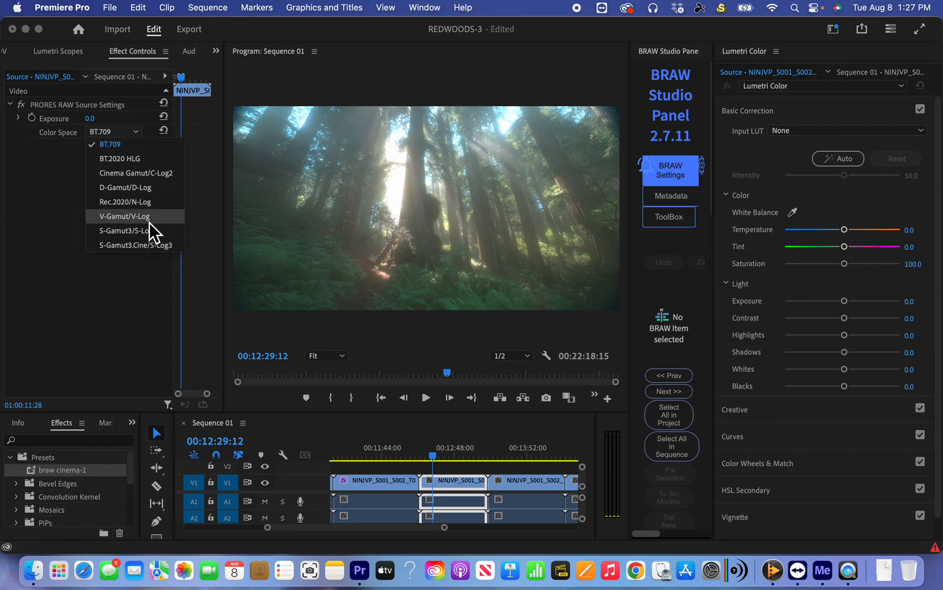
{"action": "left_click", "coordinate": [125, 216]}
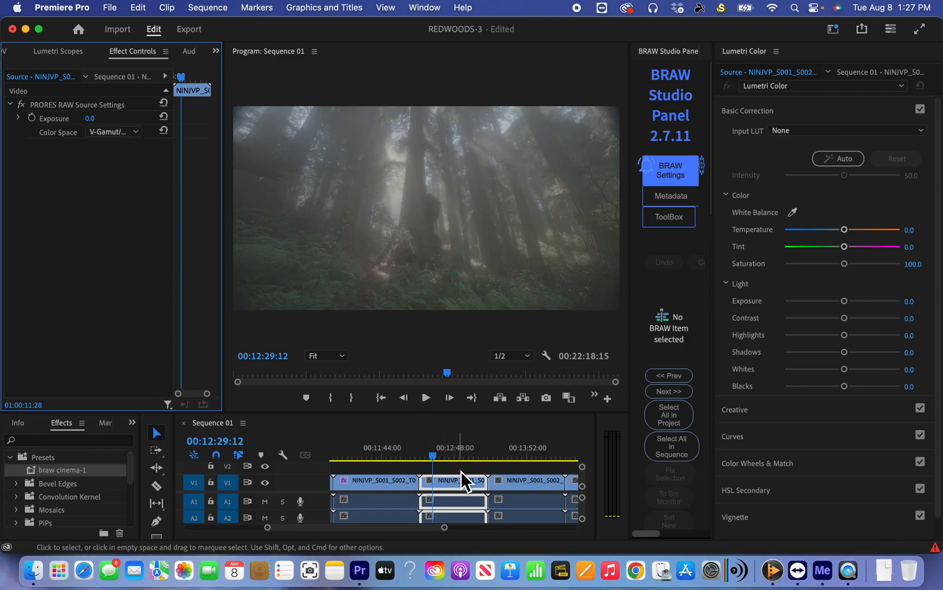
{"action": "left_click", "coordinate": [454, 480]}
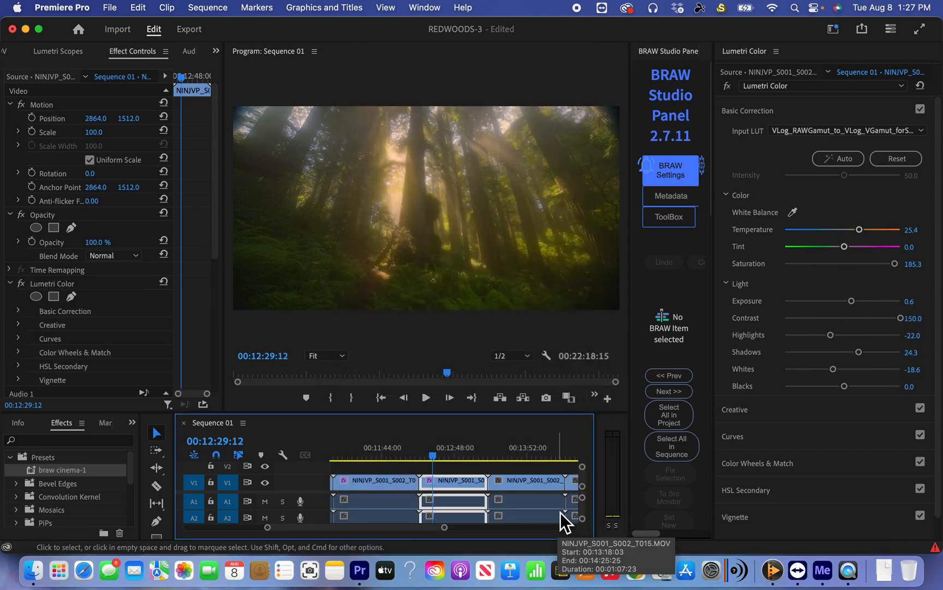
{"action": "left_click", "coordinate": [425, 397]}
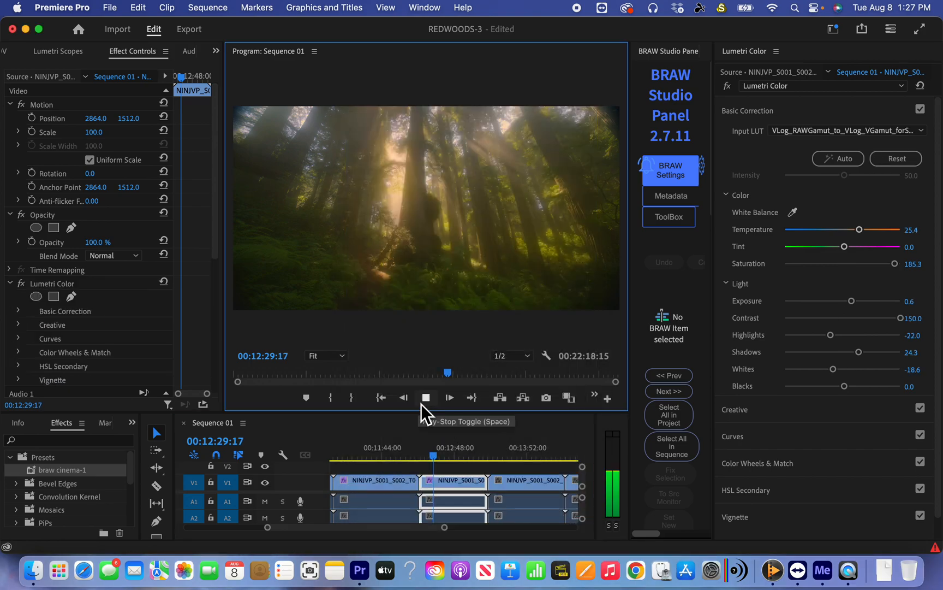
{"action": "key", "text": "space"}
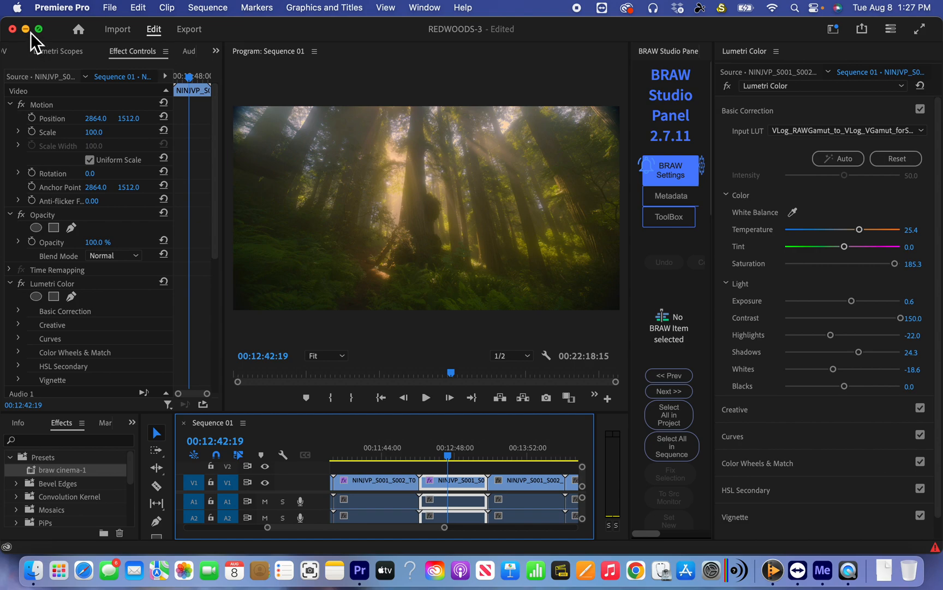
{"action": "mouse_move", "coordinate": [301, 430]}
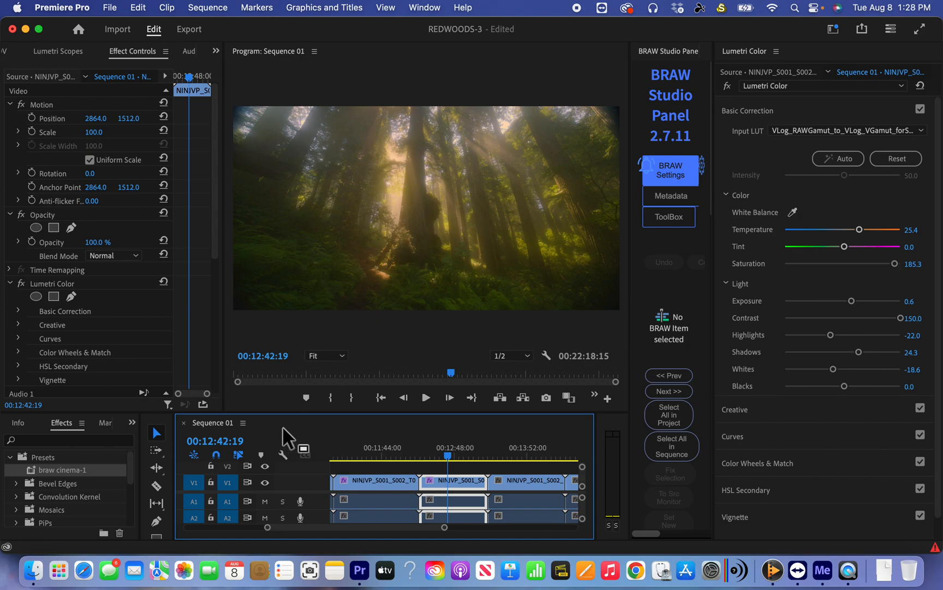
{"action": "mouse_move", "coordinate": [338, 350]}
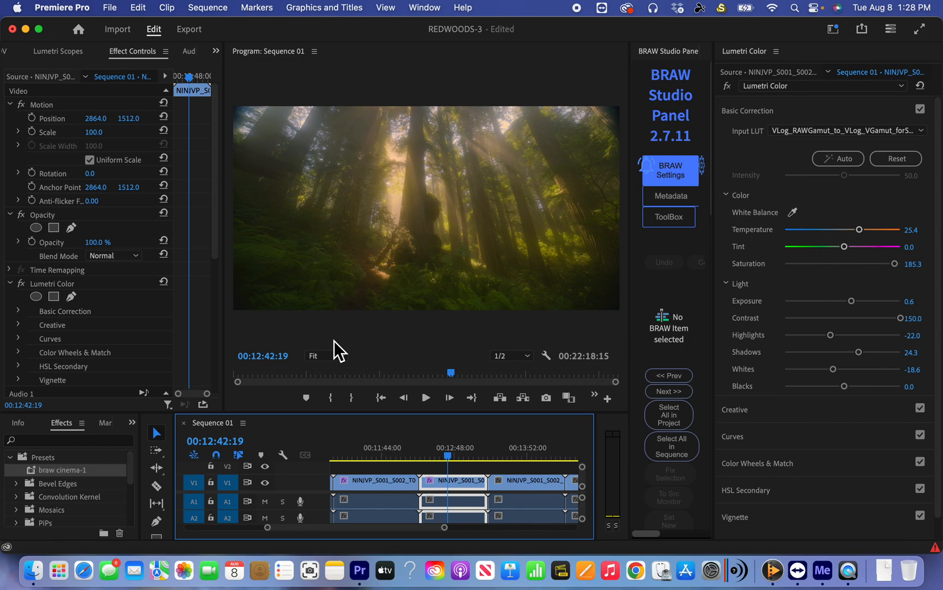
{"action": "mouse_move", "coordinate": [388, 442]}
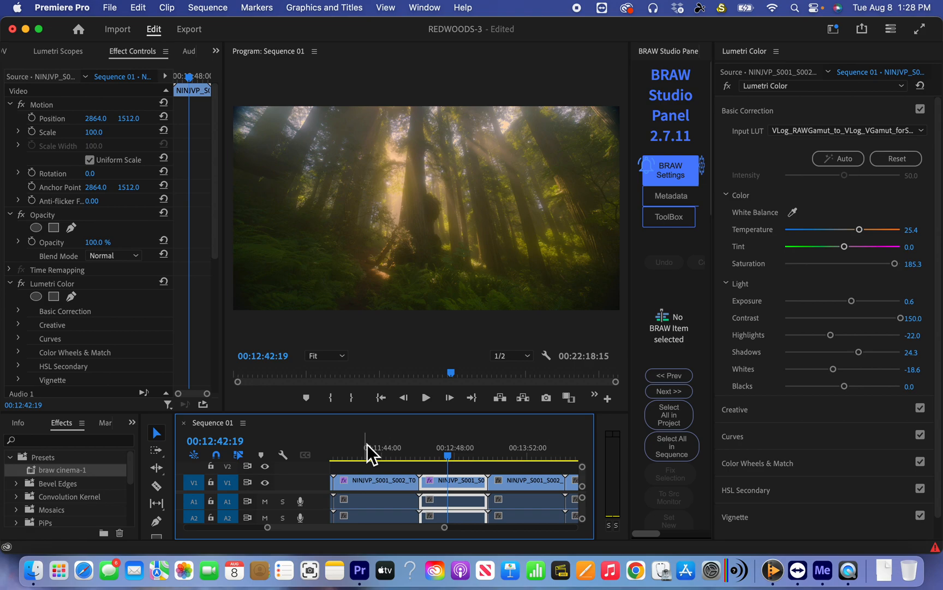
{"action": "mouse_move", "coordinate": [475, 436]}
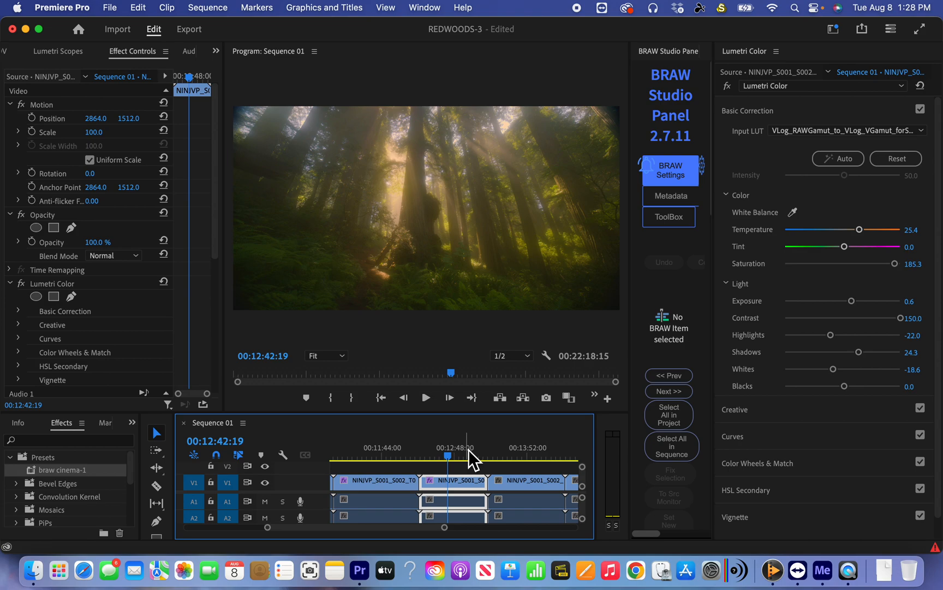
{"action": "mouse_move", "coordinate": [450, 436]}
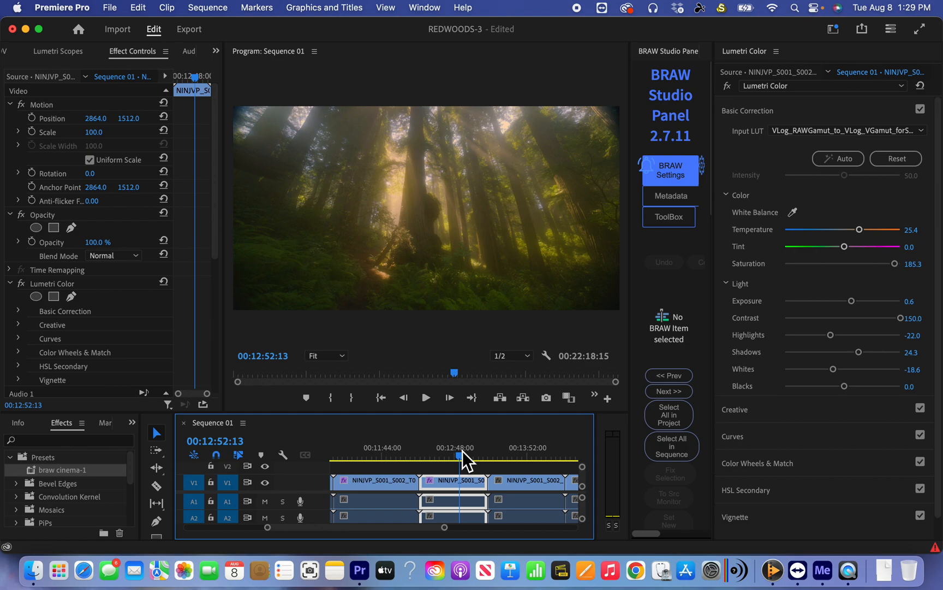
{"action": "mouse_move", "coordinate": [461, 520]}
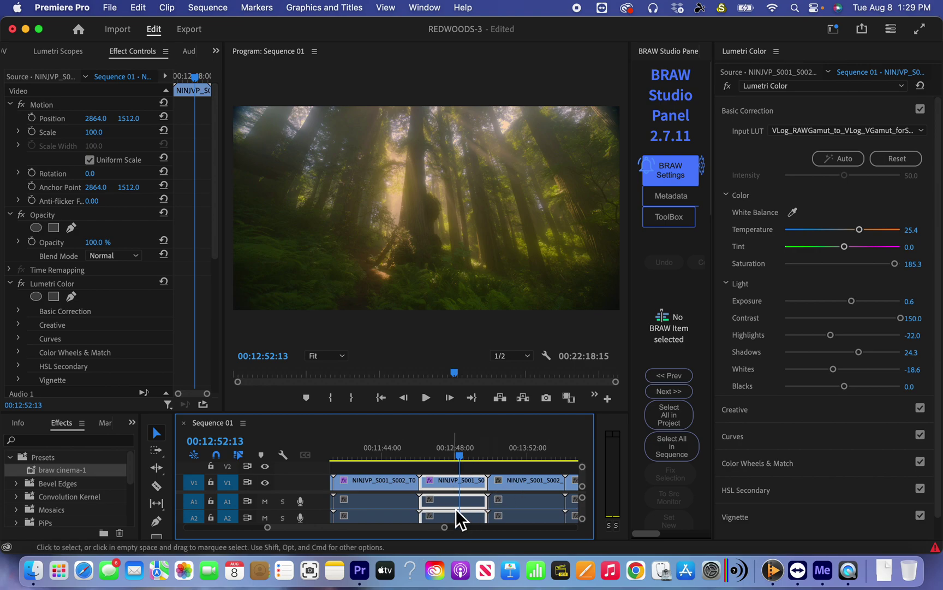
{"action": "mouse_move", "coordinate": [461, 516]}
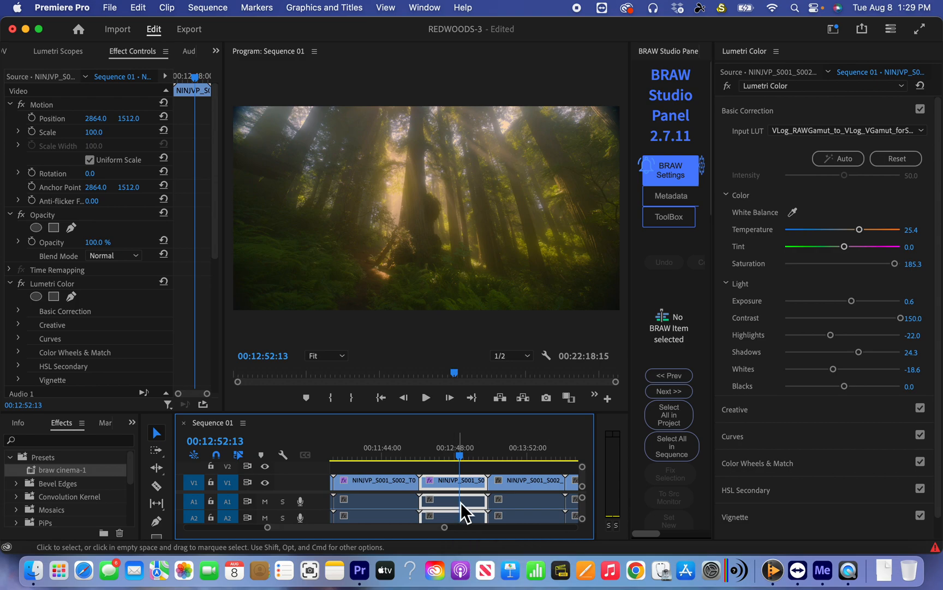
{"action": "mouse_move", "coordinate": [466, 511]}
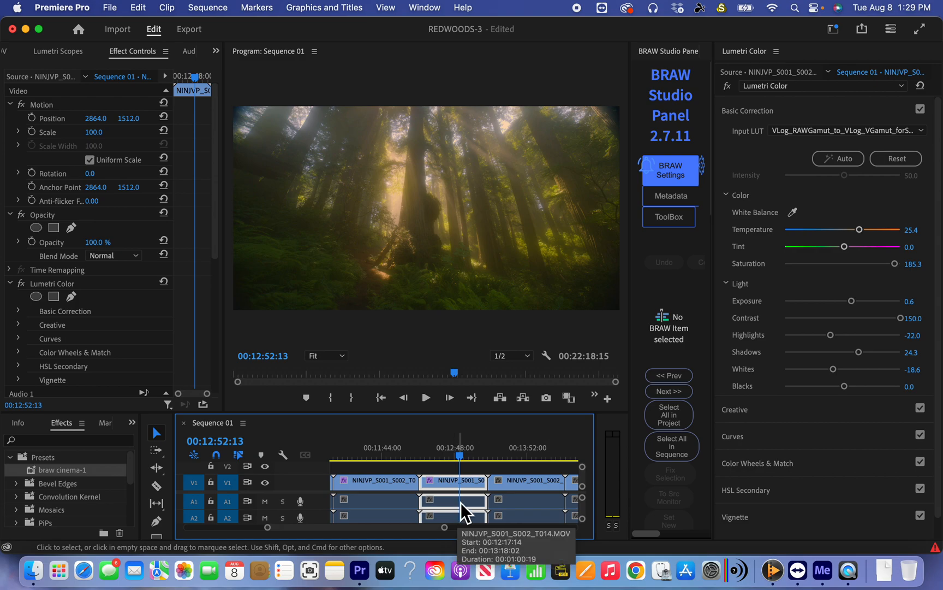
{"action": "mouse_move", "coordinate": [466, 511]}
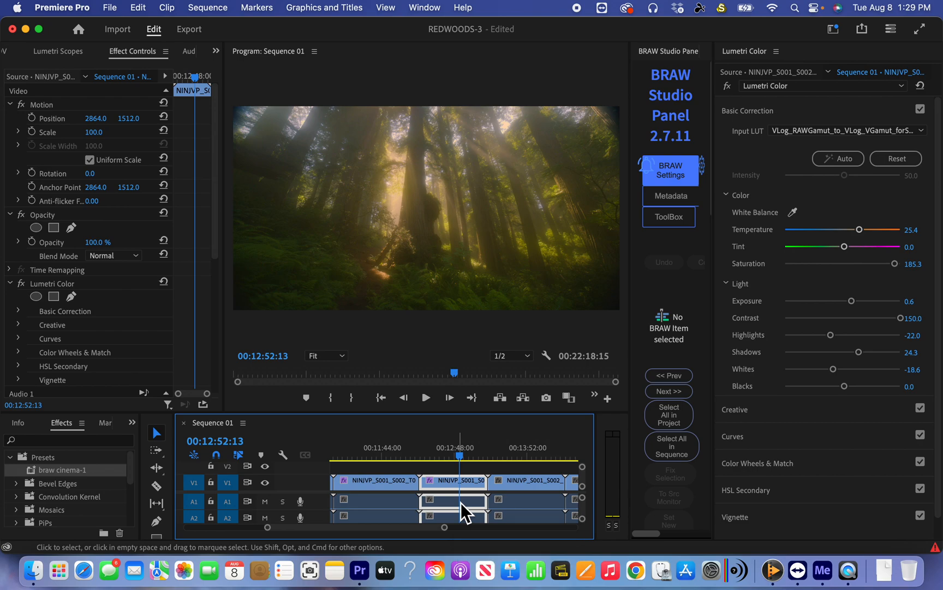
{"action": "mouse_move", "coordinate": [18, 18]}
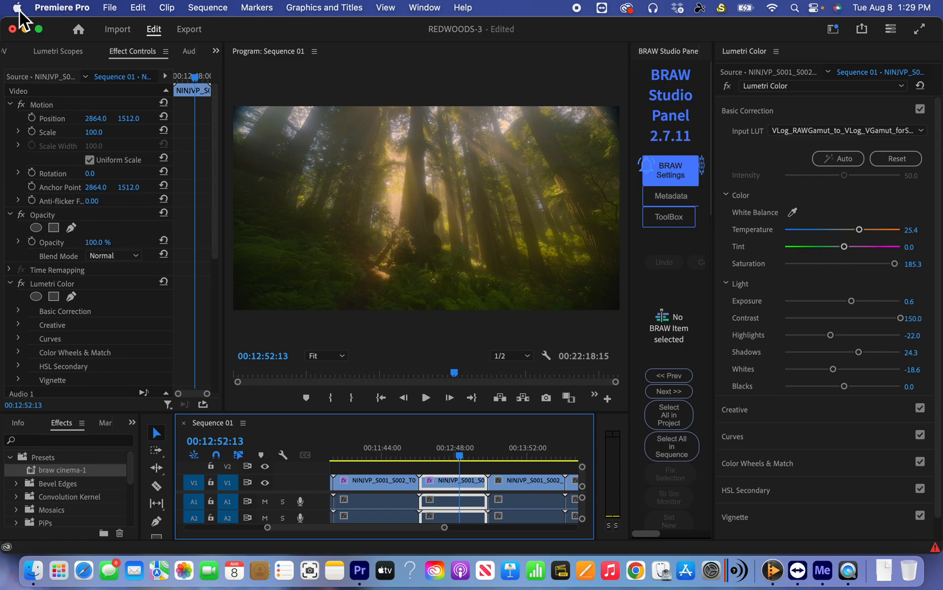
{"action": "left_click", "coordinate": [16, 8]}
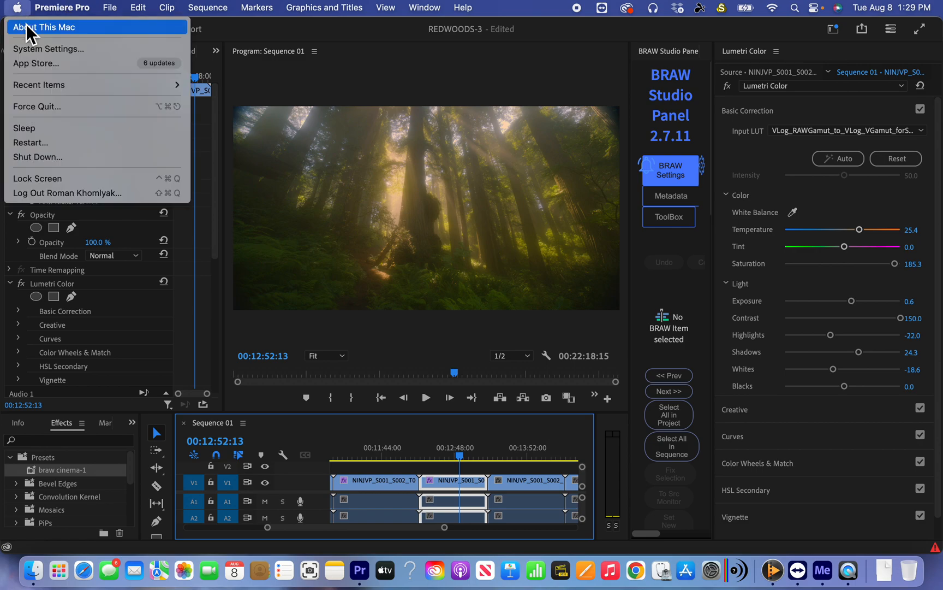
{"action": "left_click", "coordinate": [45, 26]}
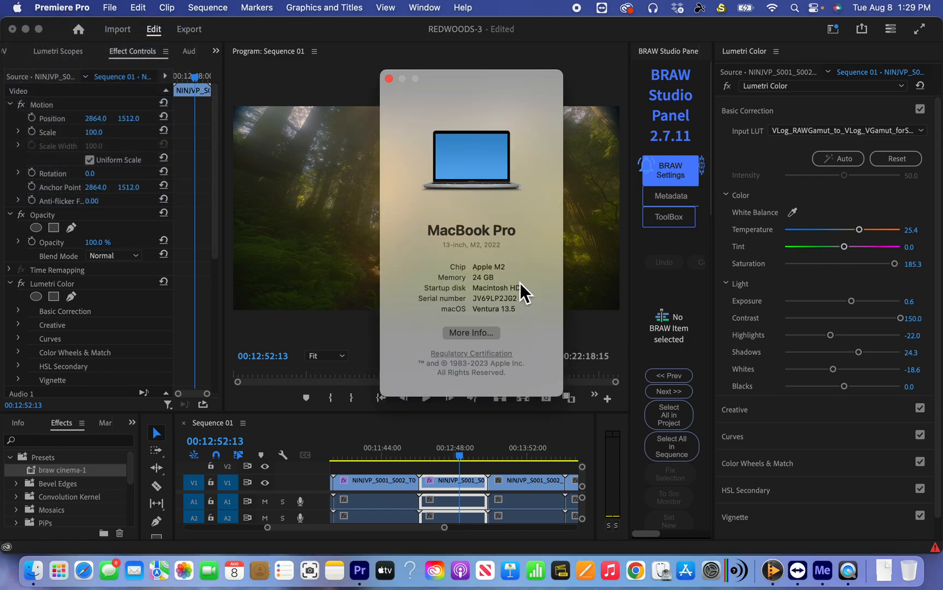
{"action": "mouse_move", "coordinate": [529, 292]}
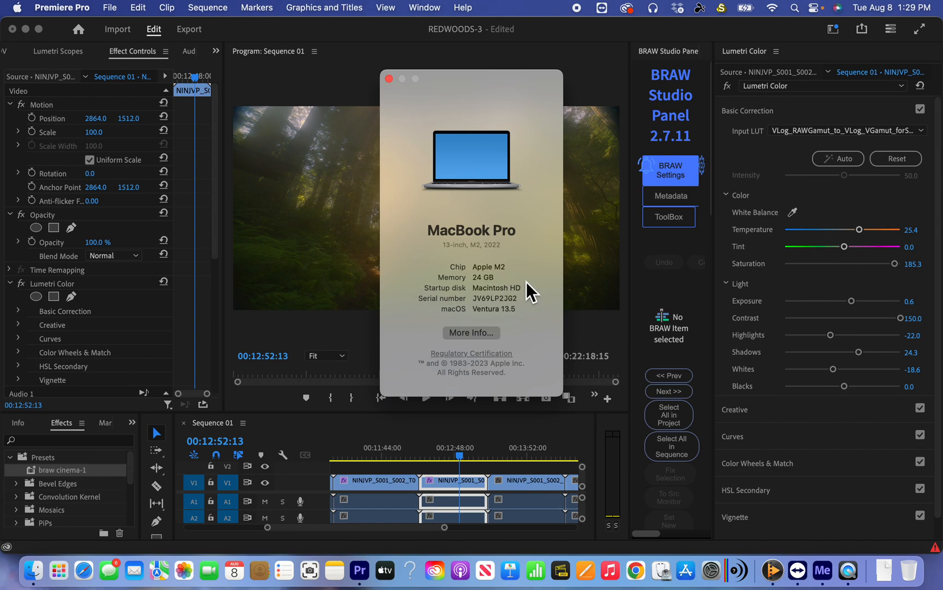
{"action": "mouse_move", "coordinate": [509, 276]}
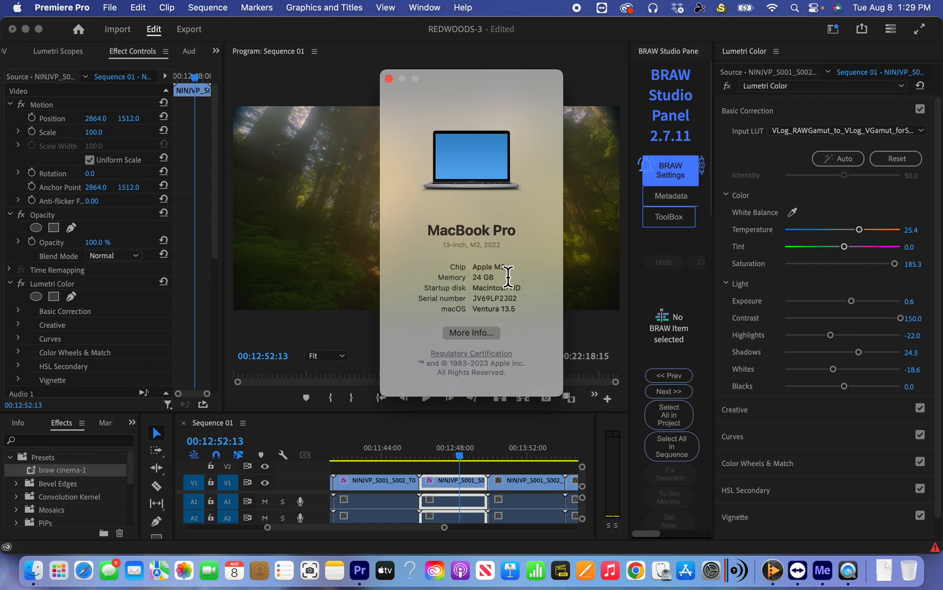
{"action": "mouse_move", "coordinate": [498, 275]}
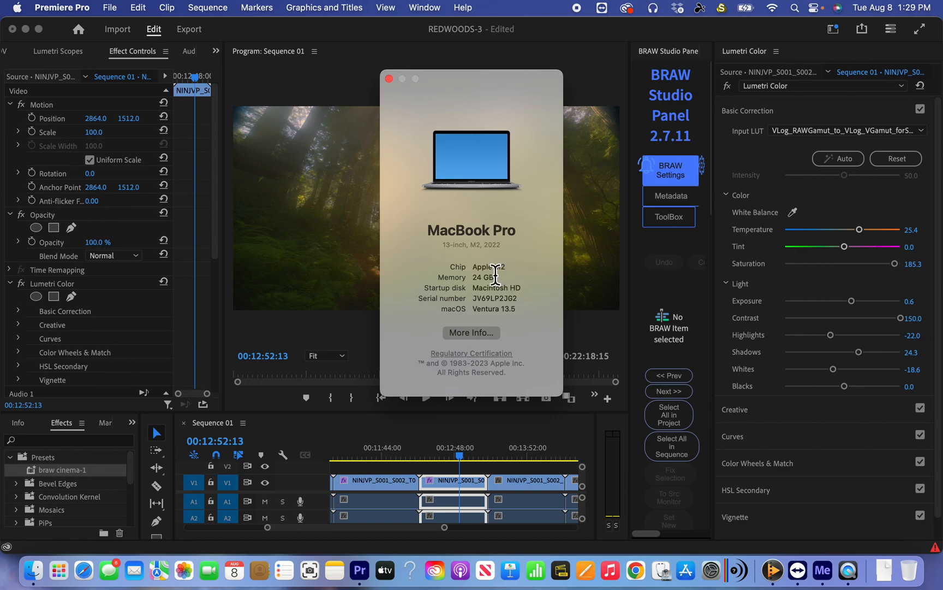
{"action": "mouse_move", "coordinate": [487, 276]}
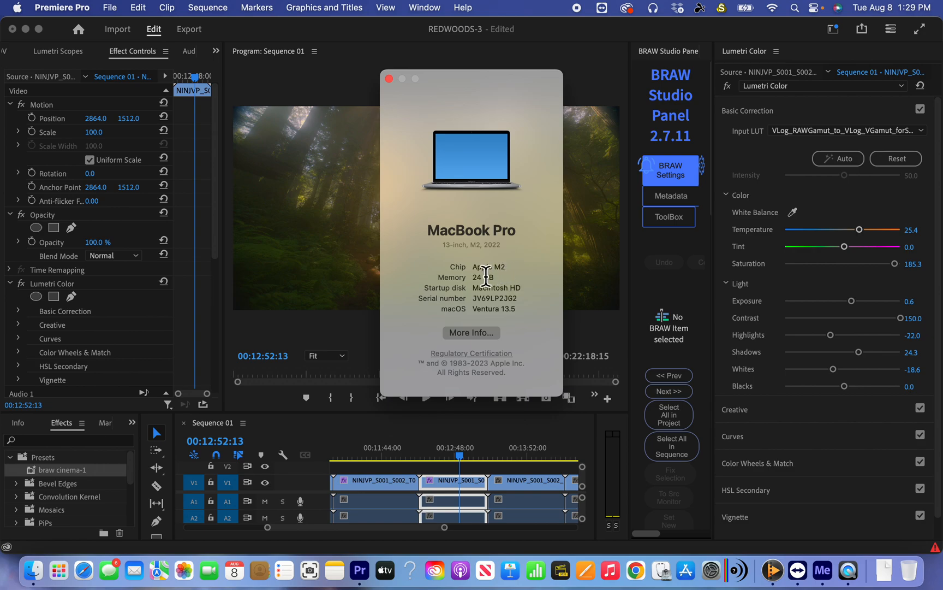
{"action": "mouse_move", "coordinate": [493, 175]}
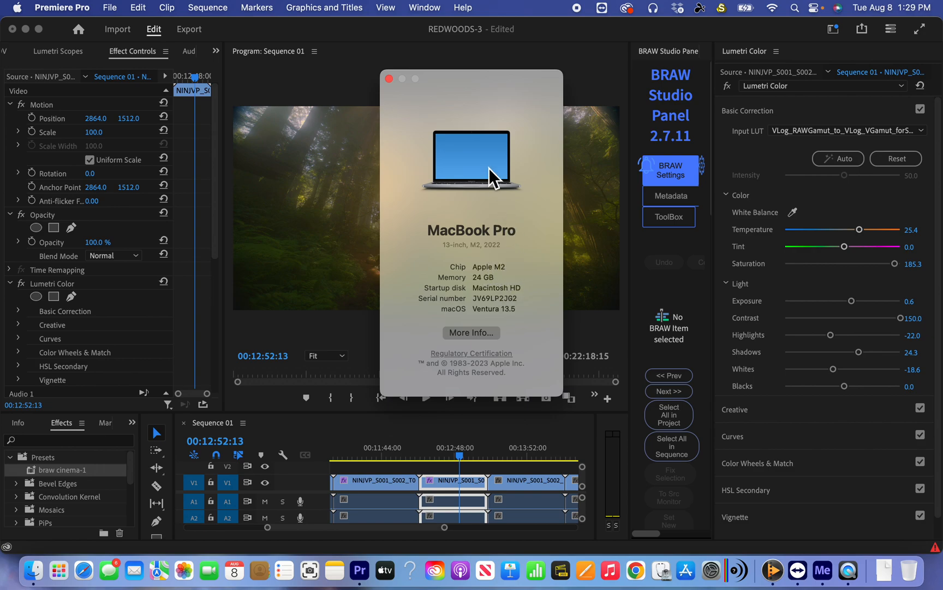
{"action": "left_click", "coordinate": [389, 78]}
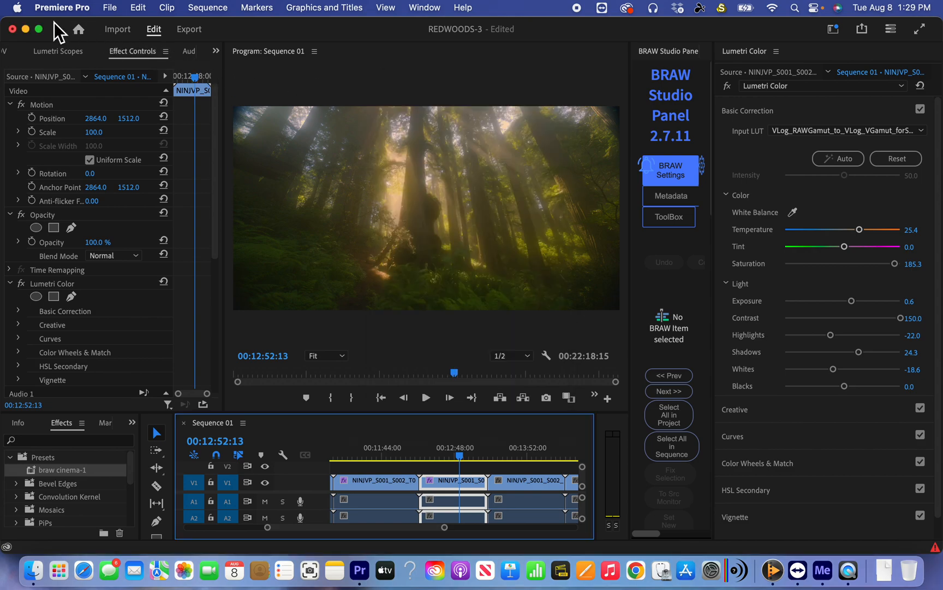
{"action": "mouse_move", "coordinate": [508, 485]}
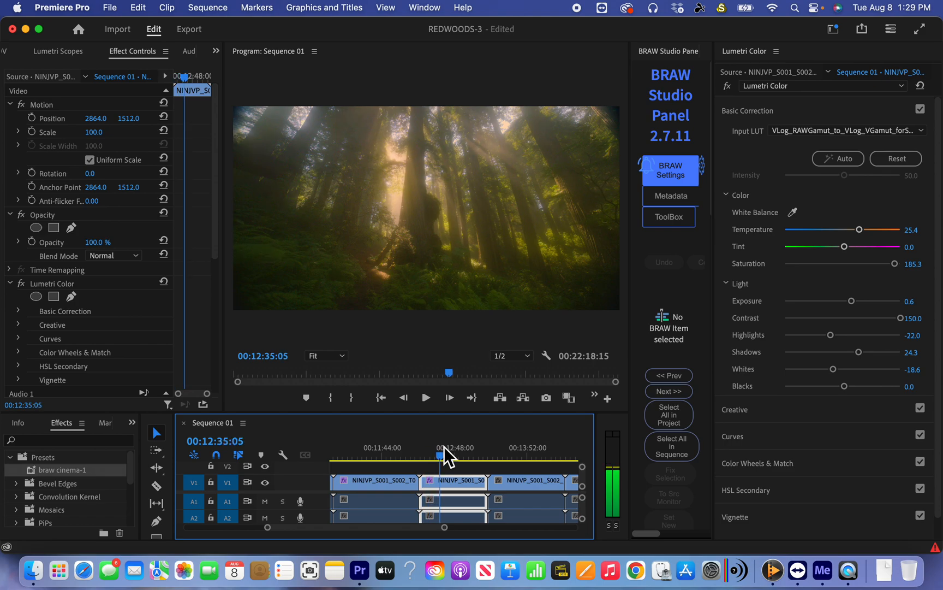
Play back the graded clips from around 00:12:36:01 in the second clip.
{"action": "left_click", "coordinate": [426, 397]}
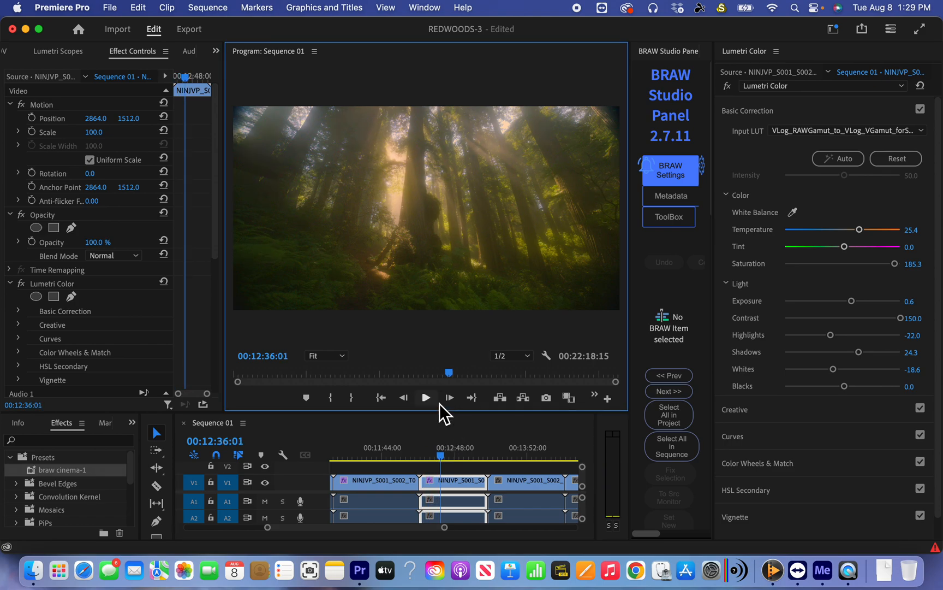